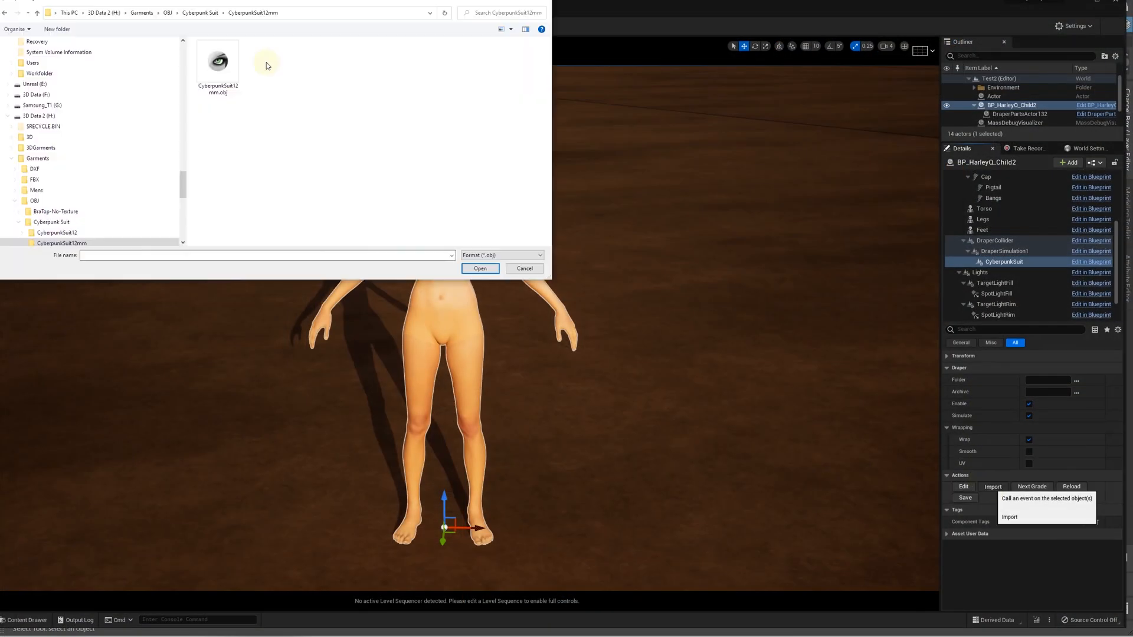
Import CyberpunkSuit12mm.obj with referenced textures, skipping validation and unreferenced materials.
click(479, 268)
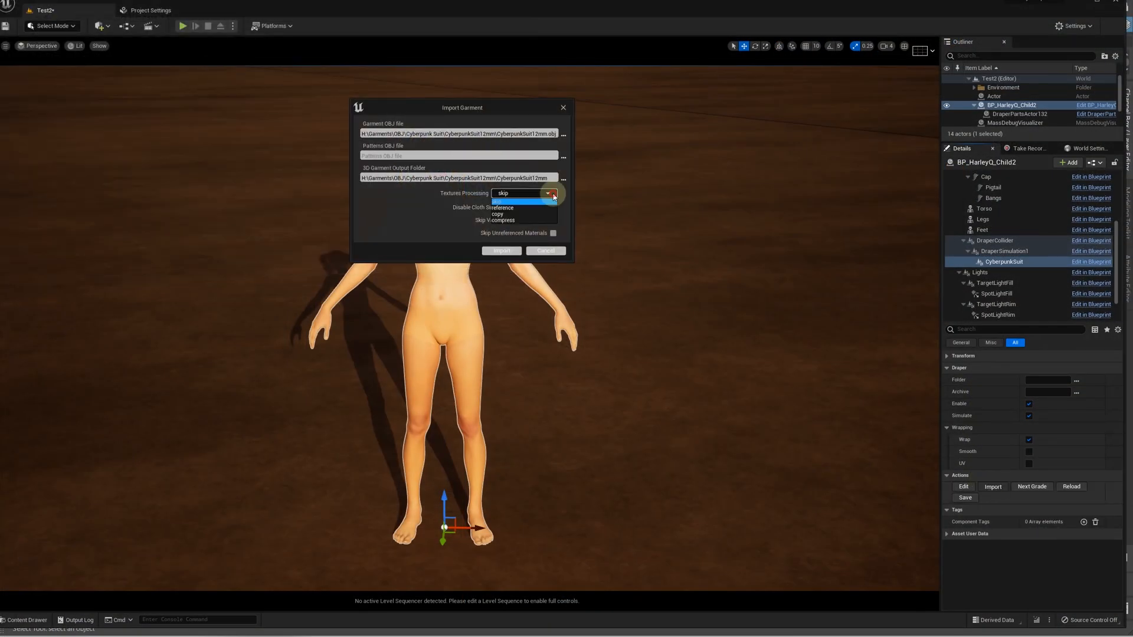
click(500, 207)
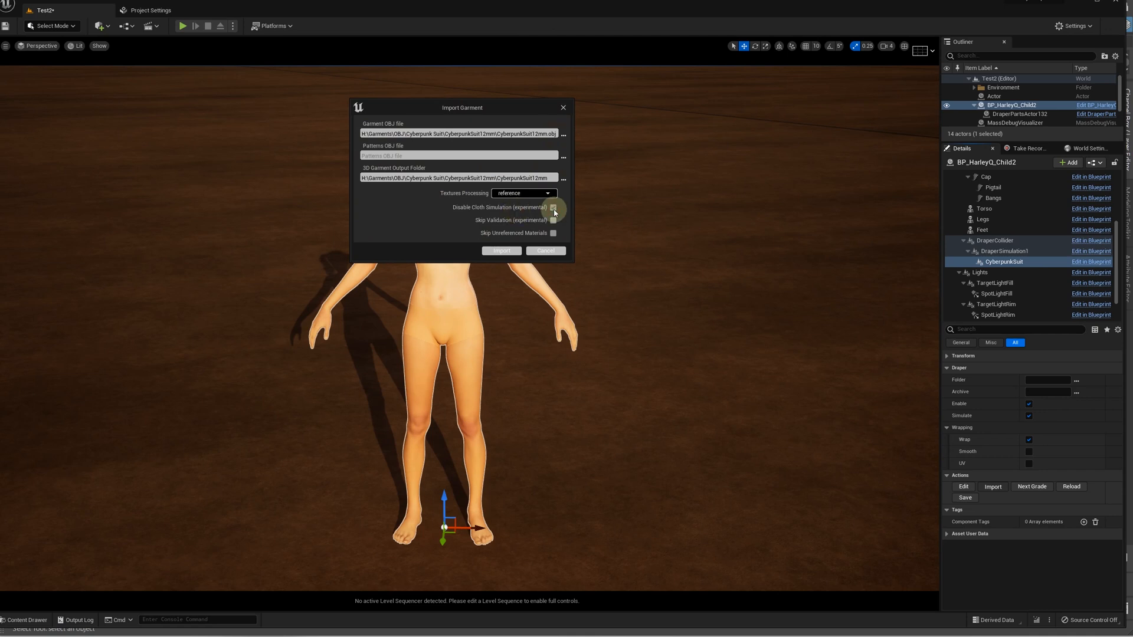
click(553, 207)
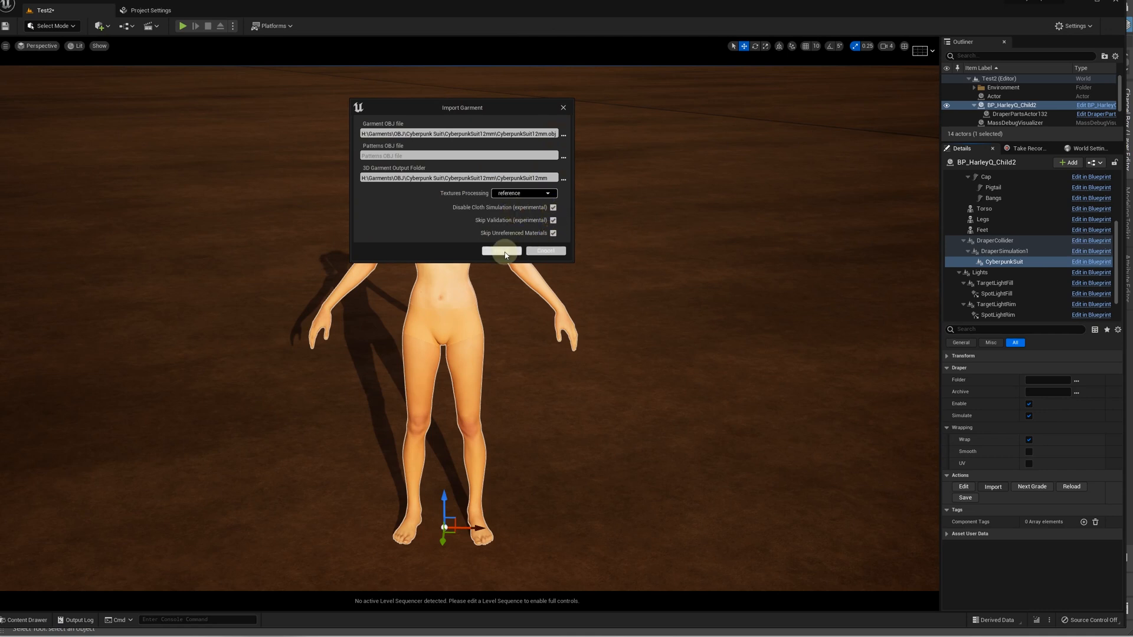
click(502, 251)
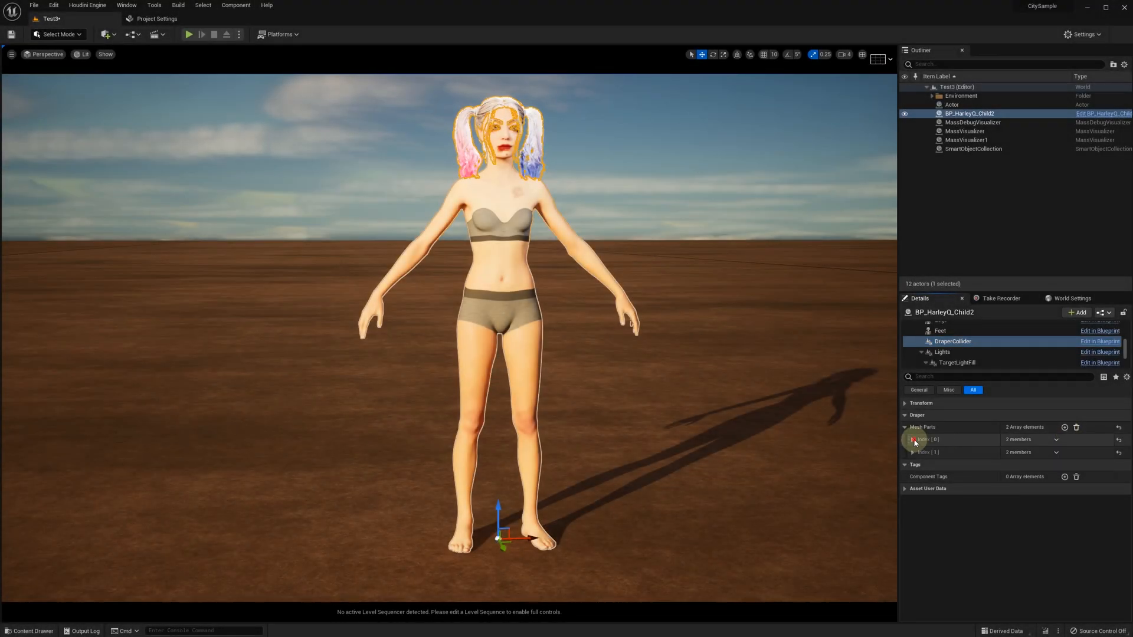
Add a Draper Simulation component under DraperCollider and export the collider, accepting the vertex warning.
click(912, 439)
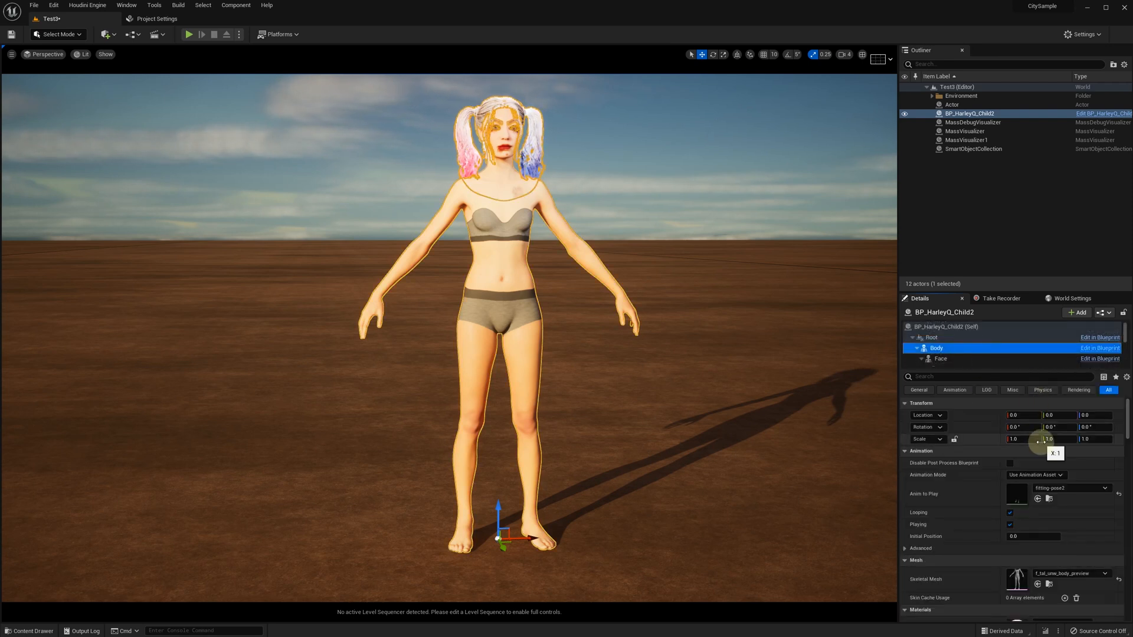
click(905, 450)
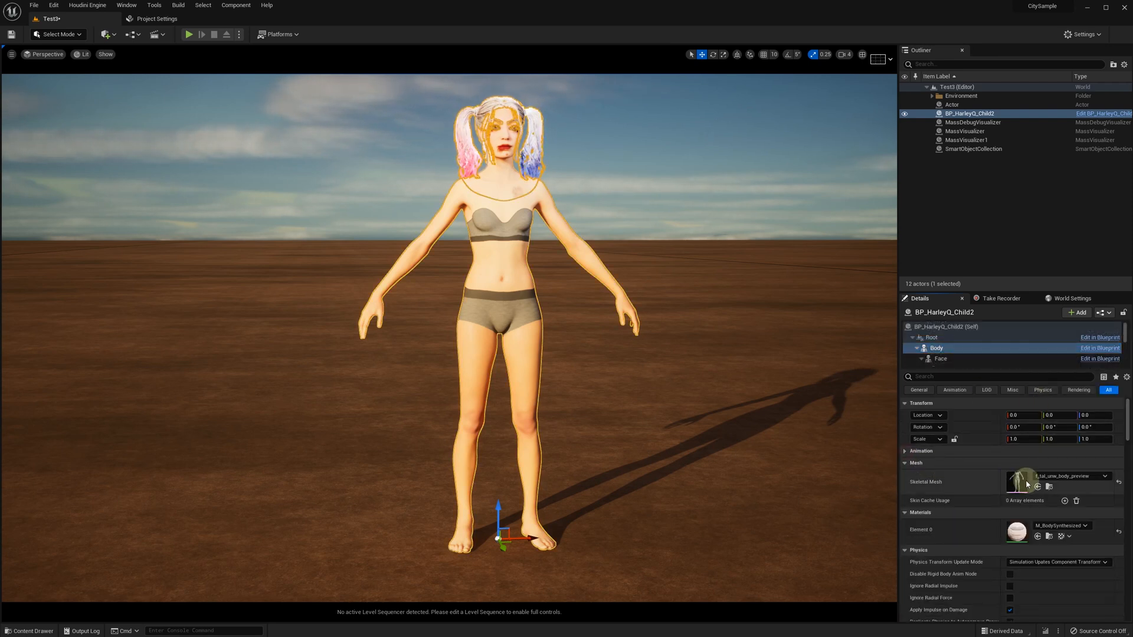
mouse_move(993, 326)
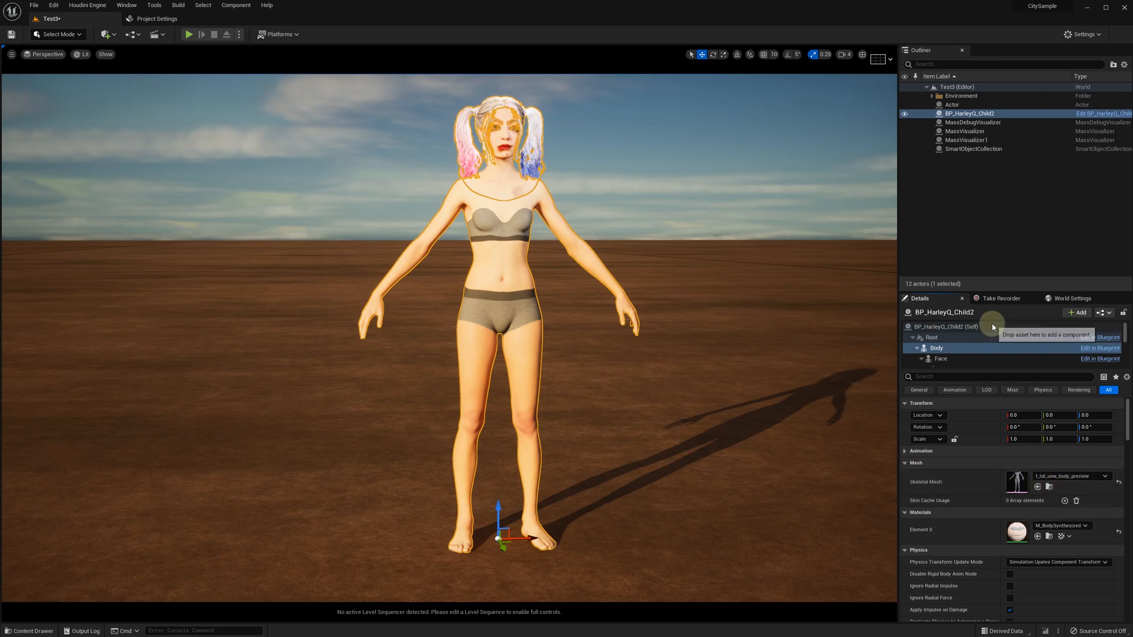
click(953, 341)
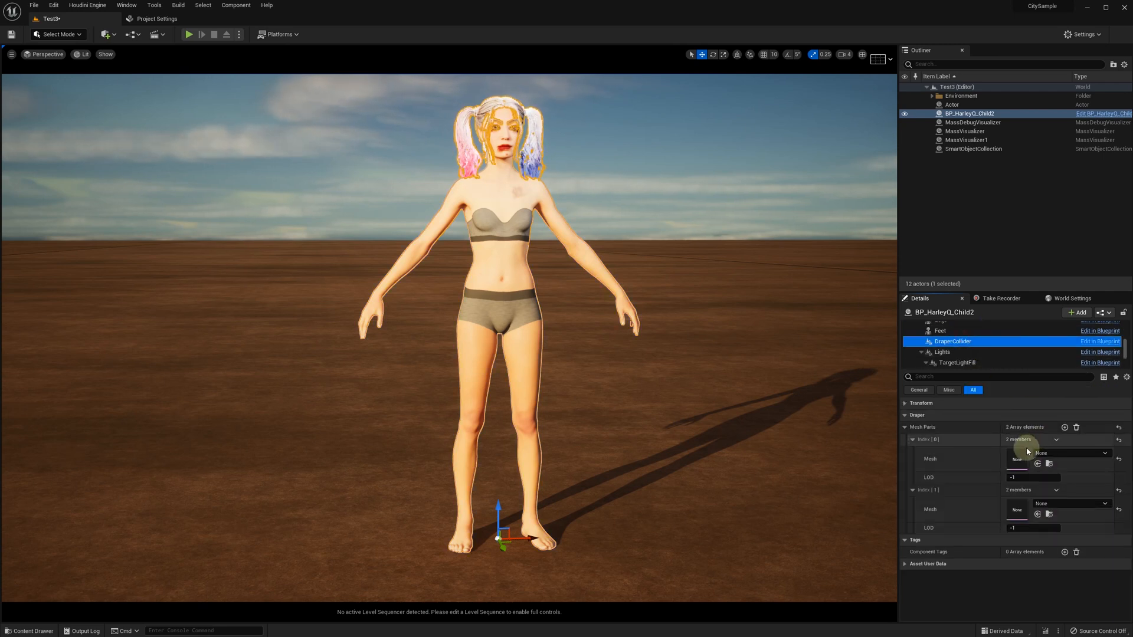
click(1070, 454)
text(Draper s)
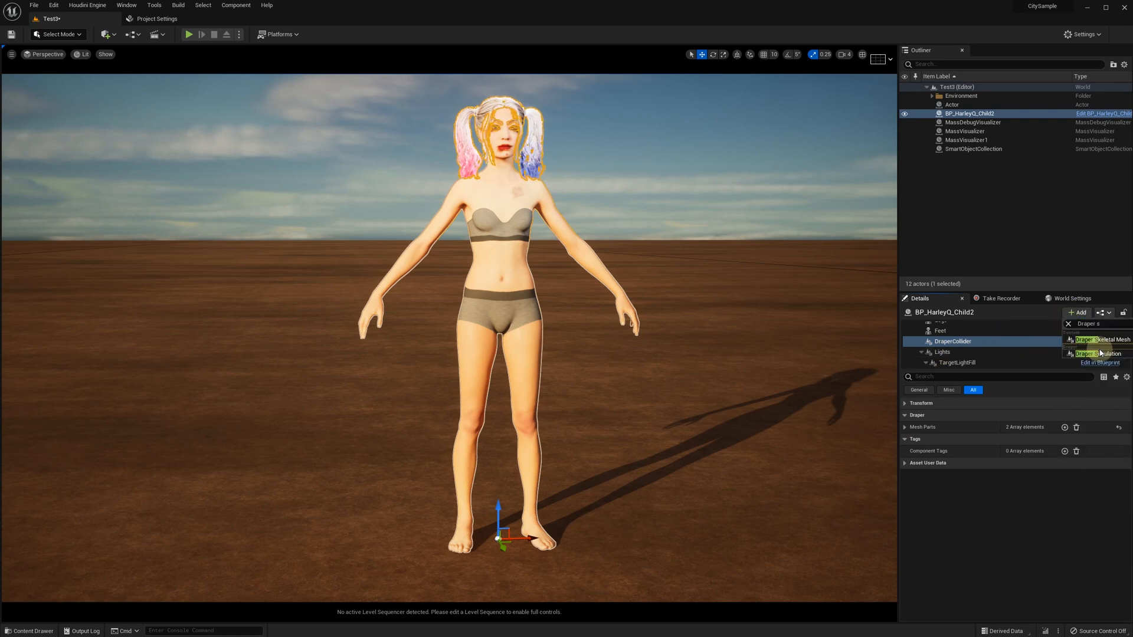
click(1098, 353)
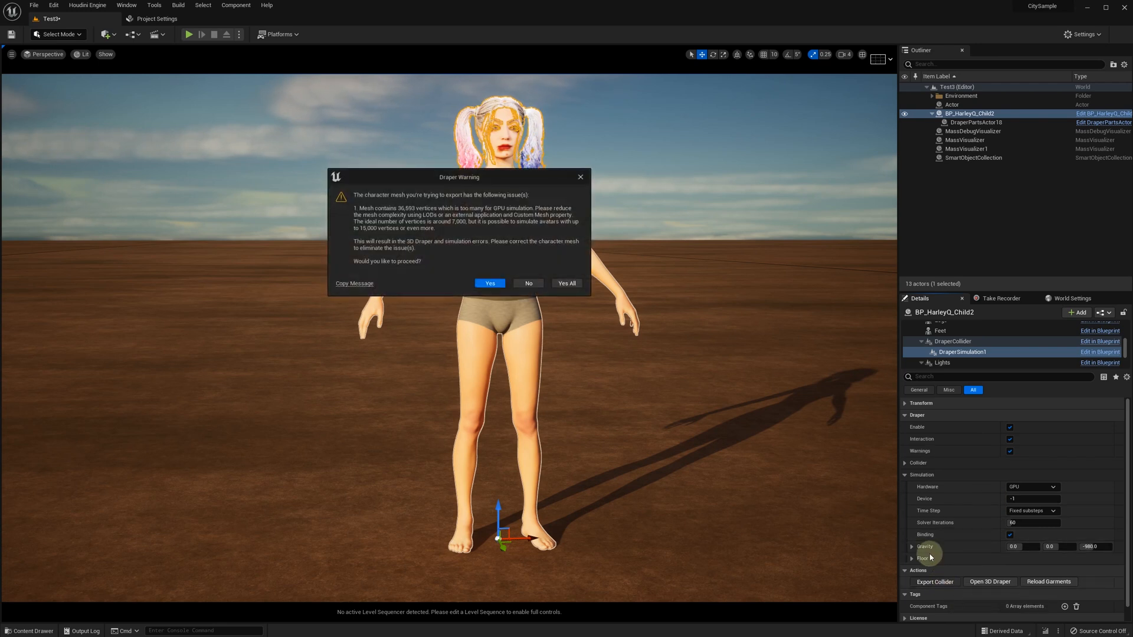
click(489, 283)
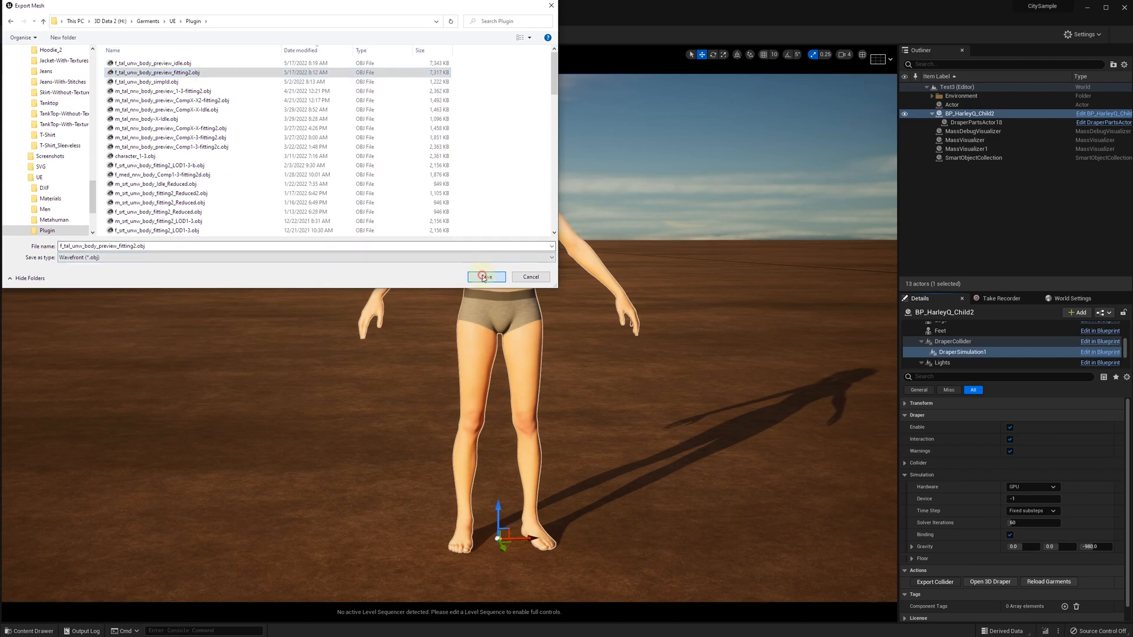
Save the body OBJ, then load it in CLO as an avatar at cm scale.
click(485, 277)
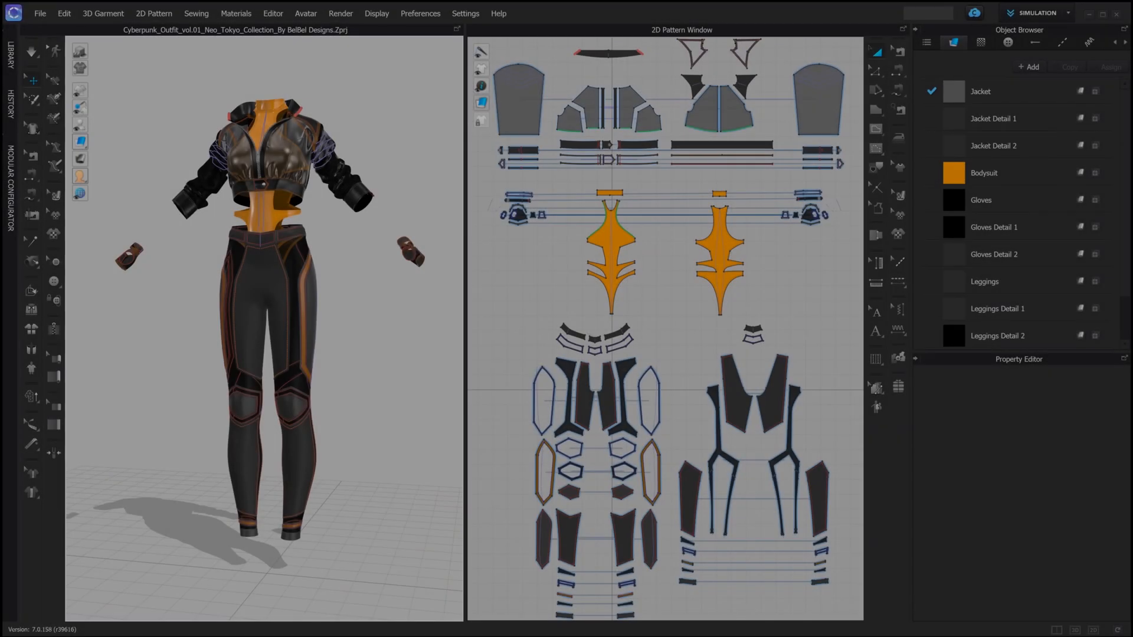
click(39, 13)
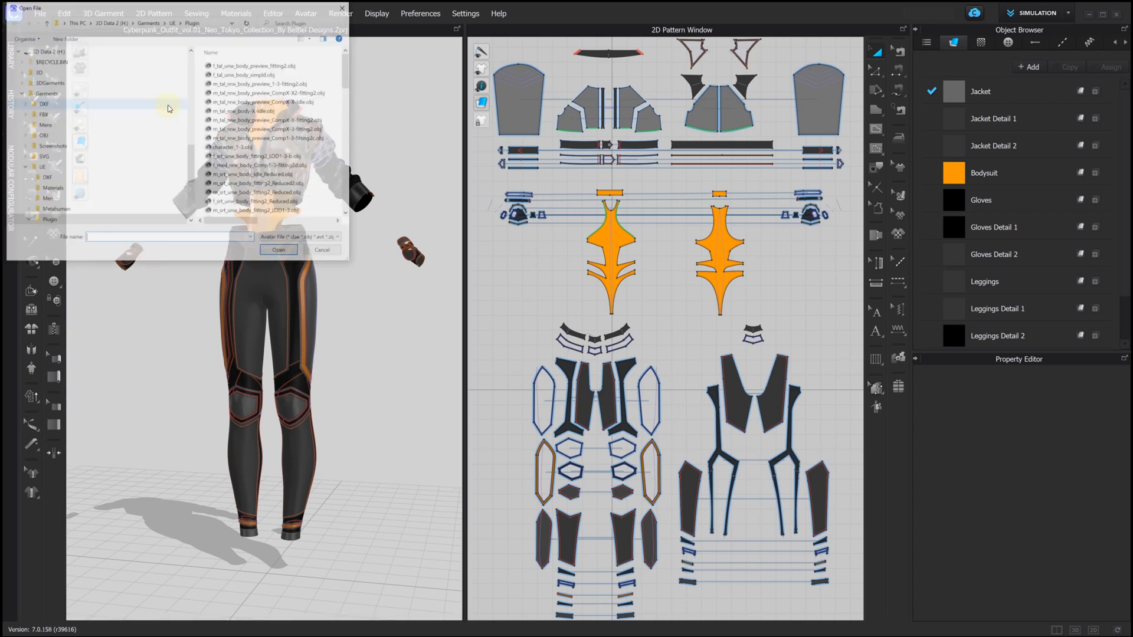
click(278, 249)
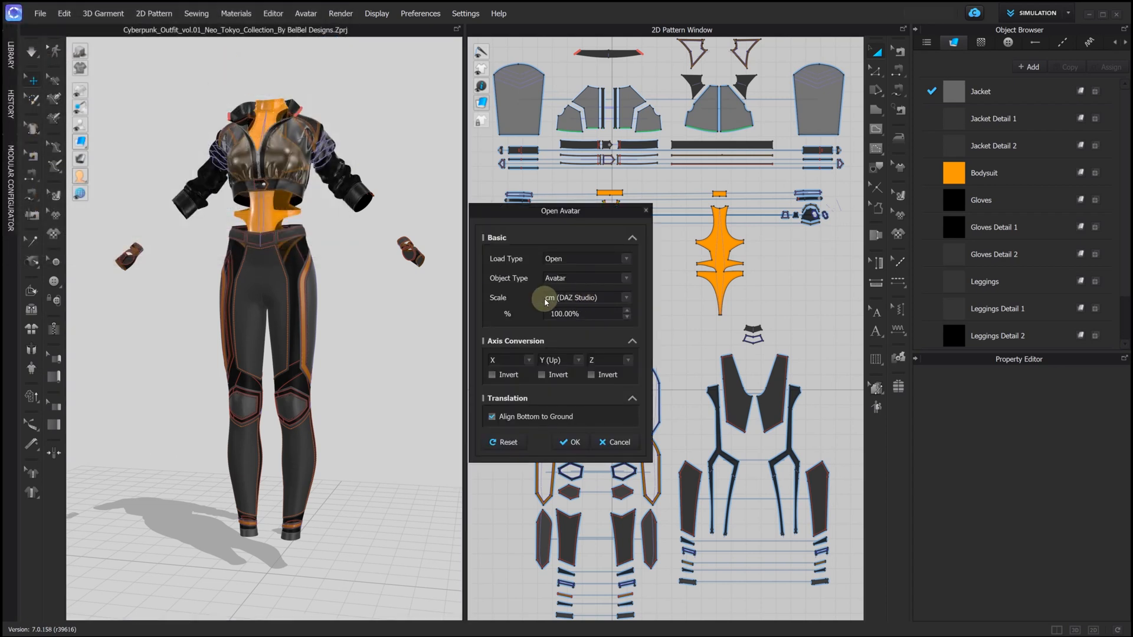
click(570, 441)
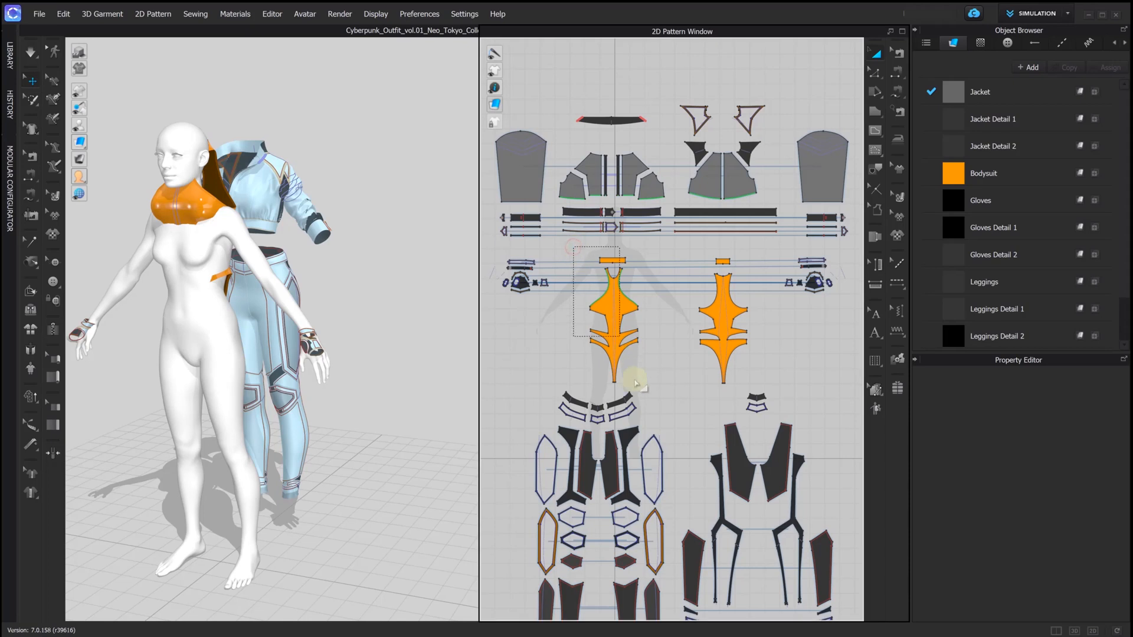
Select both orange bodysuit pieces, simulate them onto the avatar, and freeze them.
click(614, 318)
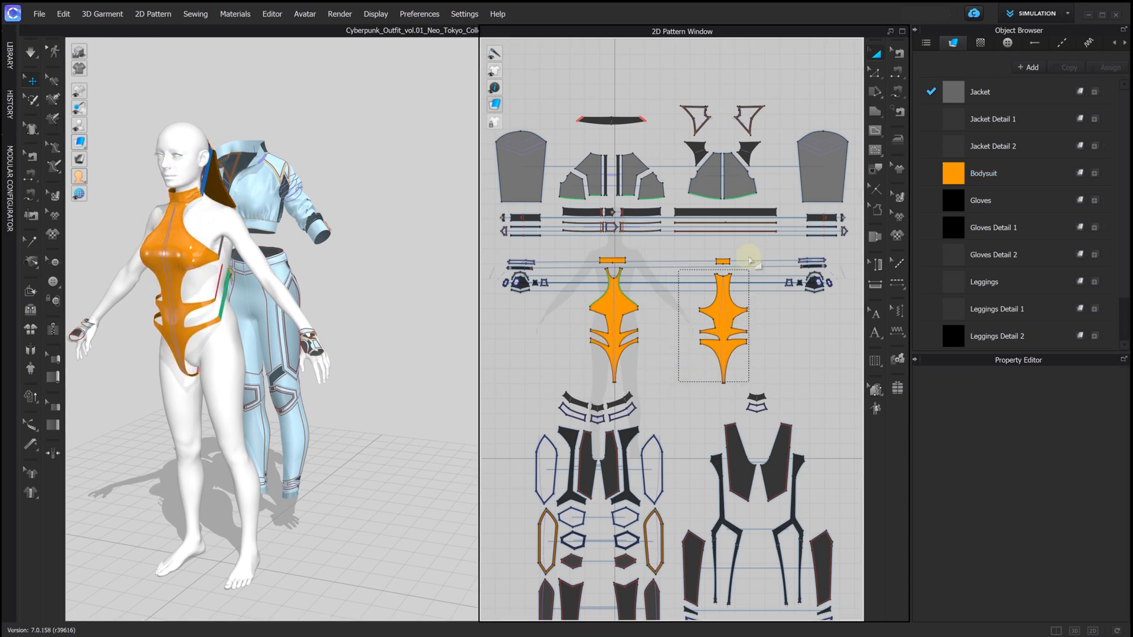
click(712, 321)
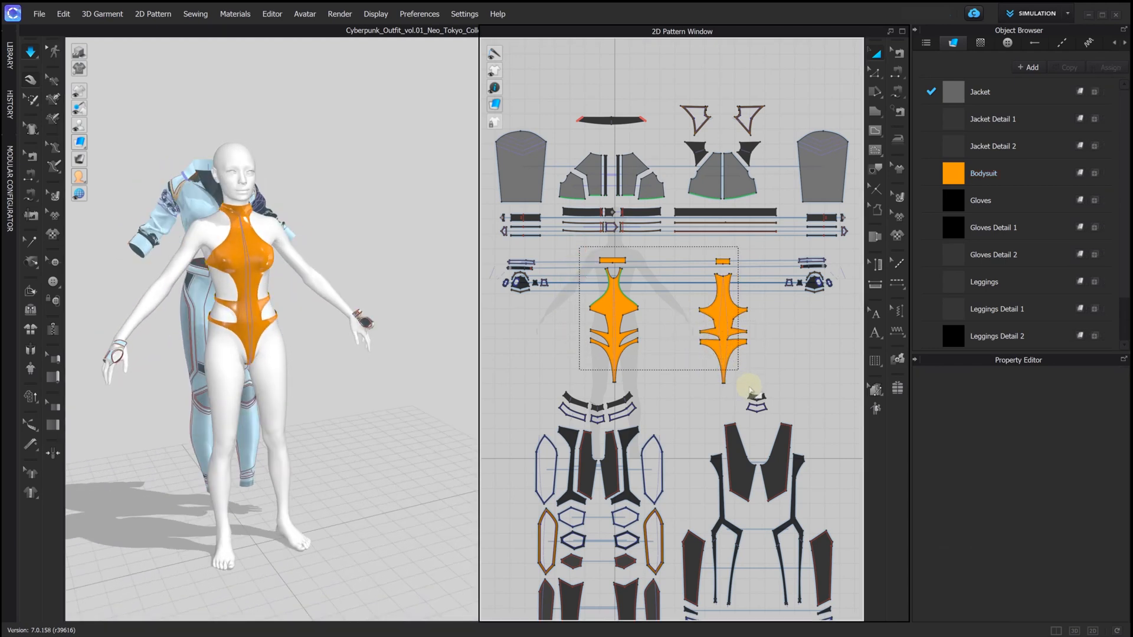
right_click(727, 349)
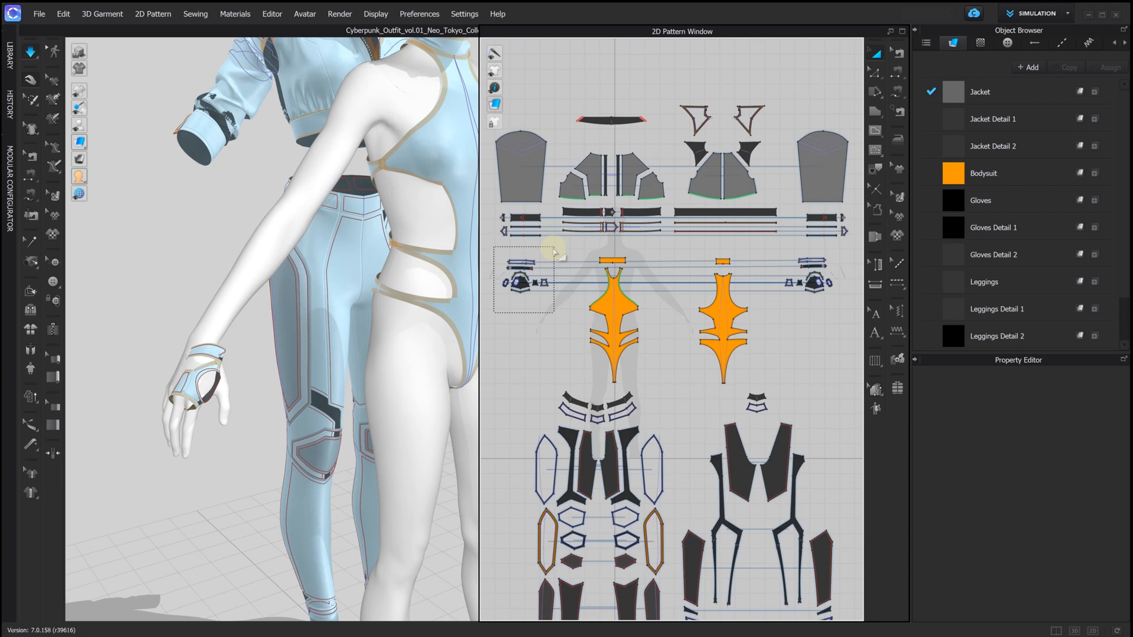
Freeze the glove patterns on the avatar's hands via the right-click menu.
right_click(524, 278)
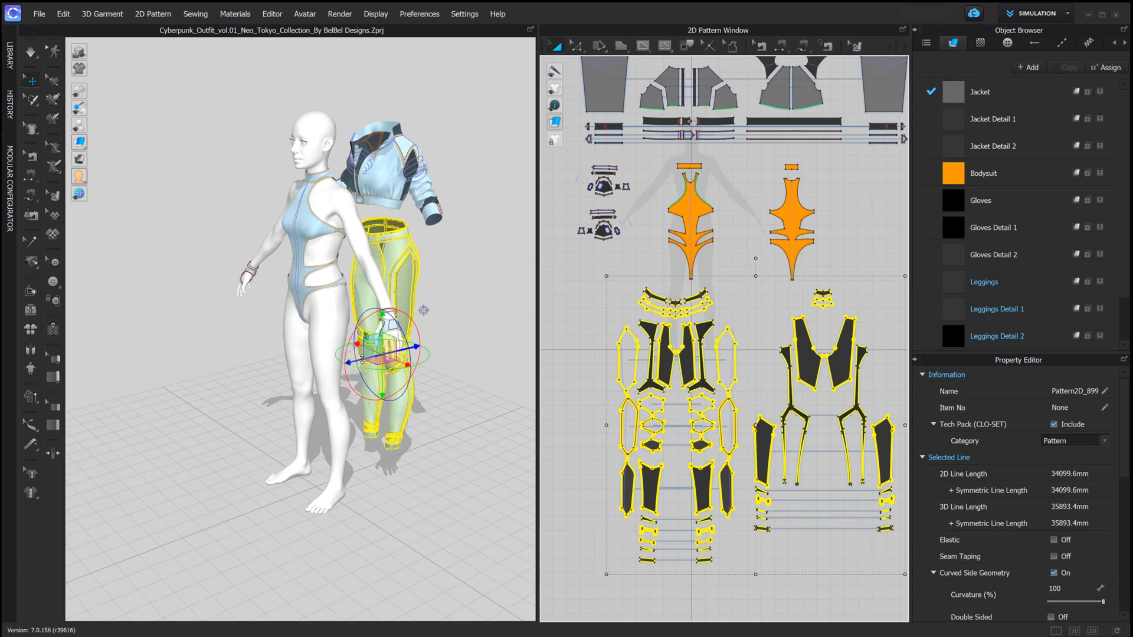
Drag the leggings onto the avatar's legs, select all leggings pieces, and simulate.
drag(382, 336, 311, 373)
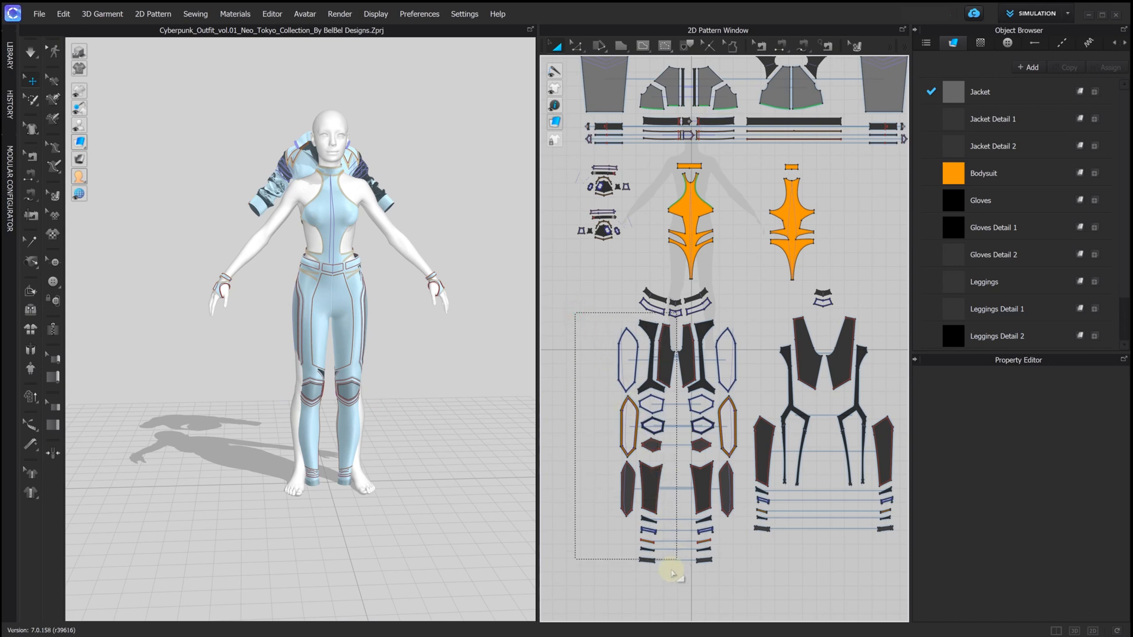
click(647, 433)
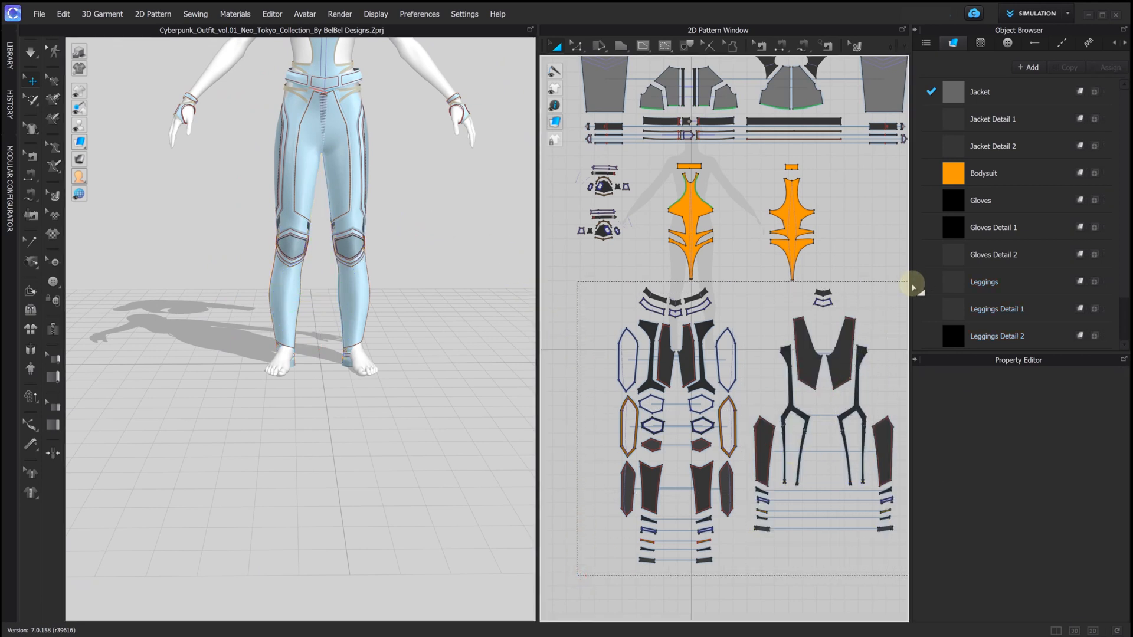
right_click(723, 434)
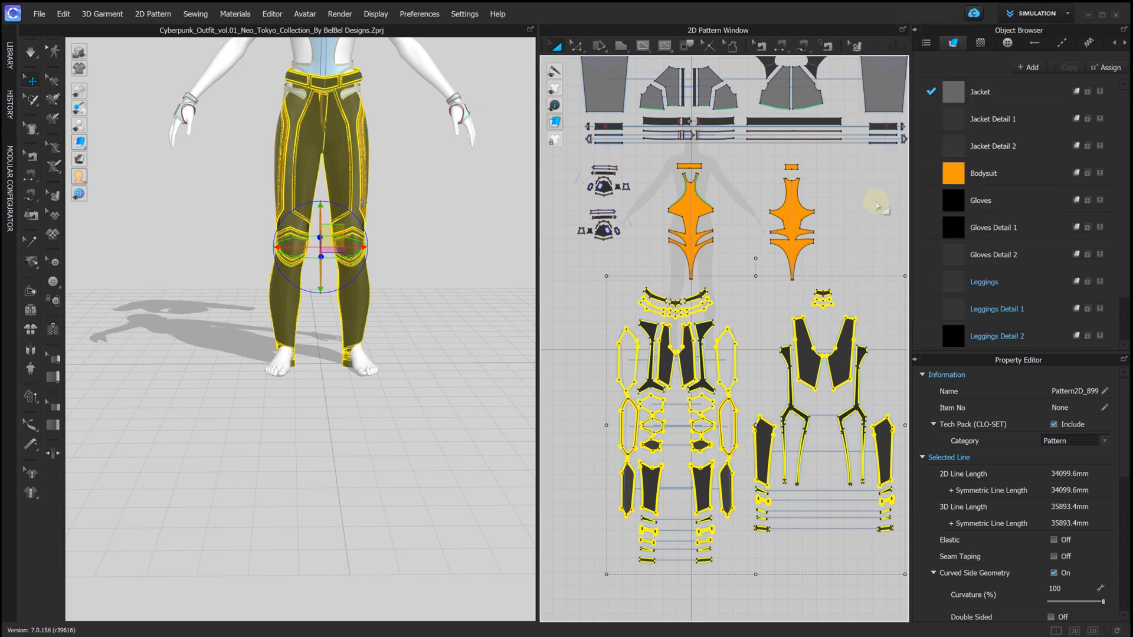
mouse_move(36, 39)
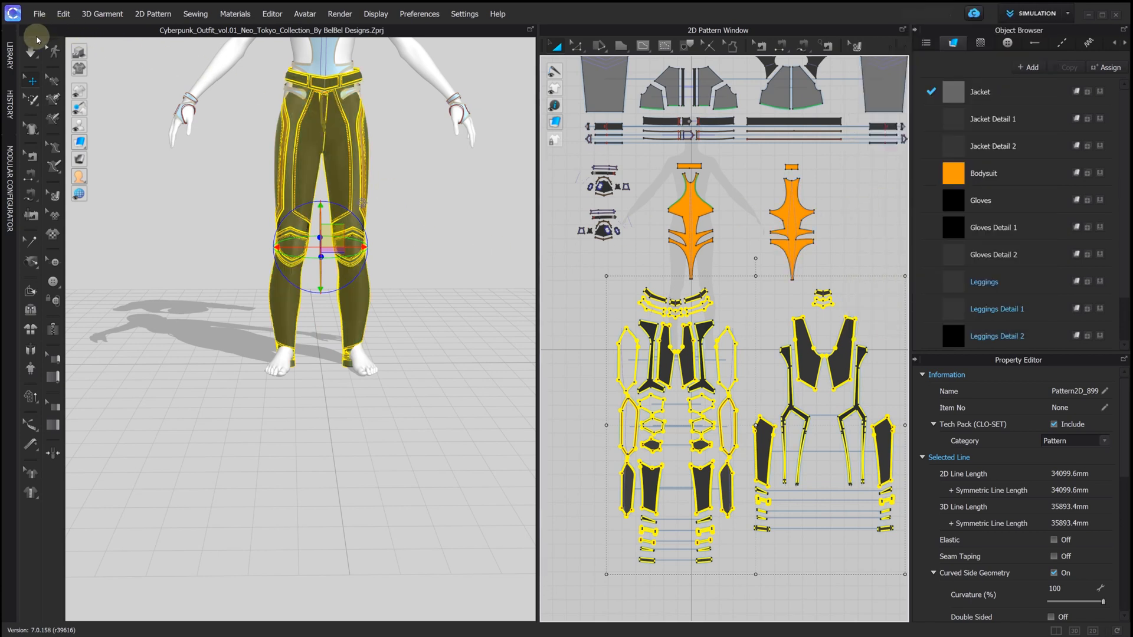
click(32, 52)
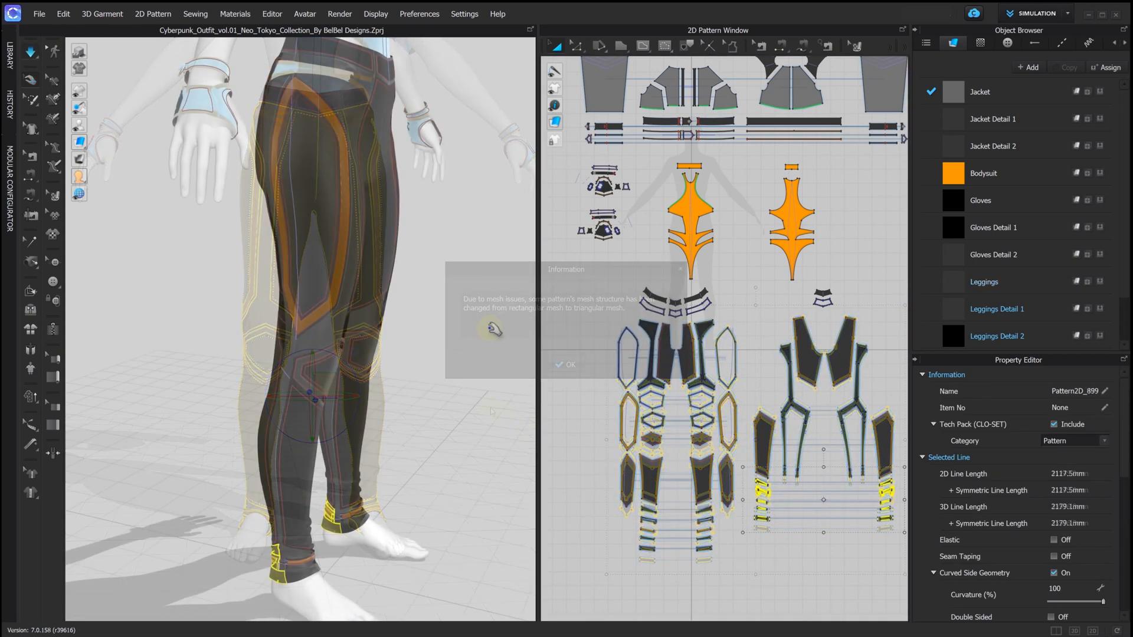
Dismiss the mesh-structure Information notice so the leggings settle on the legs.
click(567, 364)
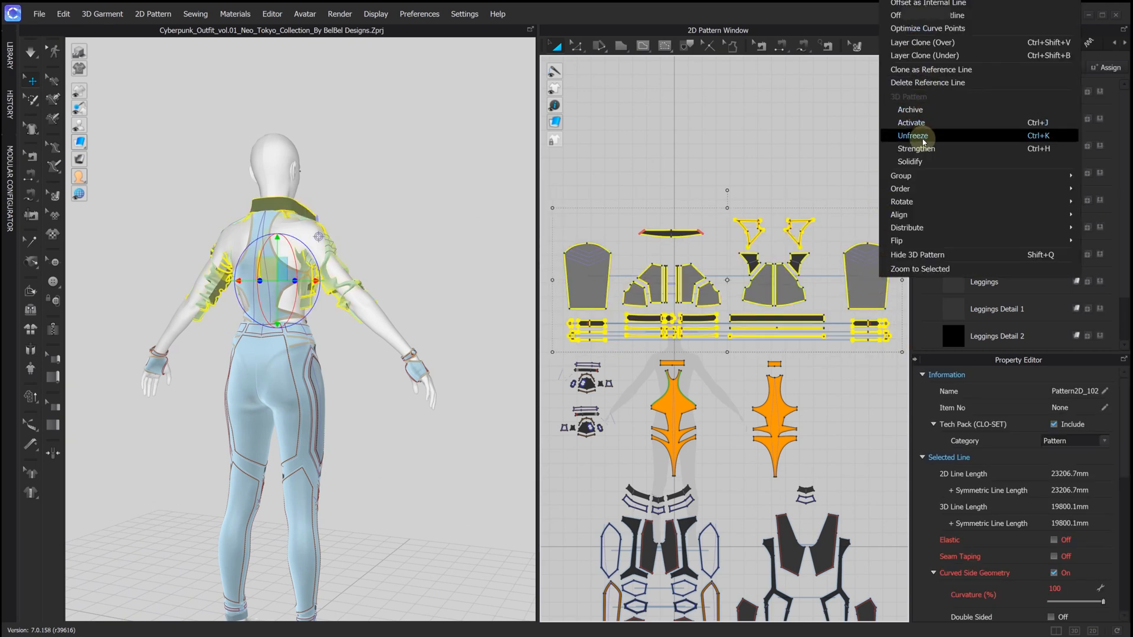
Unfreeze the jacket, select its front and sleeve pieces, and drape them over the bodysuit.
click(913, 136)
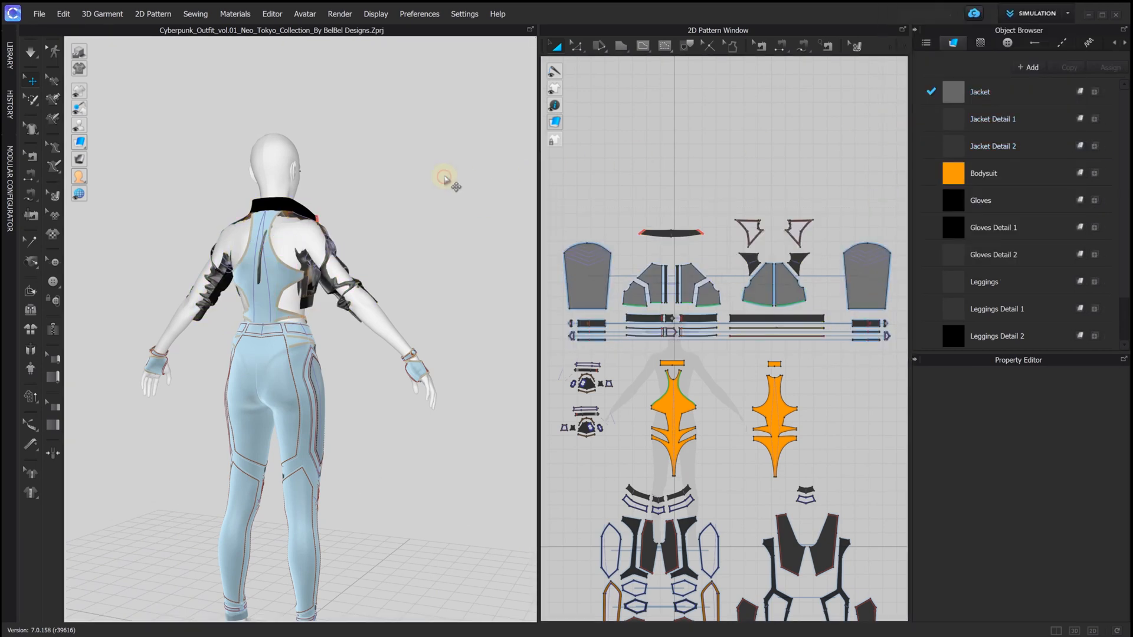
drag(445, 181, 322, 177)
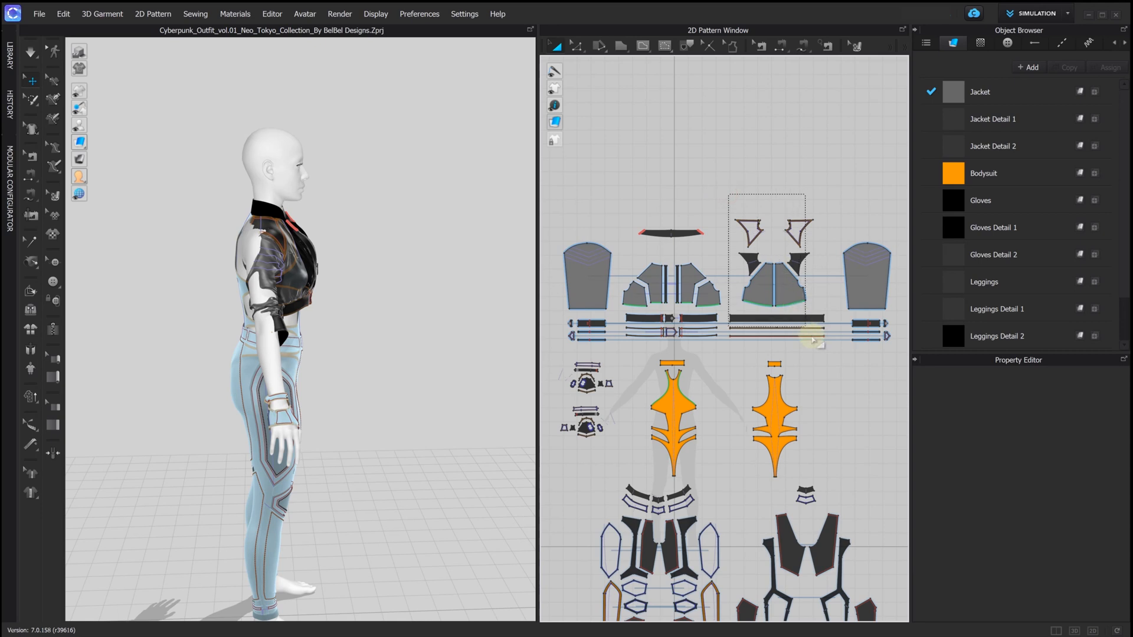
click(776, 261)
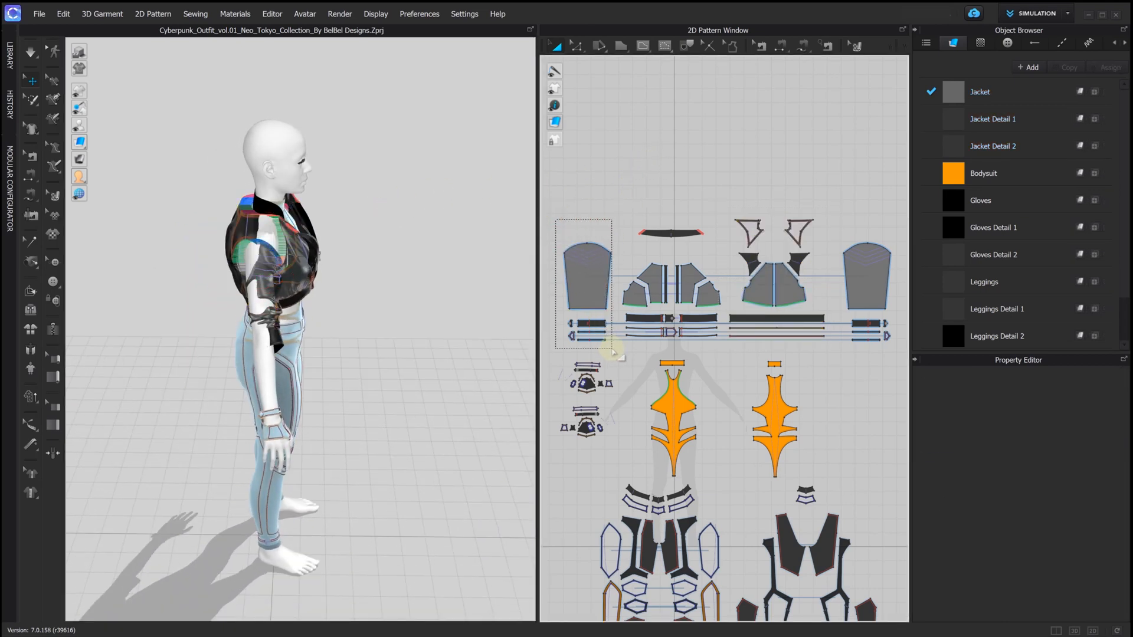
click(586, 282)
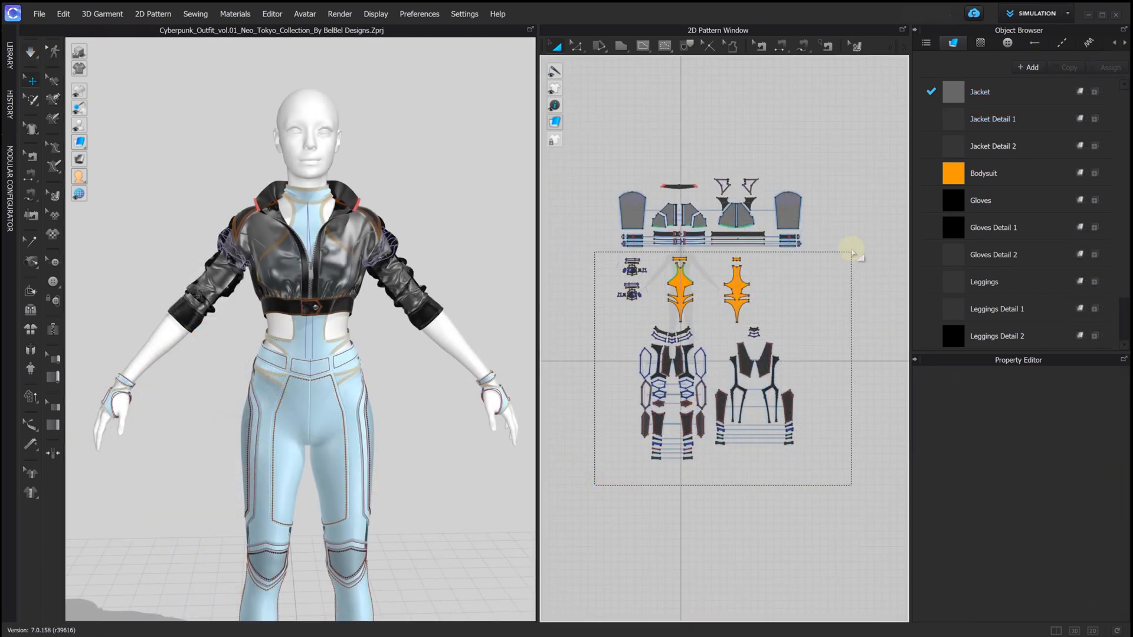
Unfreeze the selected bodysuit, glove and leggings 3D patterns from the right-click menu.
right_click(732, 284)
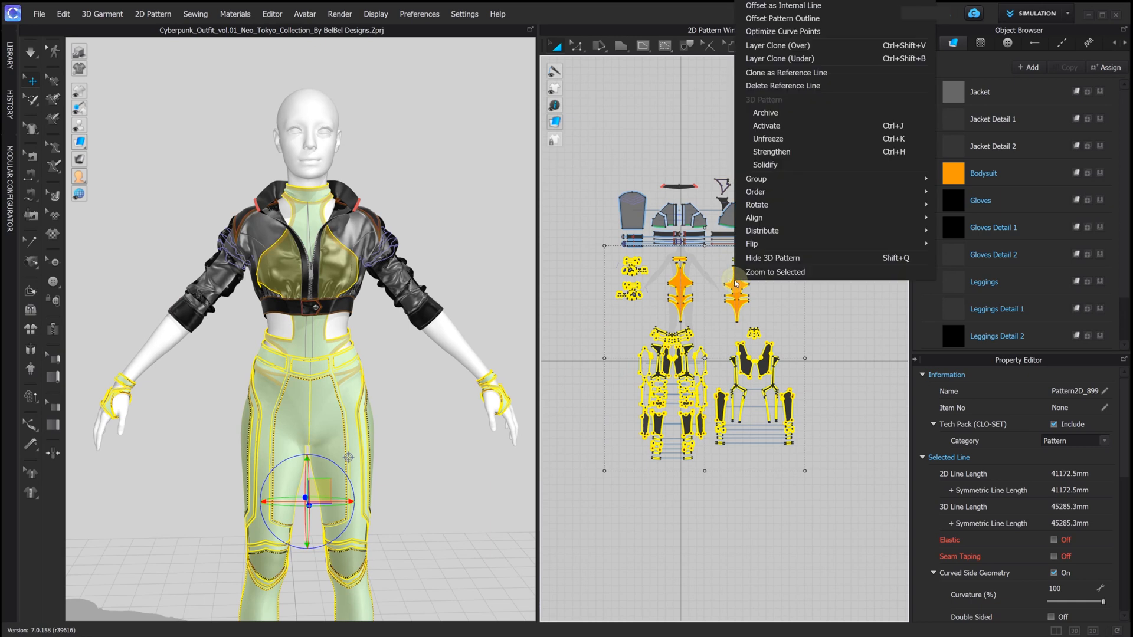
mouse_move(769, 138)
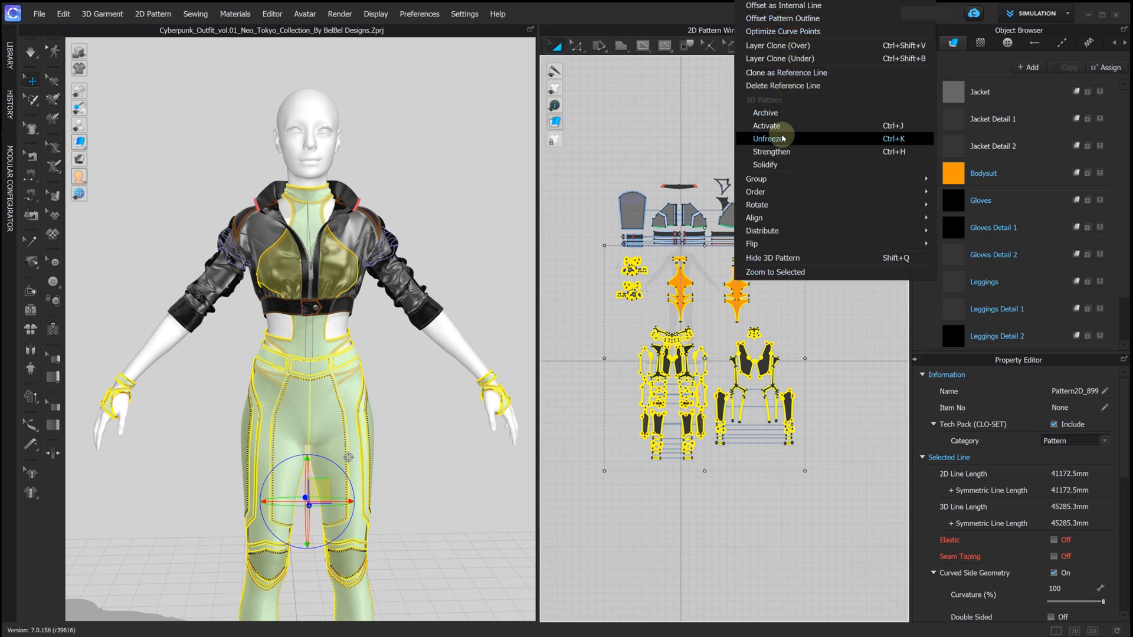
click(766, 125)
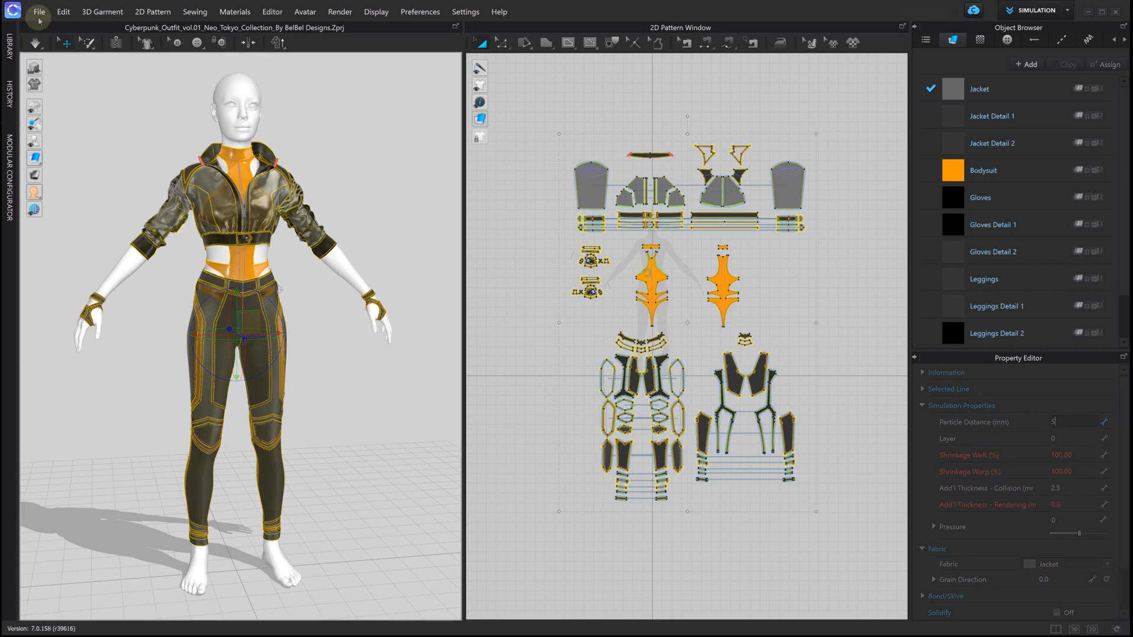
Export the outfit as a thick single-object OBJ, replacing CyberpunkSuit5mm.obj.
click(39, 11)
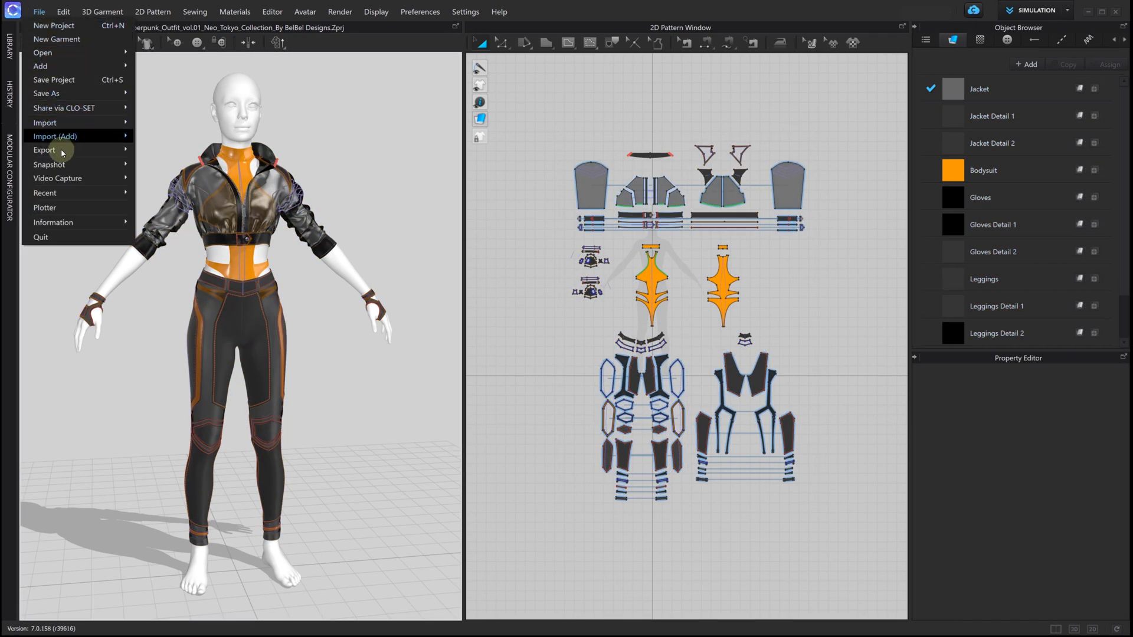
click(44, 150)
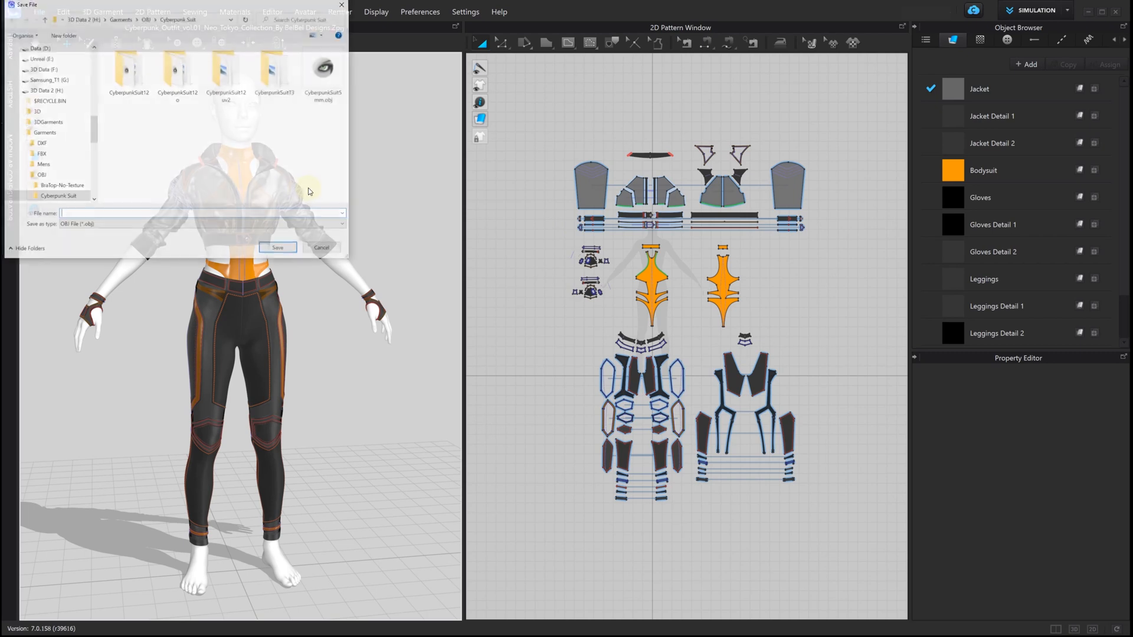
click(277, 248)
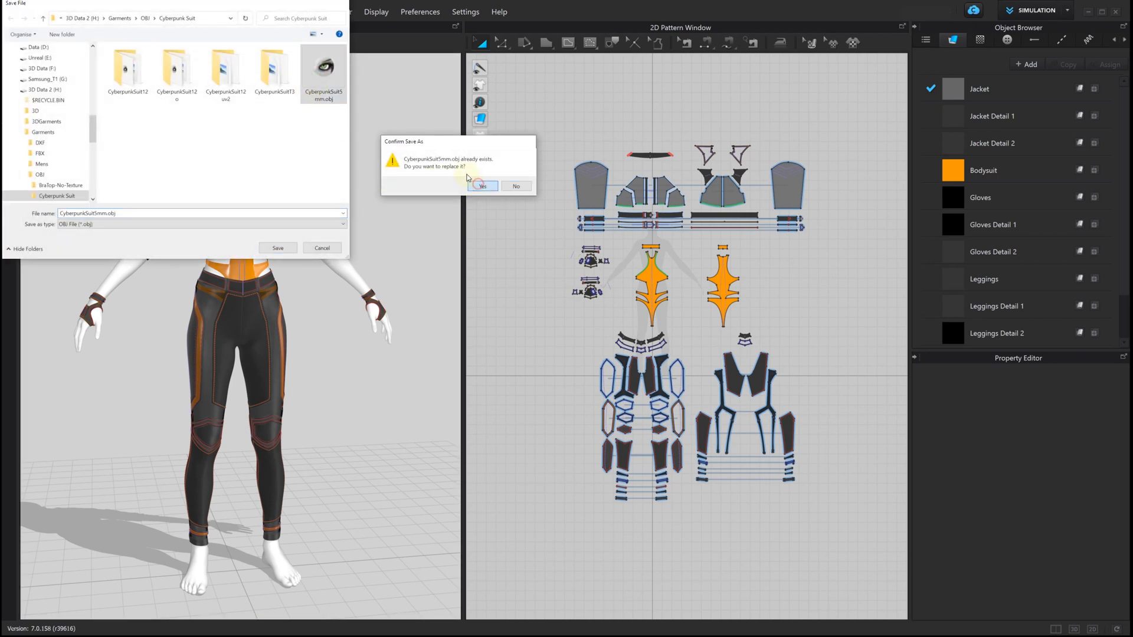
click(482, 186)
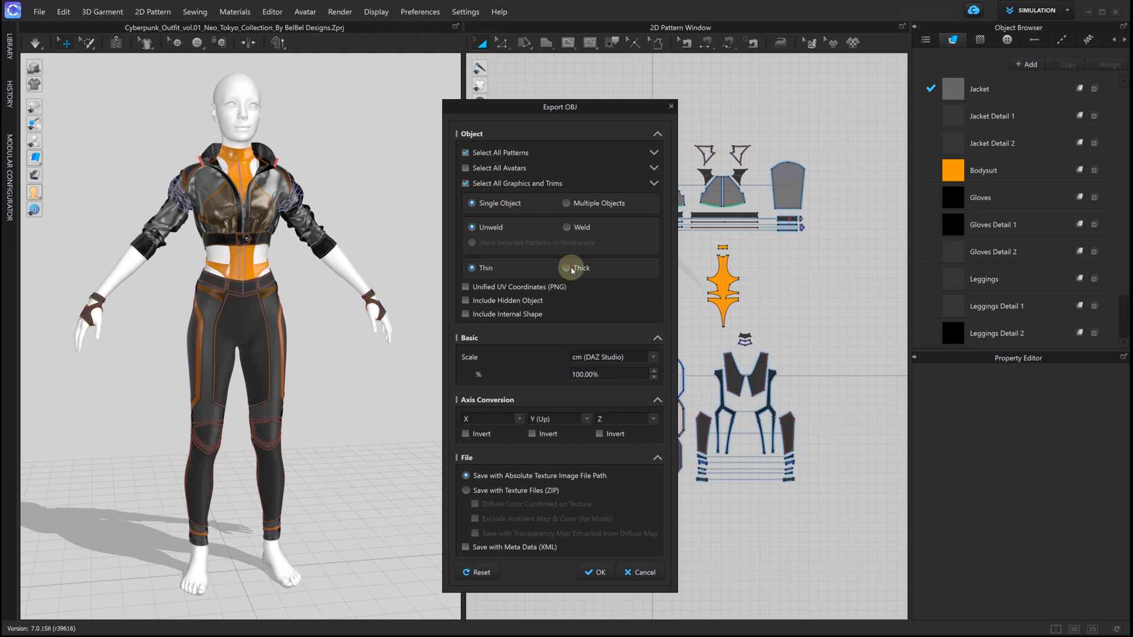
click(569, 268)
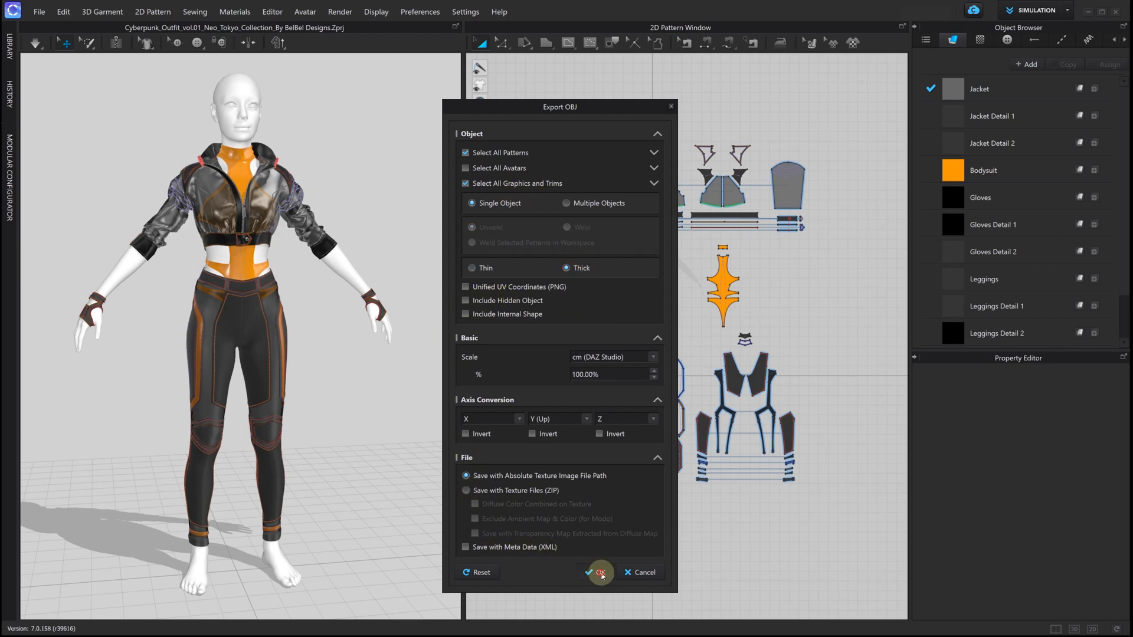
click(598, 573)
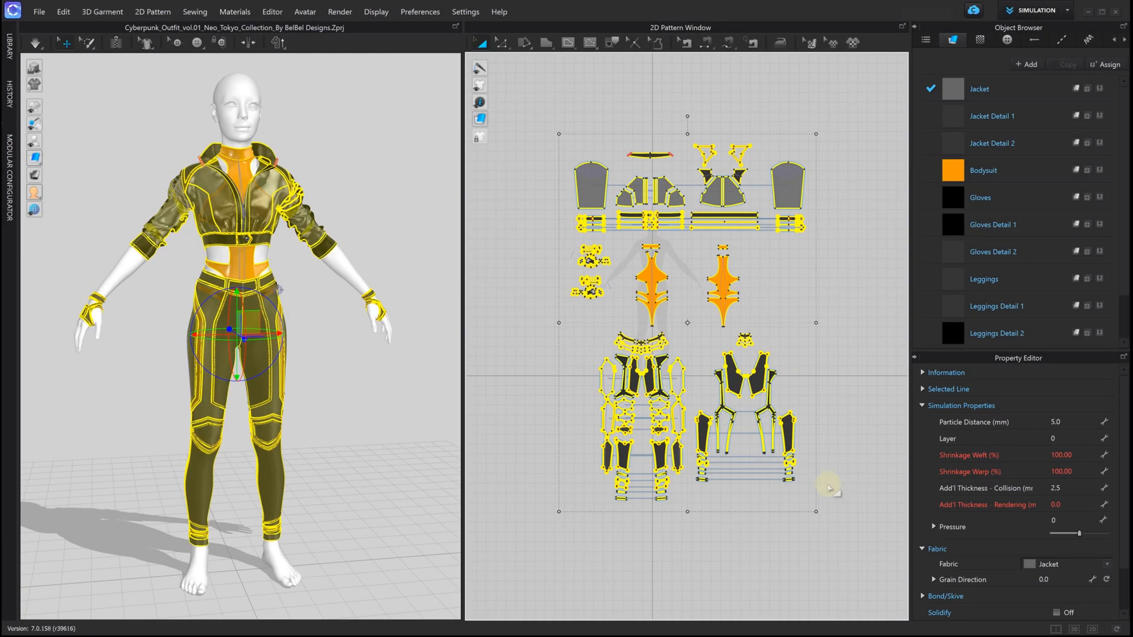
Replace the Particle Distance value in Simulation Properties with 12.0 mm.
triple_click(1061, 422)
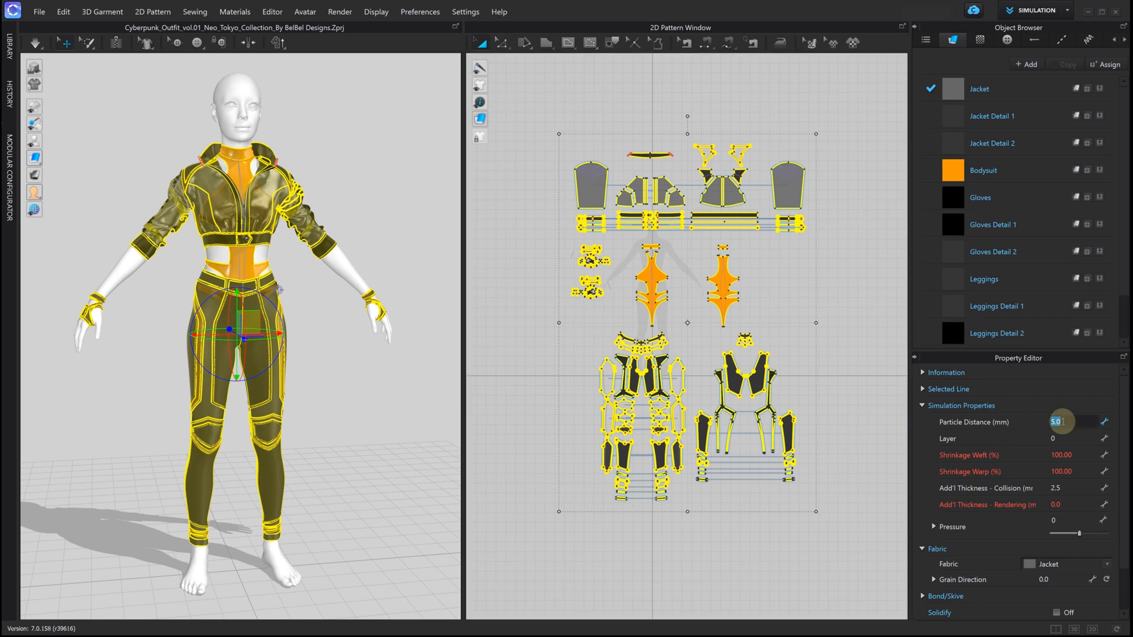
text(12.0)
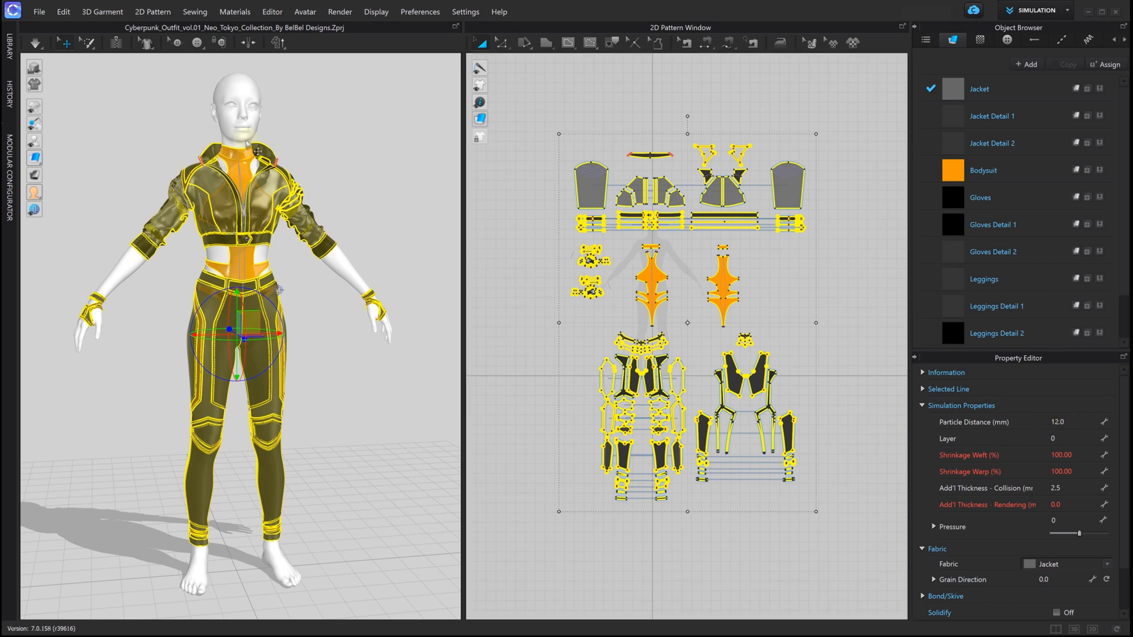
click(33, 42)
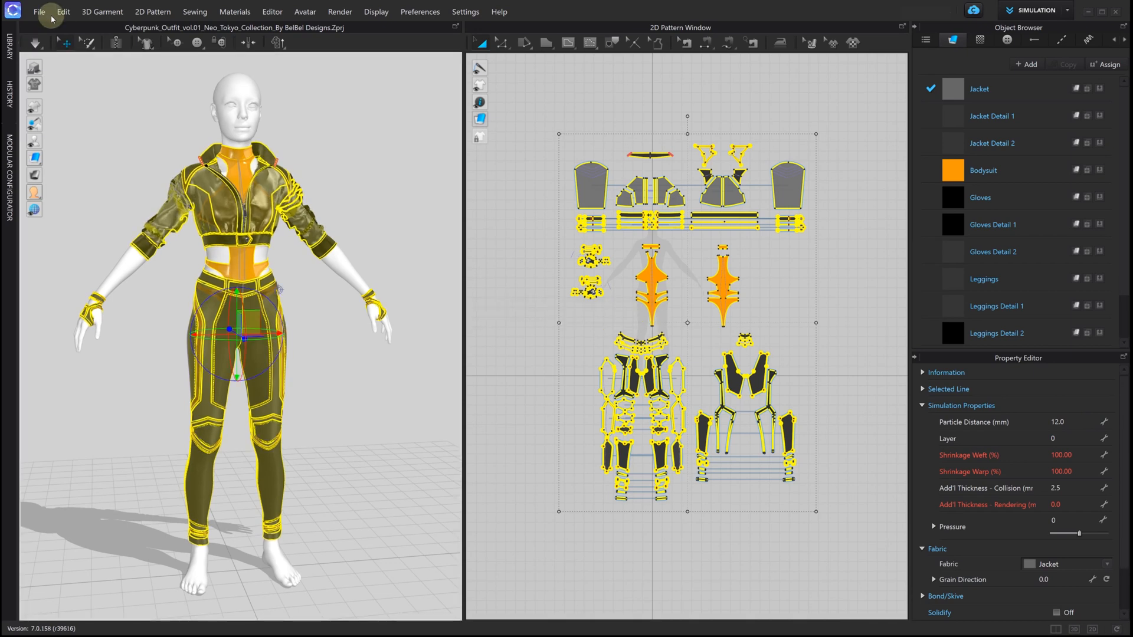
Export the outfit as thick OBJ CyberpunkSuit12mm.obj with texture files zipped.
click(38, 11)
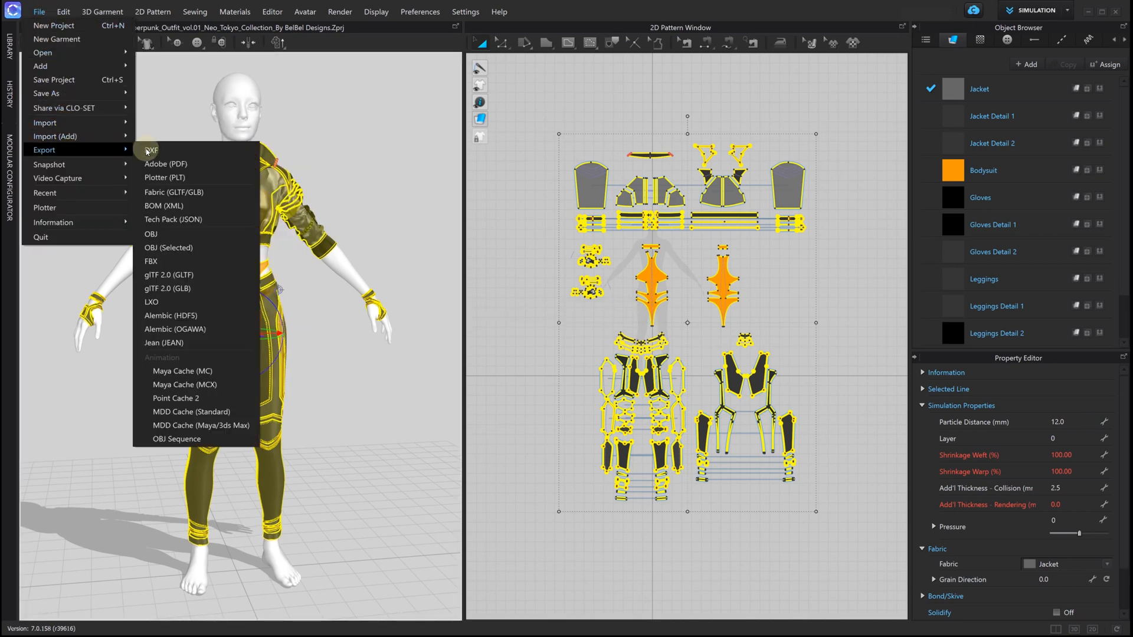
click(152, 234)
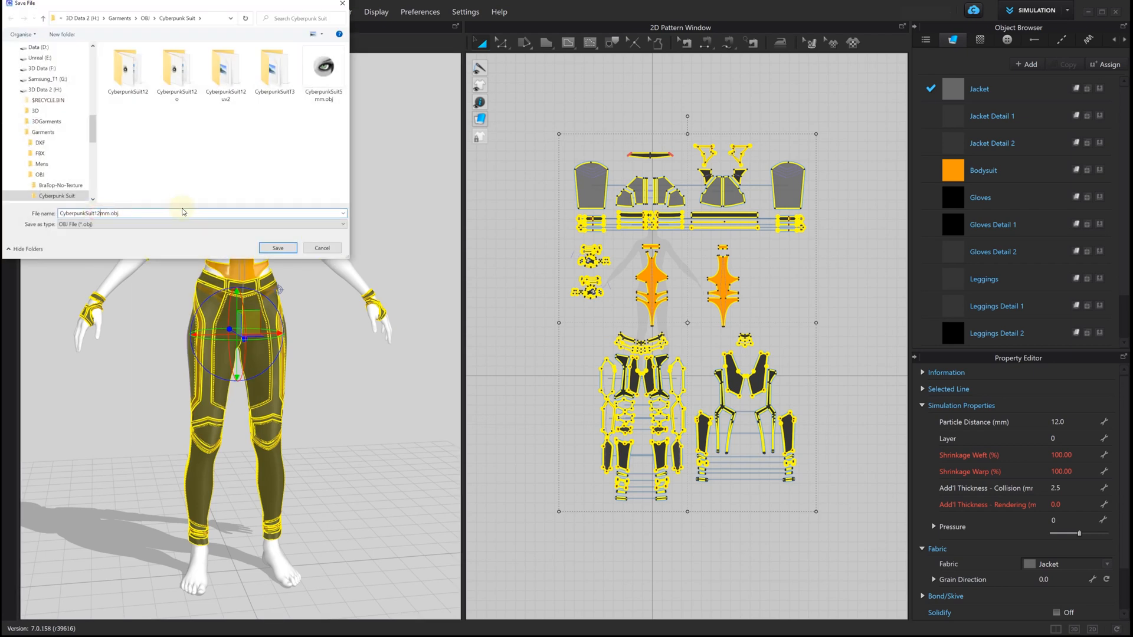
click(277, 248)
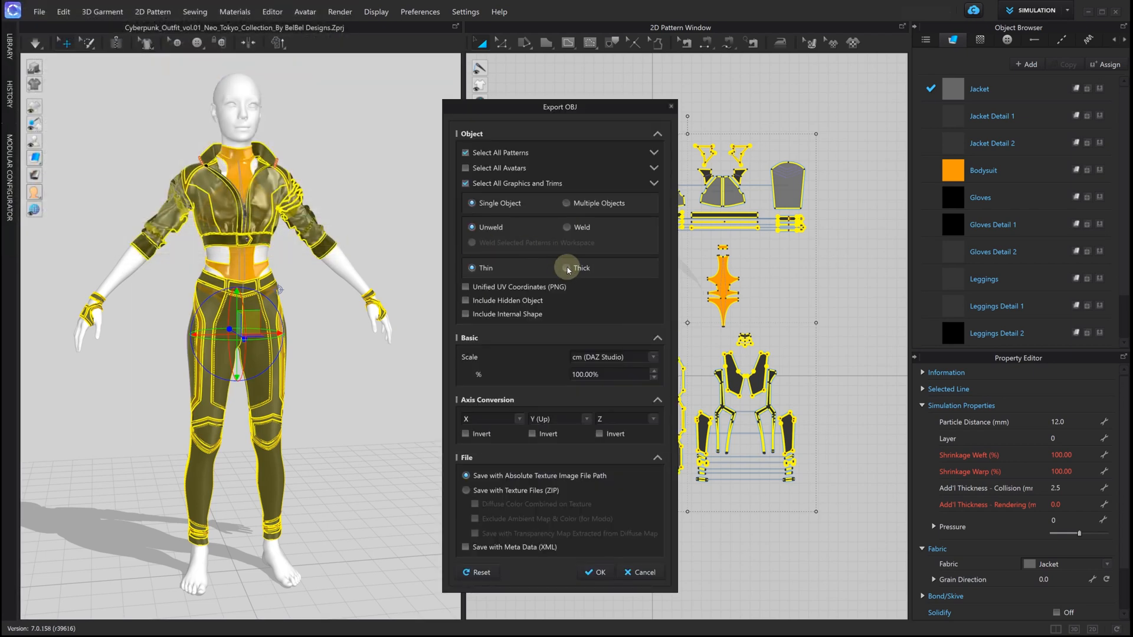
click(568, 268)
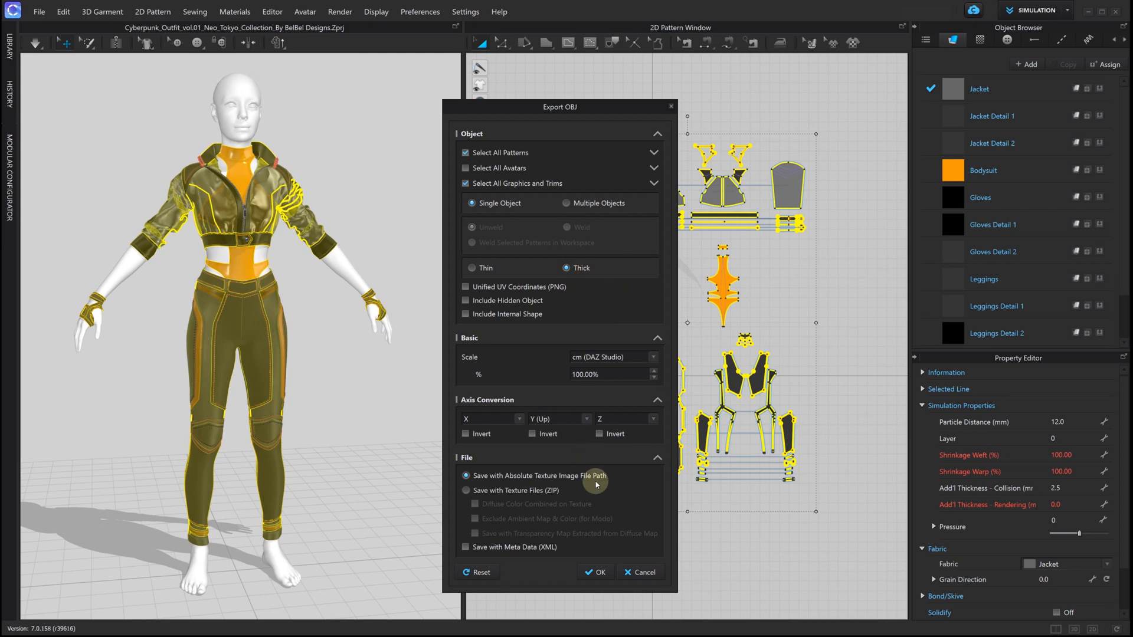
click(466, 491)
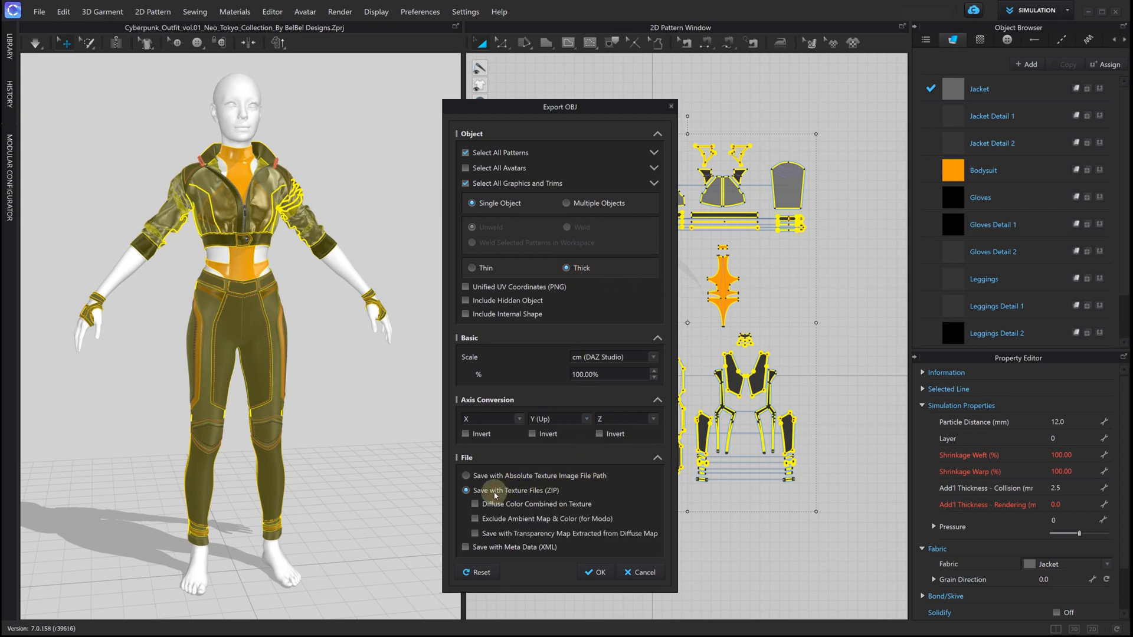
click(594, 572)
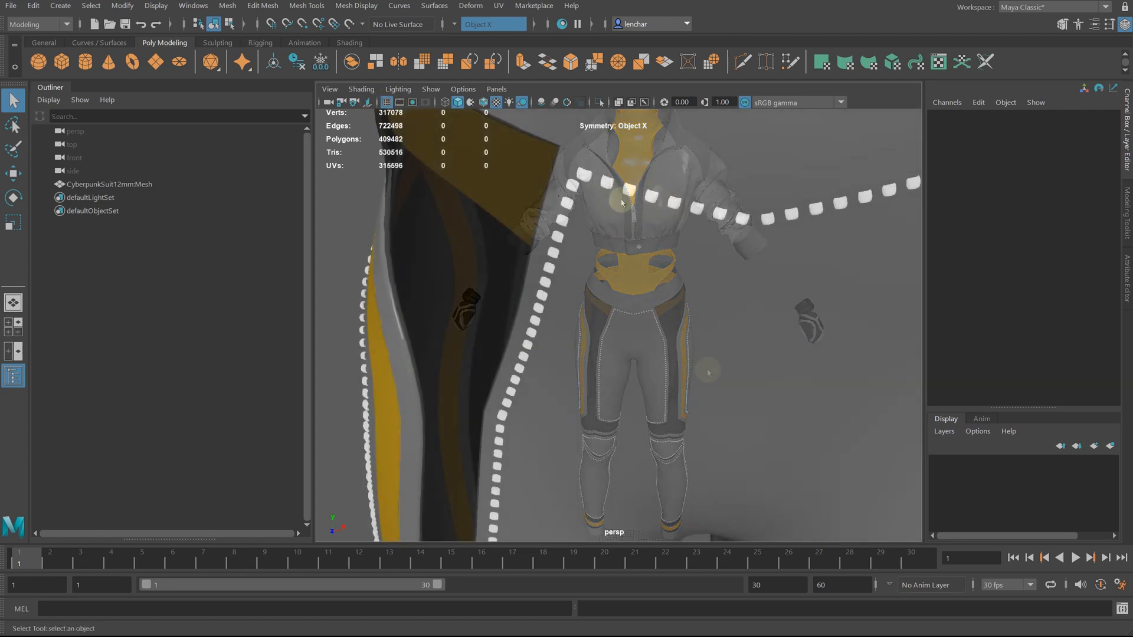
Toggle Wireframe on Shaded to view the CyberpunkSuit12mmMesh topology.
click(444, 102)
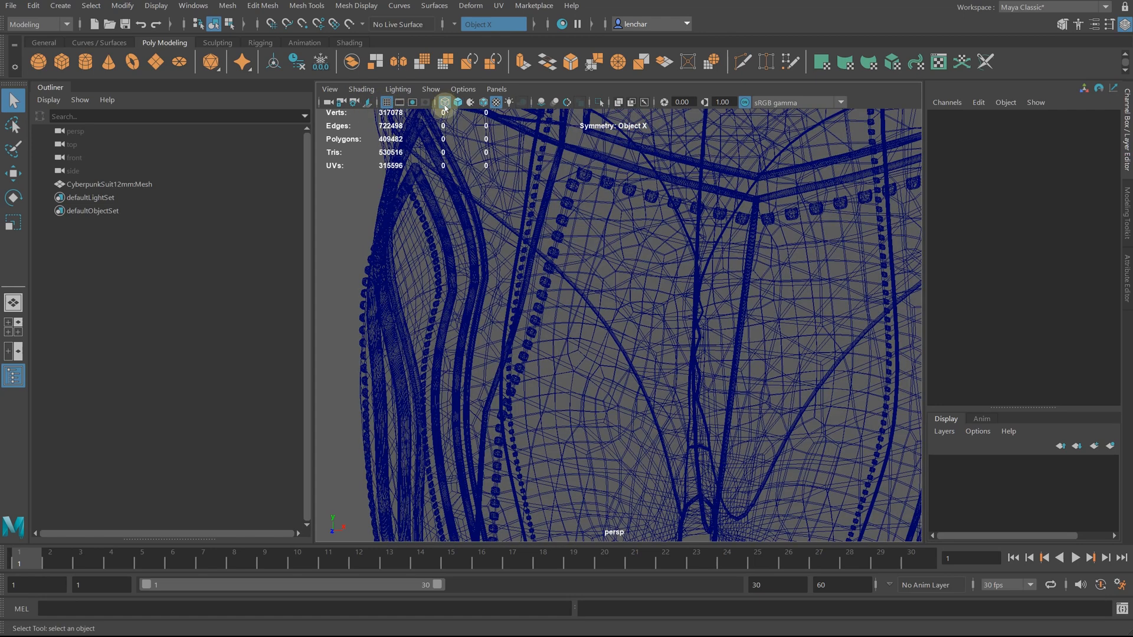
mouse_move(460, 229)
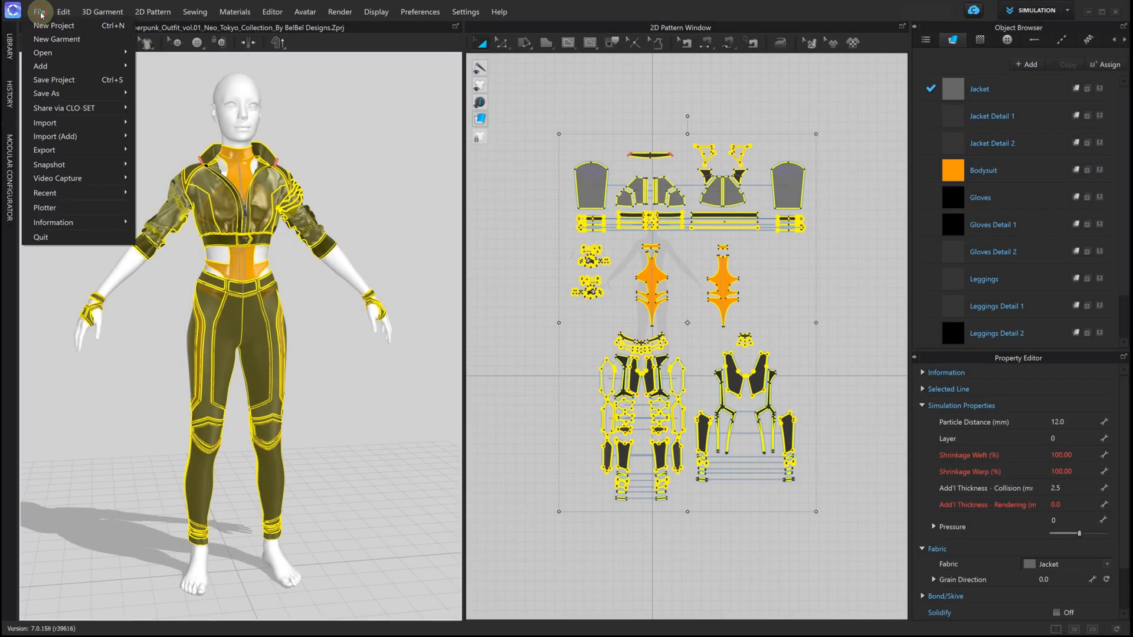
Export thick OBJ CyberpunkSuit12mm_B.obj with zipped texture files.
click(44, 149)
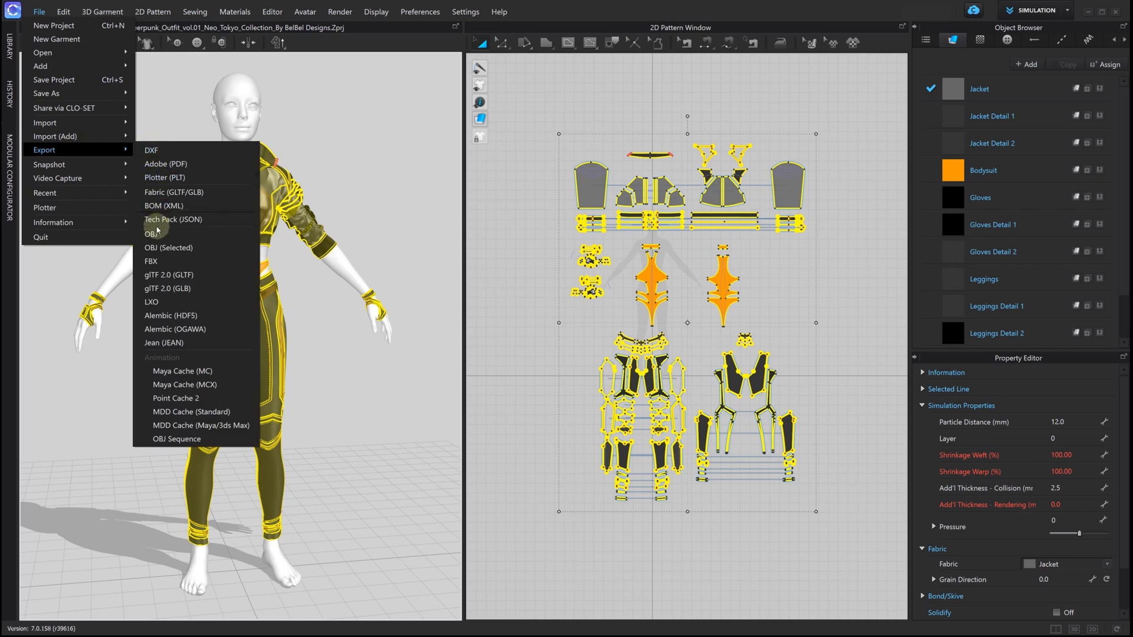
click(152, 233)
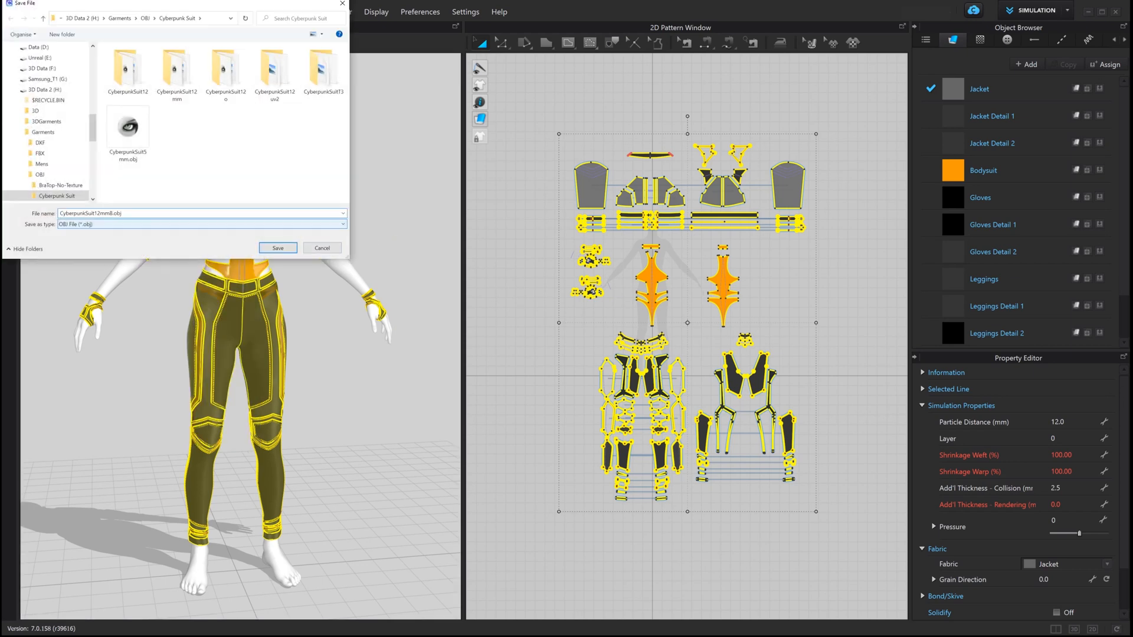
click(277, 248)
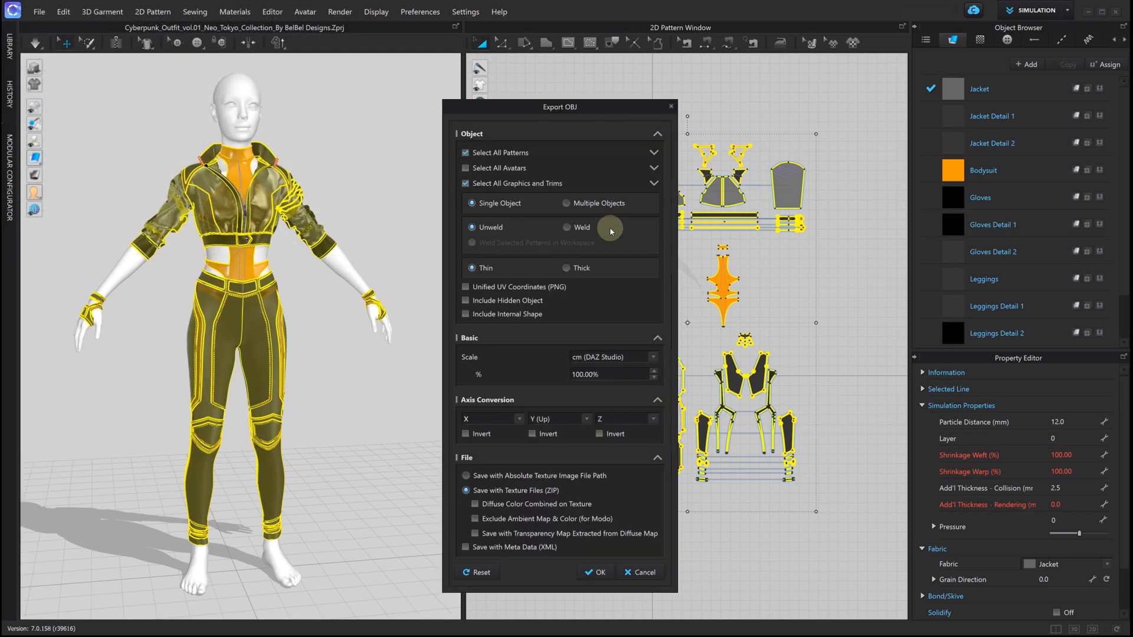
click(567, 268)
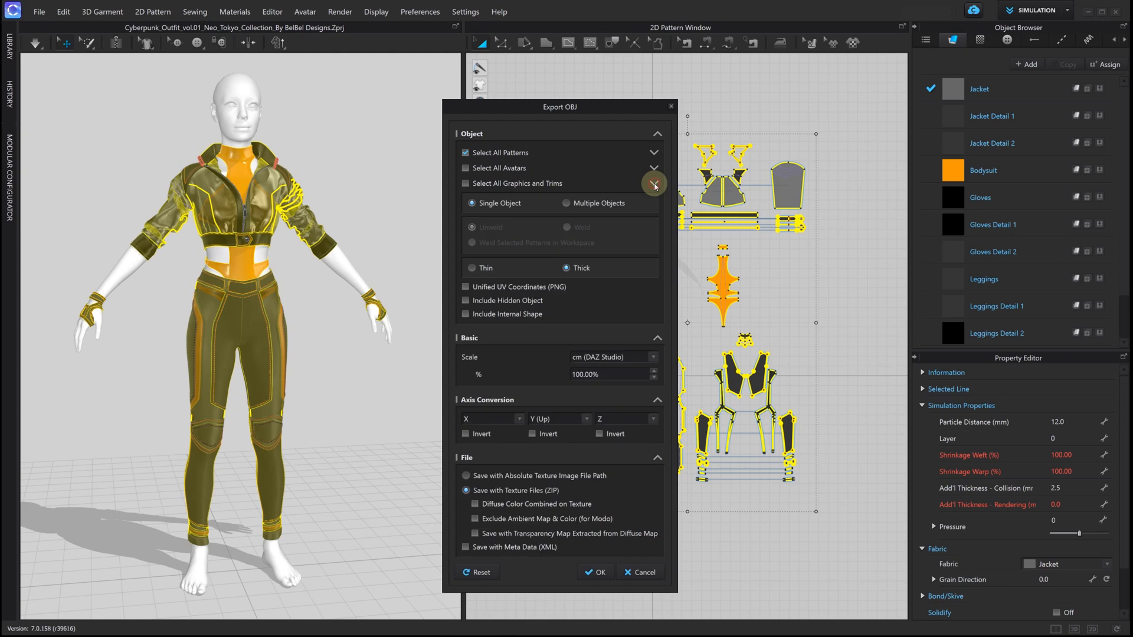
click(595, 572)
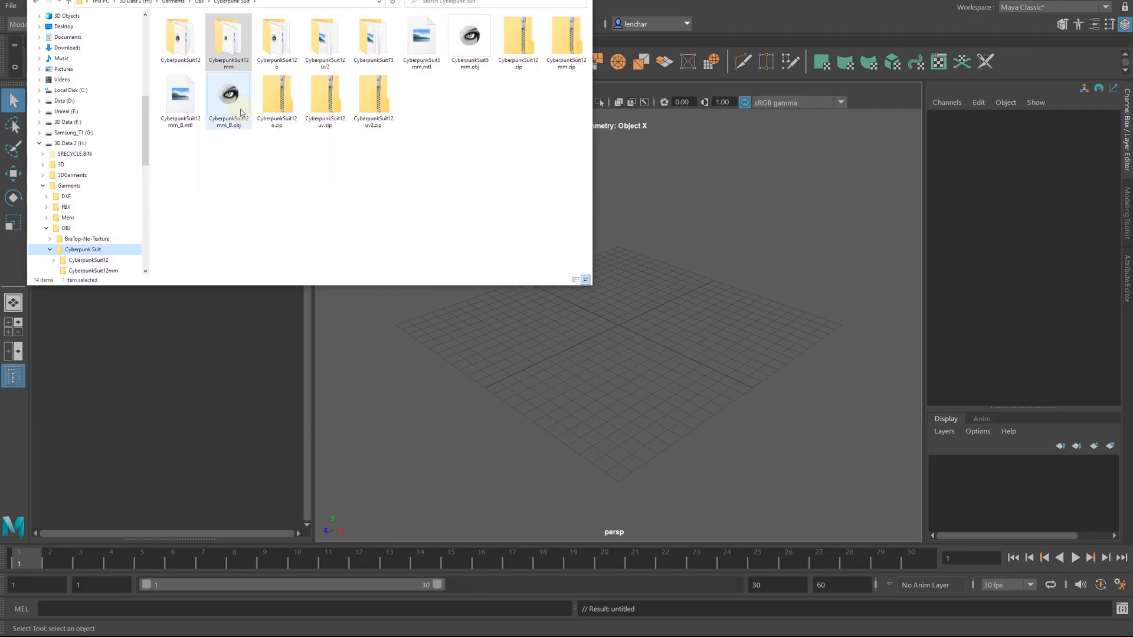
Open CyberpunkSuit12mm_B.obj from the Cyberpunk Suit export folder.
double_click(228, 99)
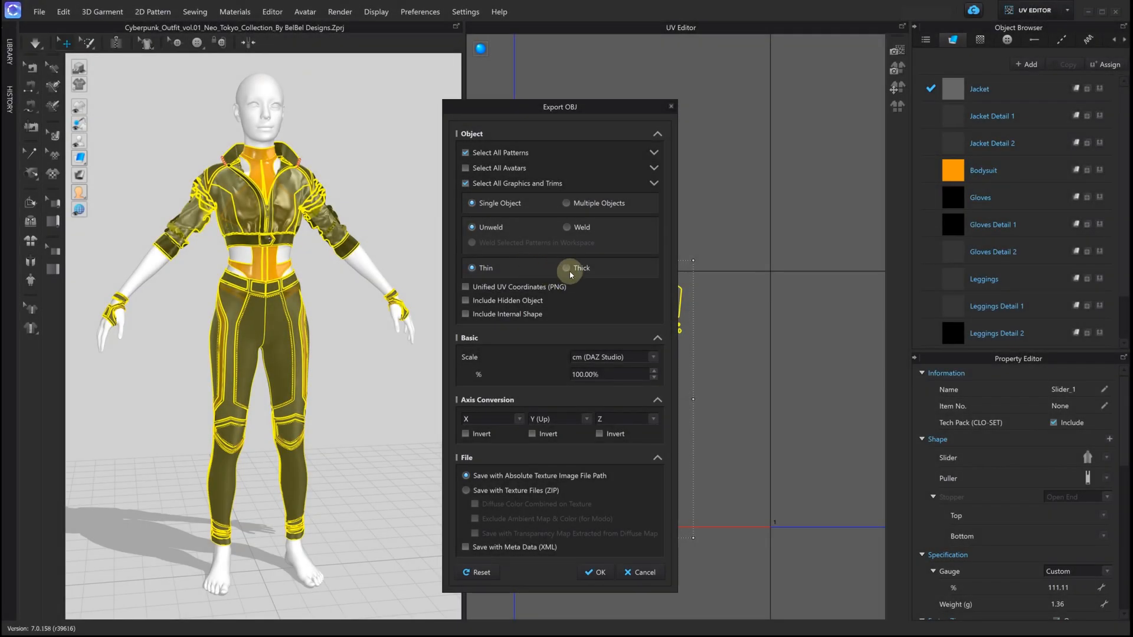
Set the OBJ export to Thick, Unified UV Coordinates (PNG) and zipped texture files.
click(569, 268)
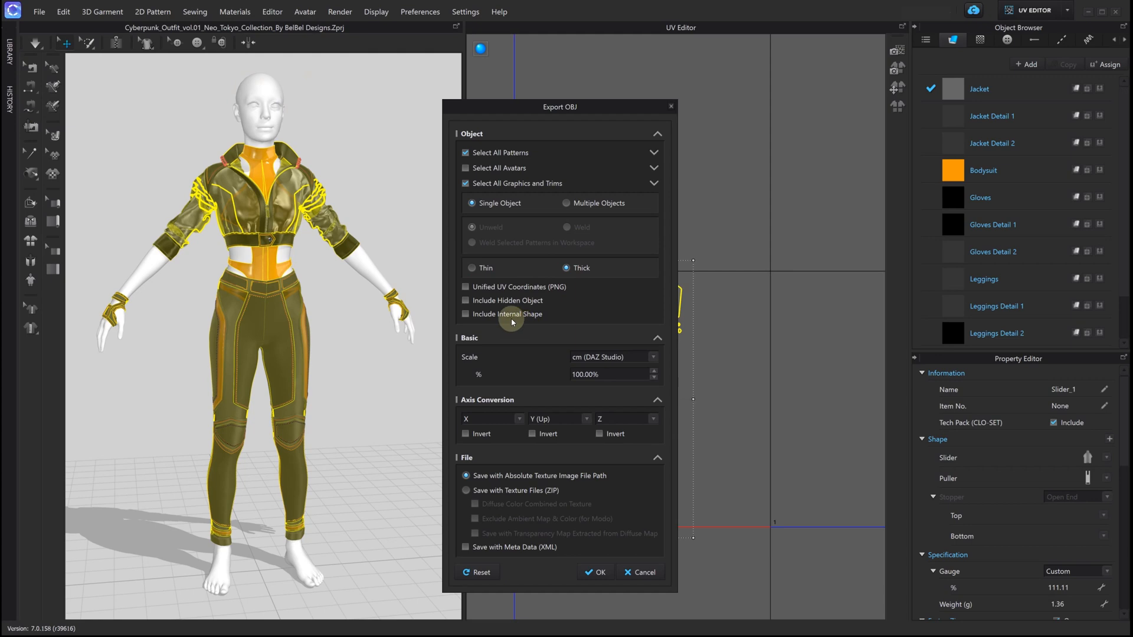
click(465, 287)
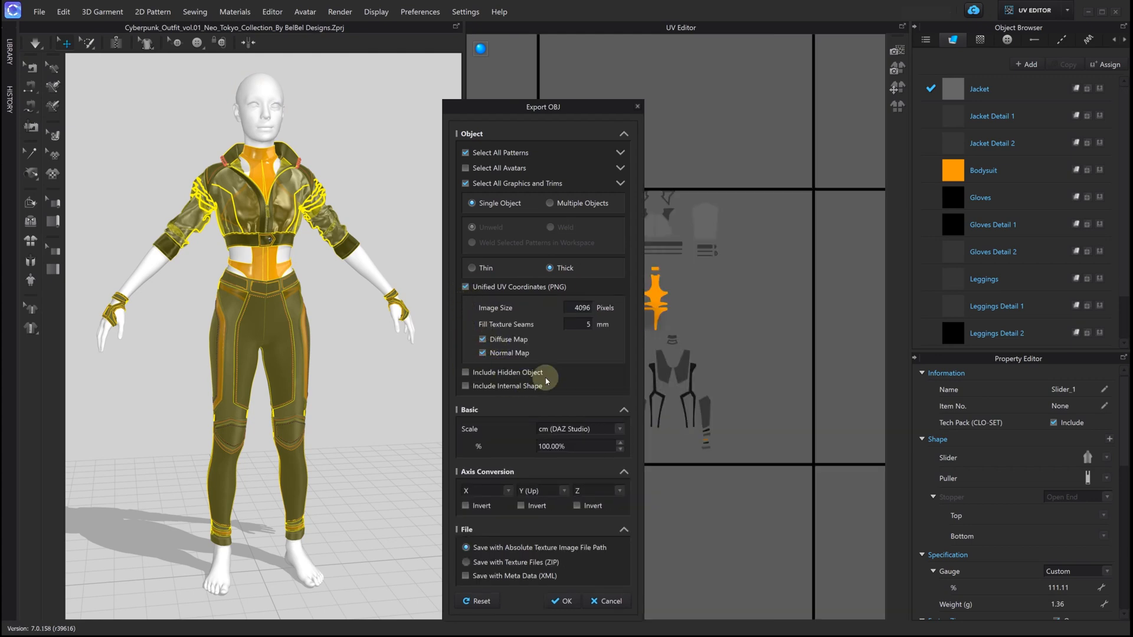
mouse_move(476, 562)
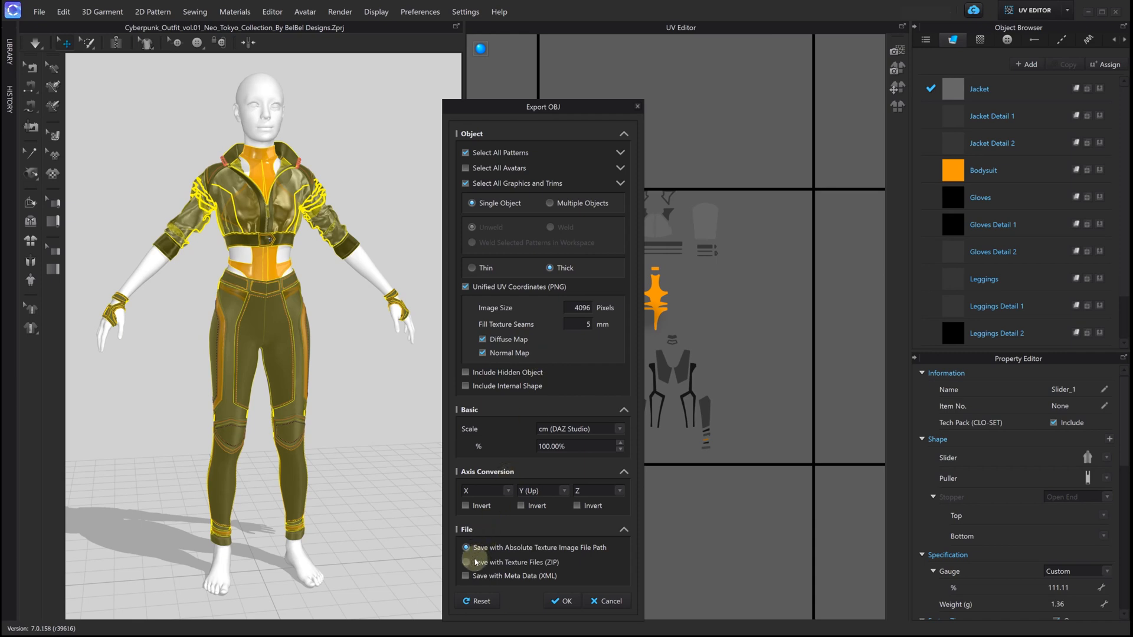
click(466, 563)
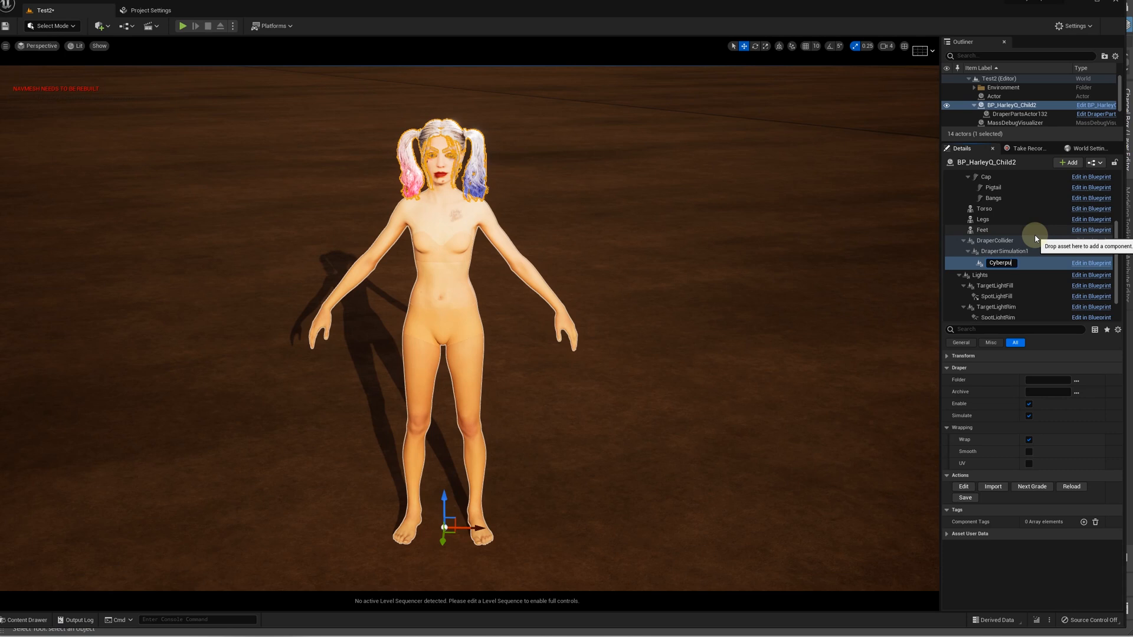
Name the part CyberpunkSuit and import the garment with referenced textures, simulation disabled.
text(CyberpunkSuit)
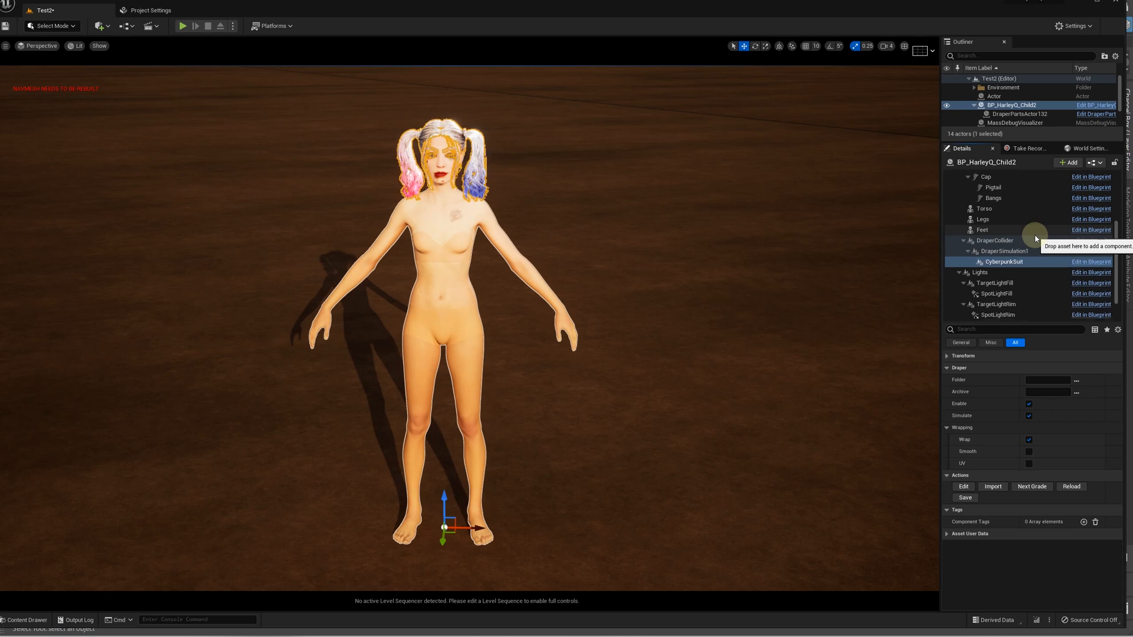
mouse_move(983, 480)
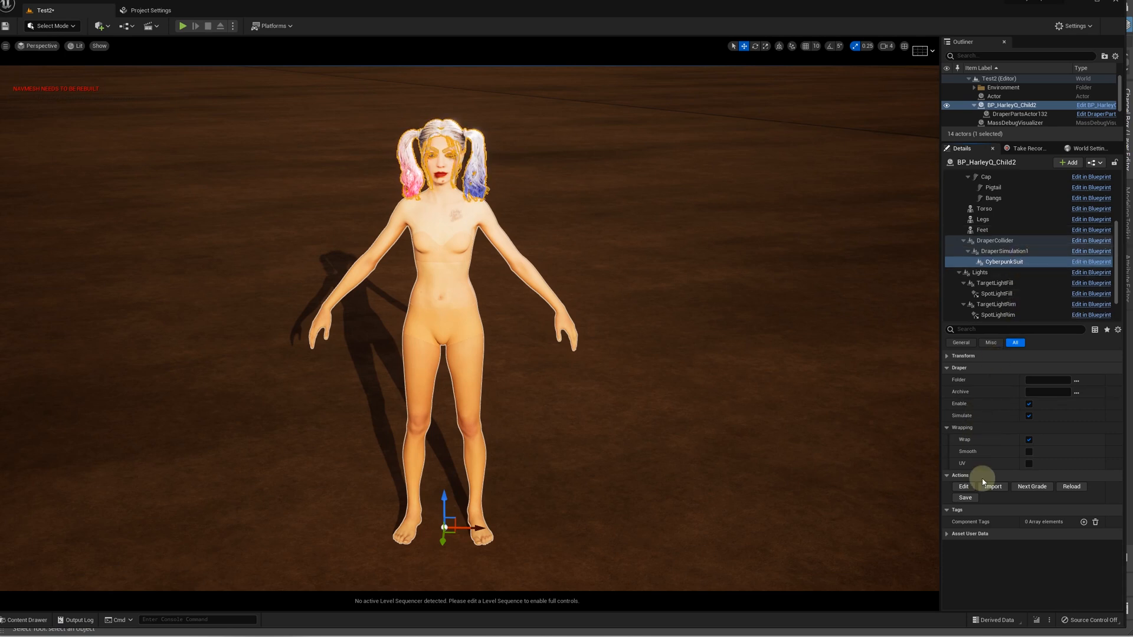
click(992, 486)
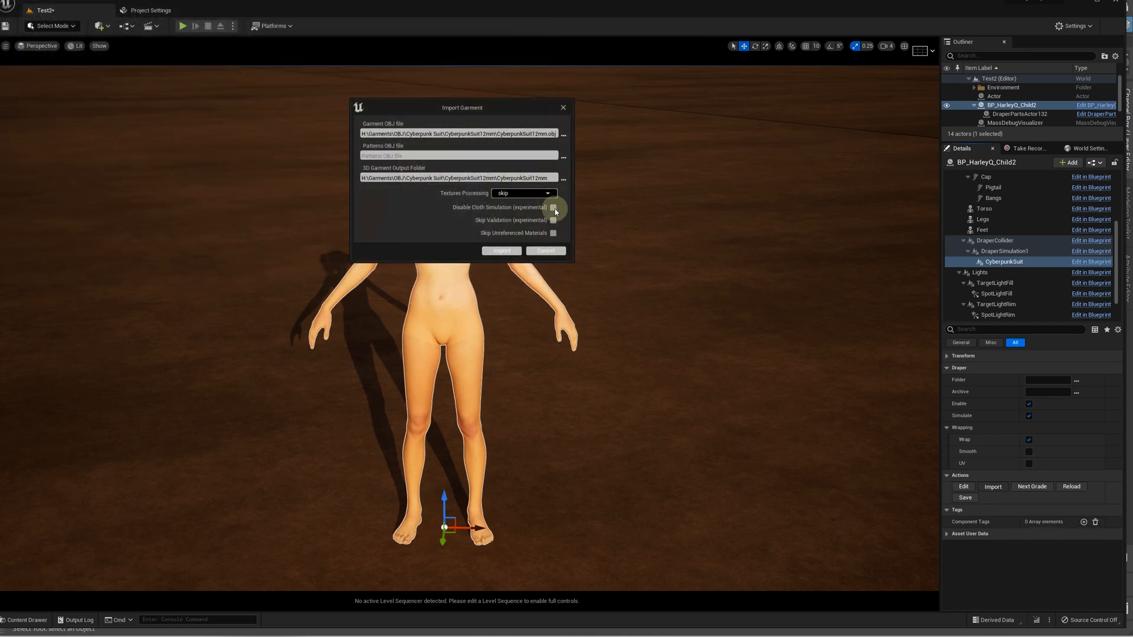
click(548, 193)
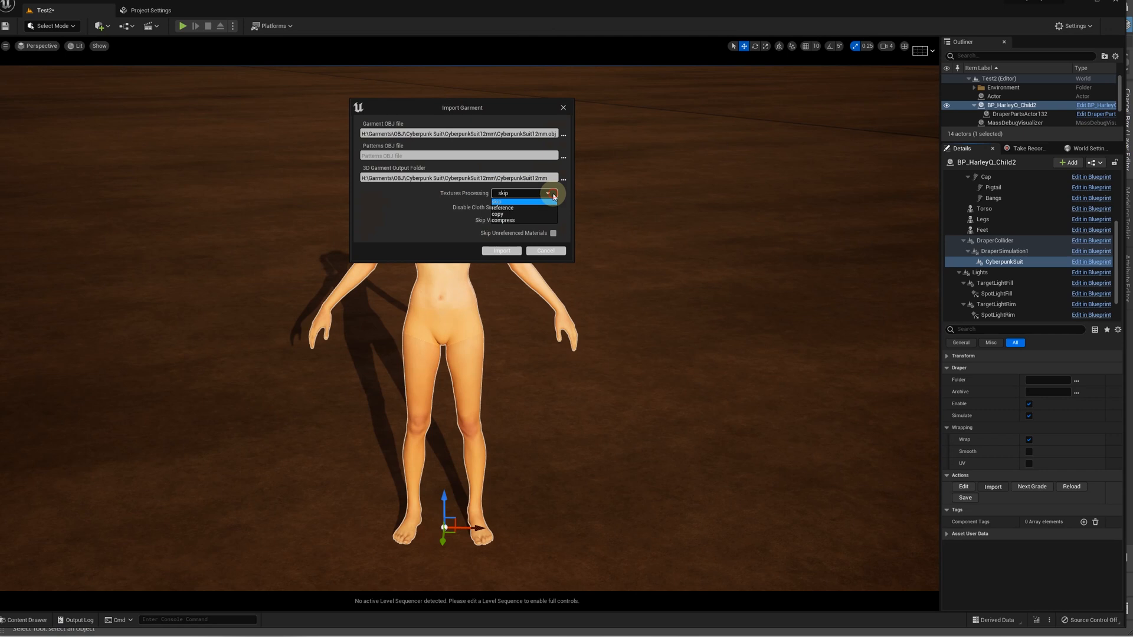
click(500, 208)
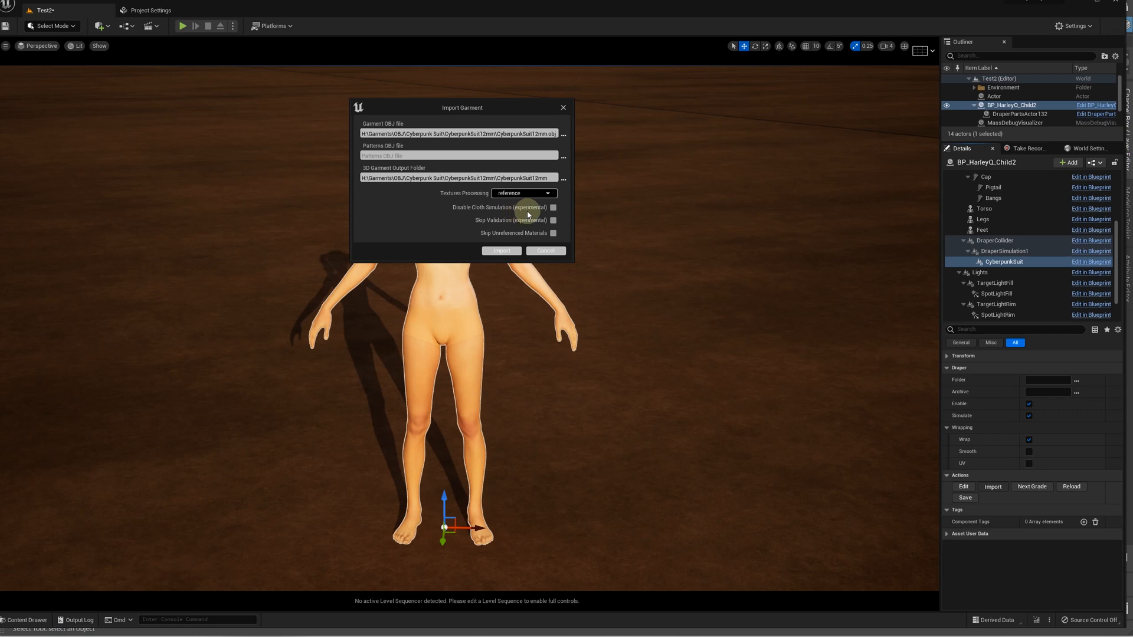
click(553, 207)
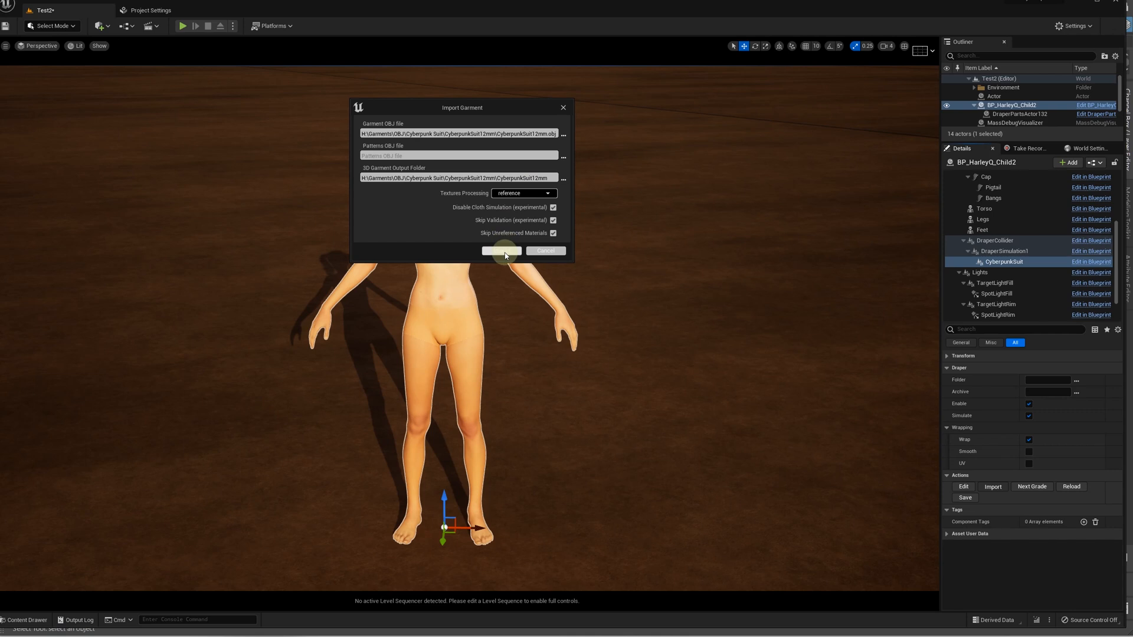
click(502, 251)
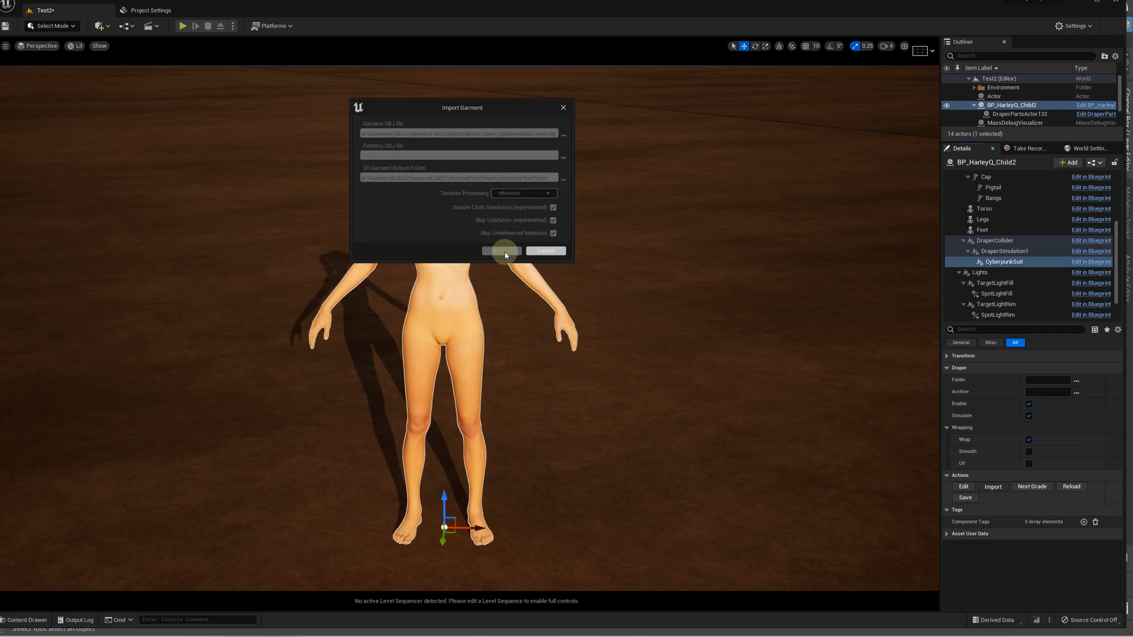
click(502, 251)
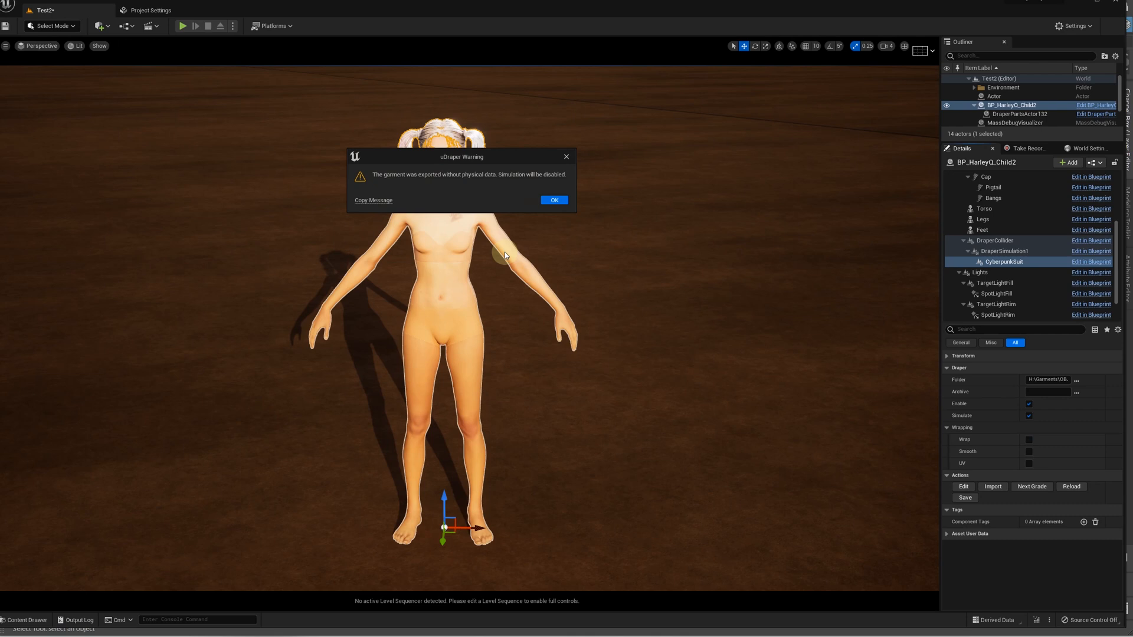
mouse_move(558, 183)
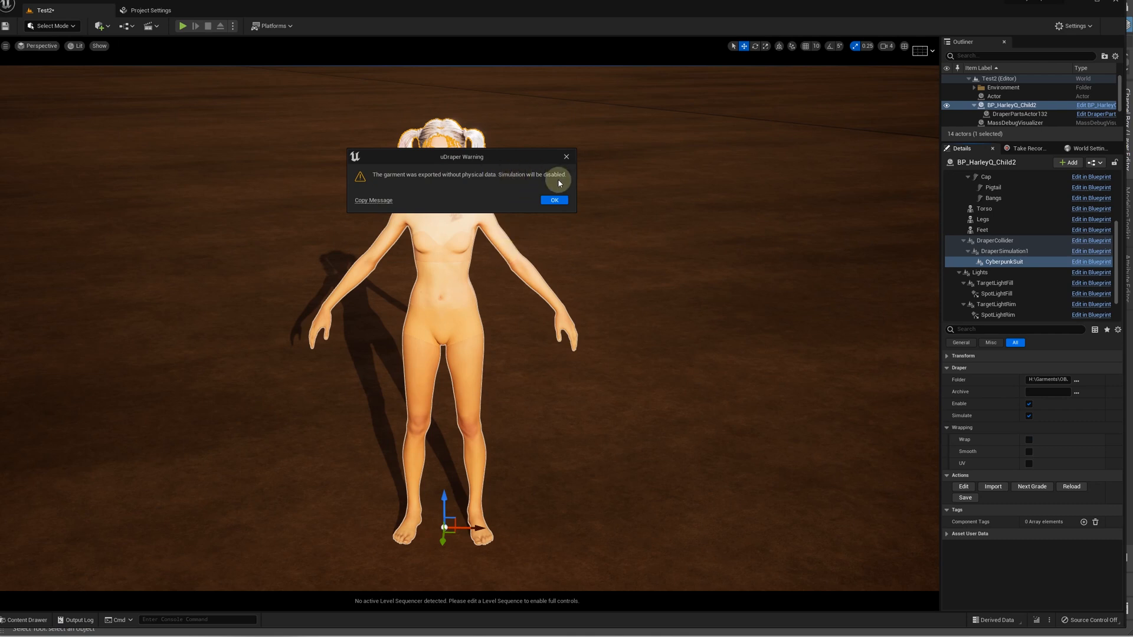
Dismiss the no-physical-data warning and select the Harley Quinn Body component.
click(553, 200)
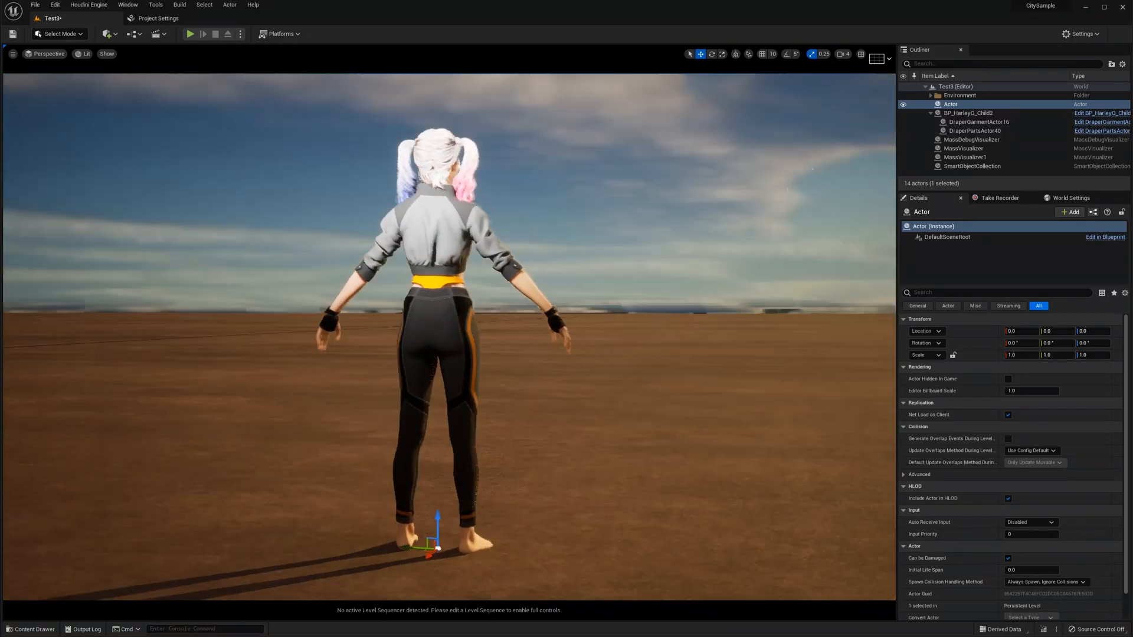
click(967, 113)
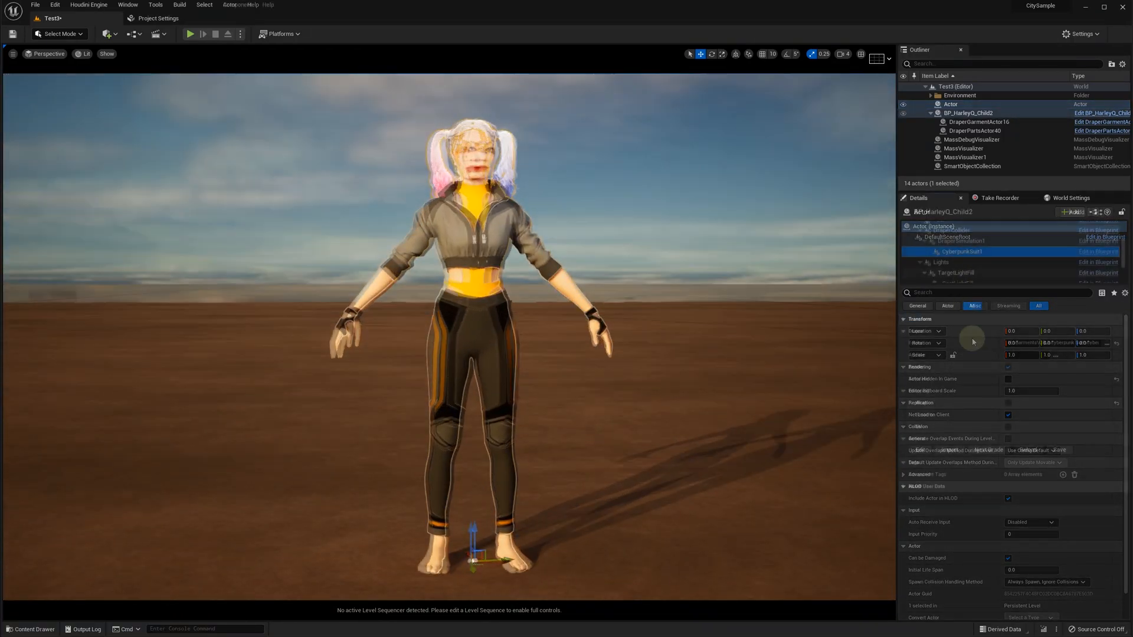
click(962, 251)
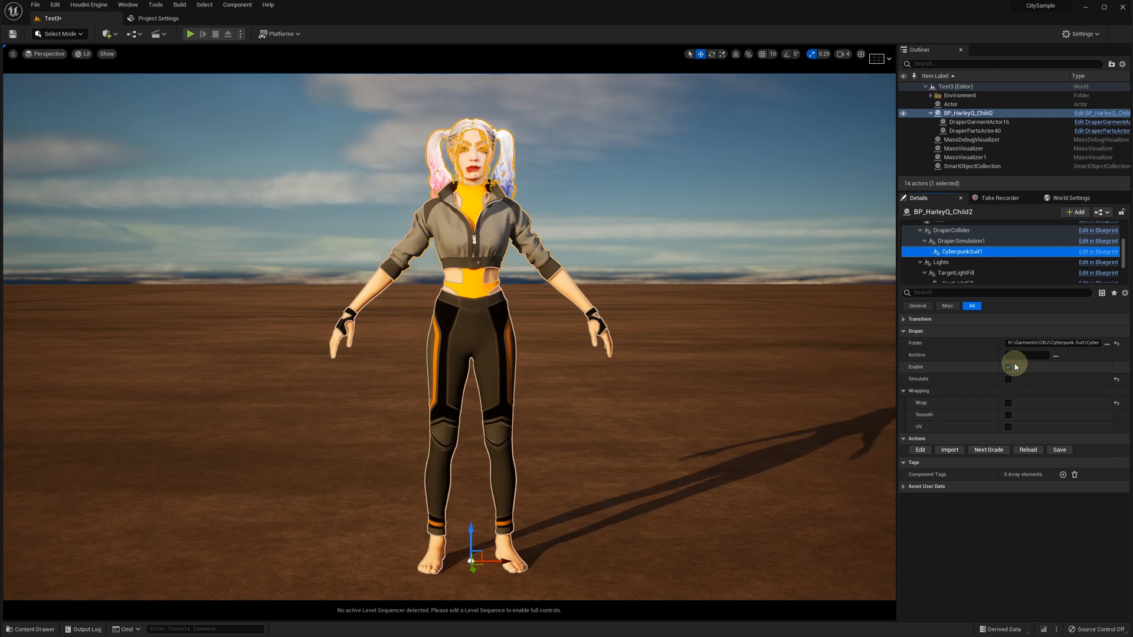
click(935, 234)
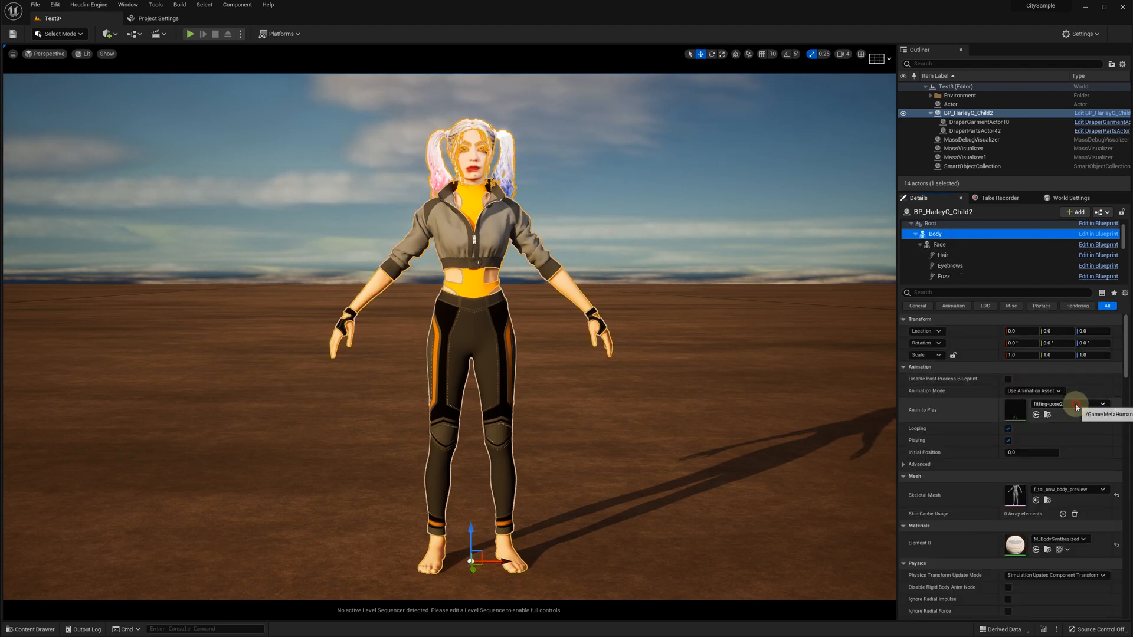
click(1101, 403)
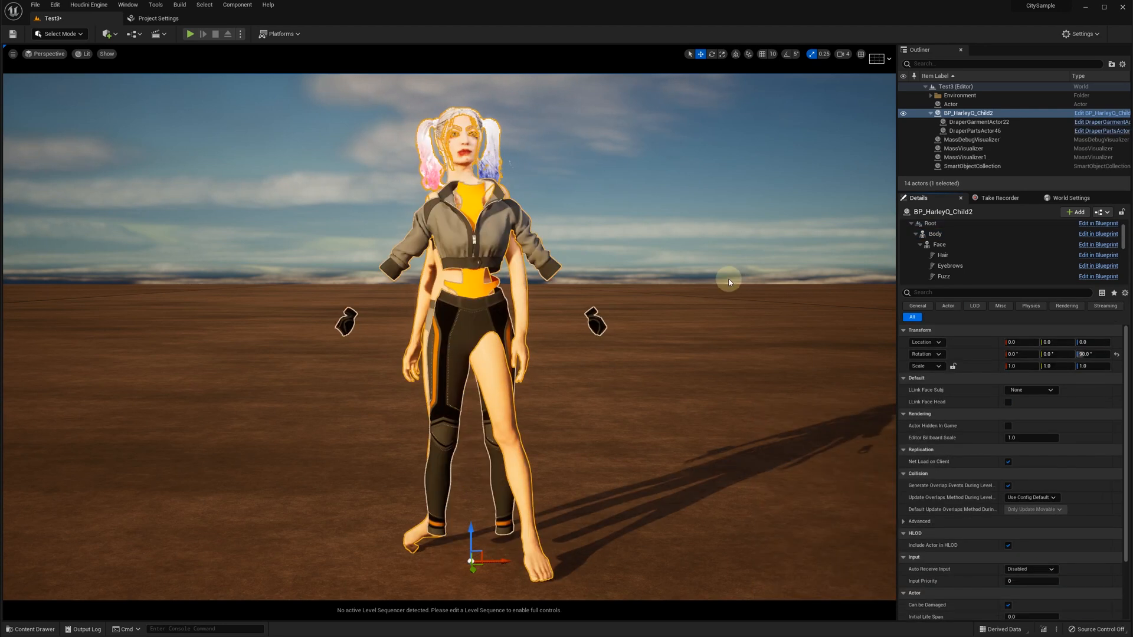
mouse_move(943, 254)
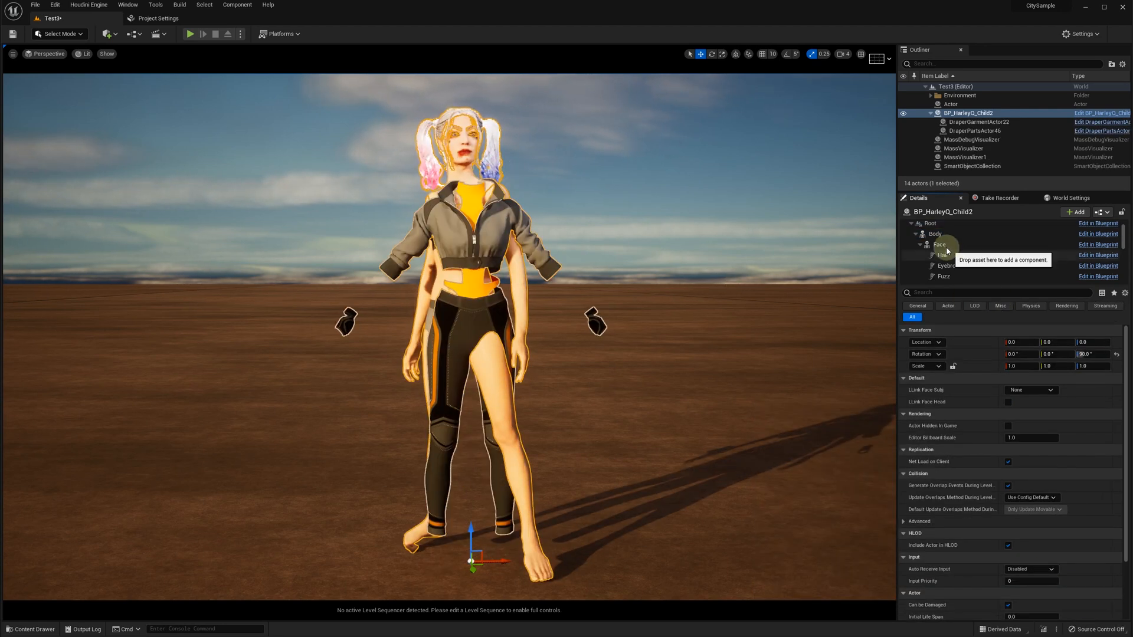
Search the Body's Anim to Play for an idle animation.
click(935, 233)
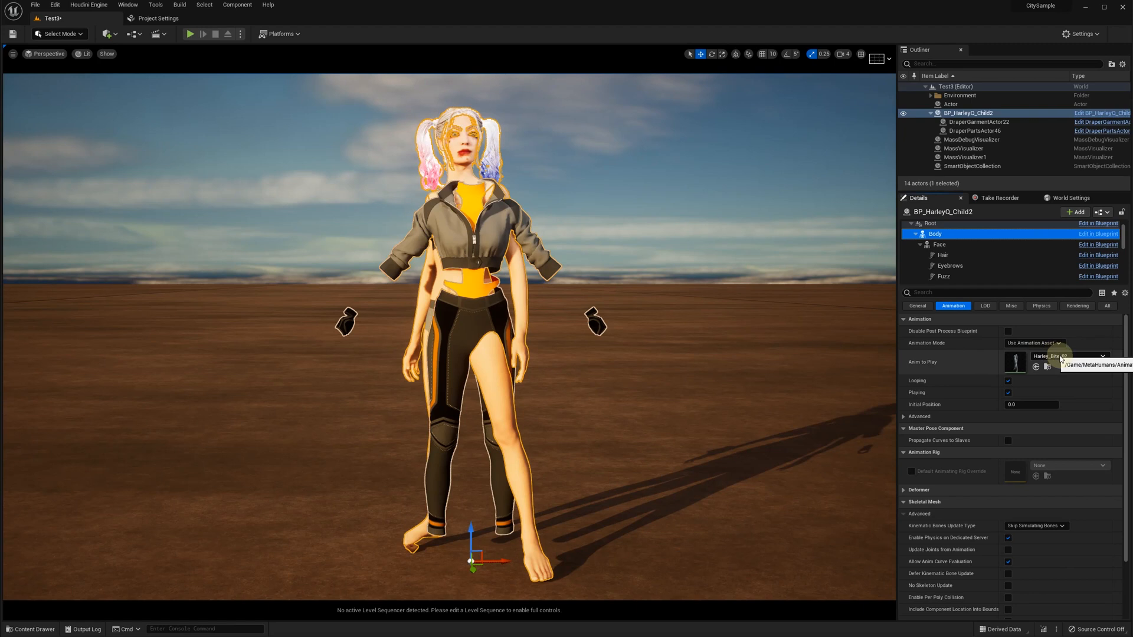
click(1101, 356)
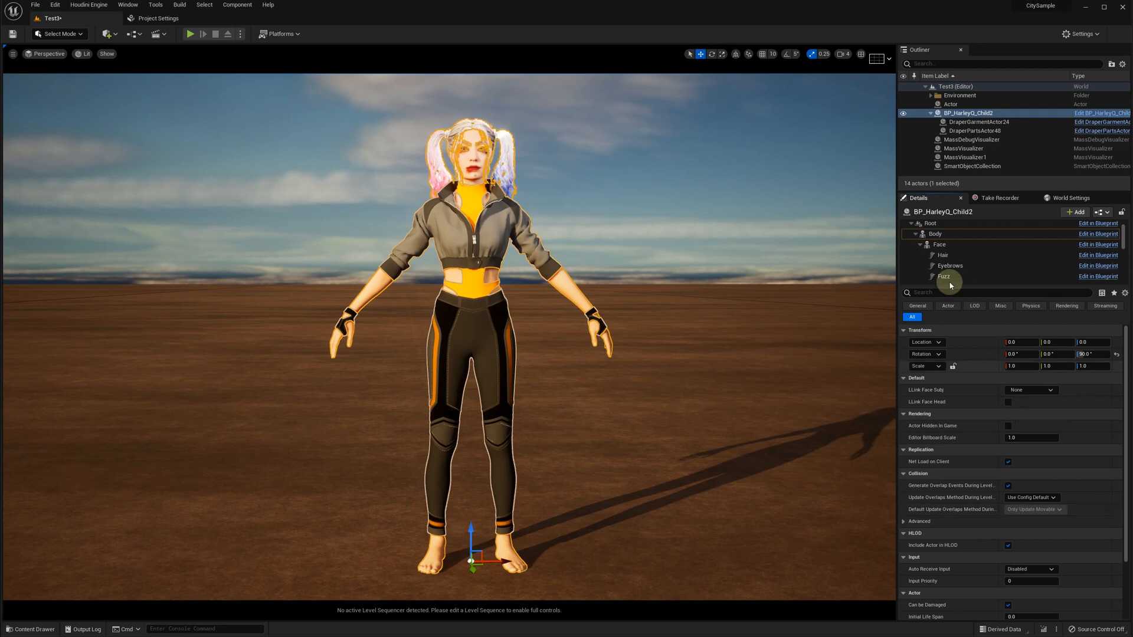
click(961, 251)
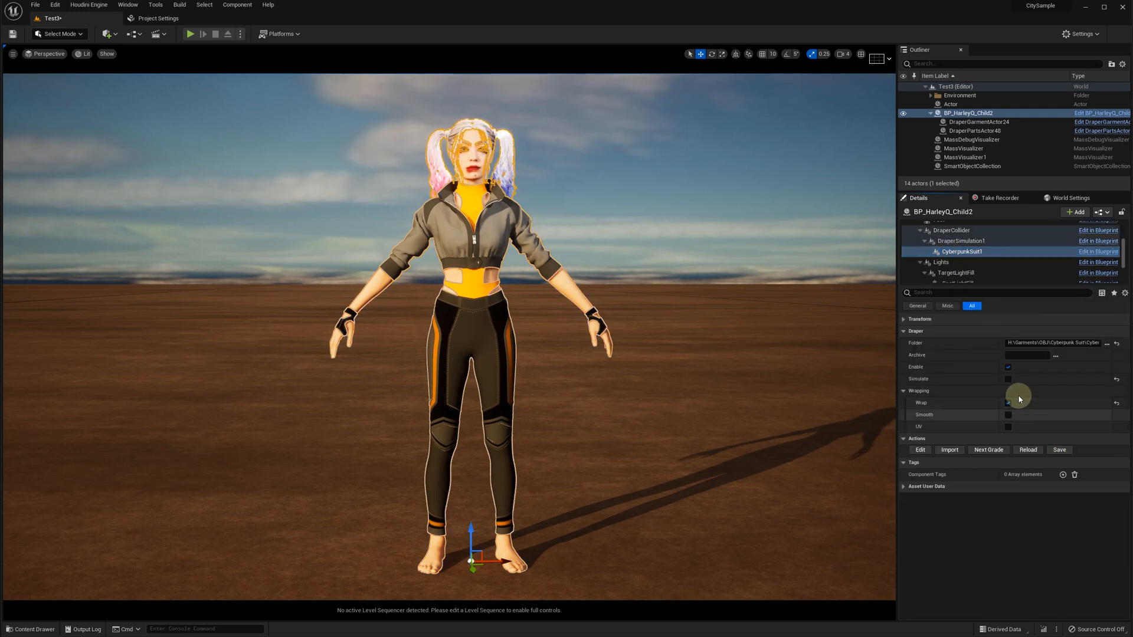
click(935, 234)
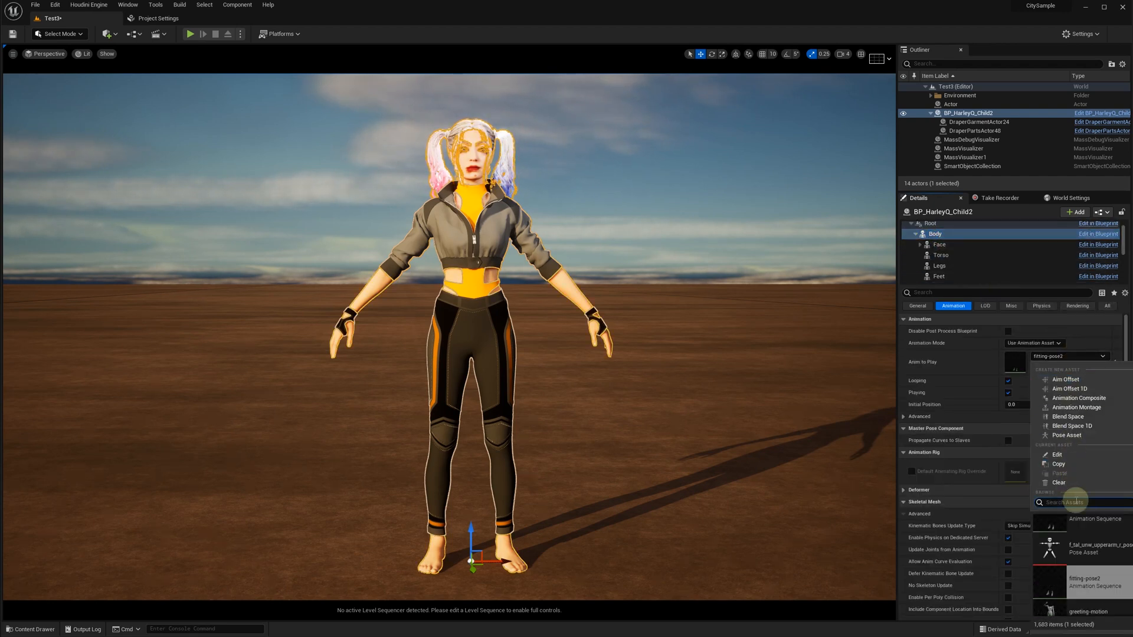
text(idle)
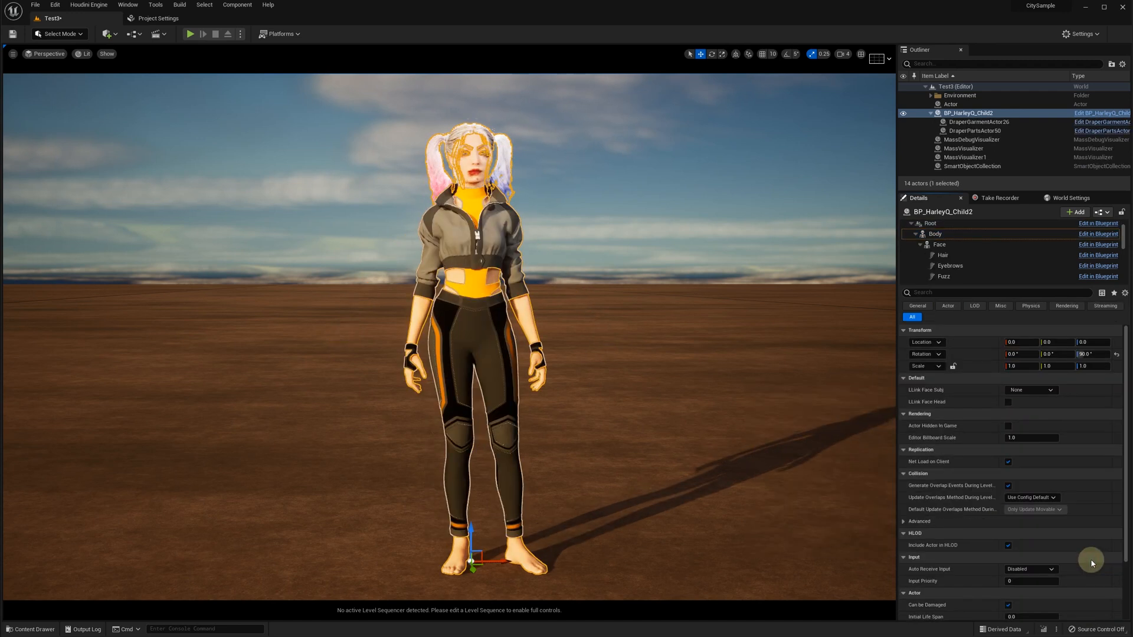
mouse_move(956, 242)
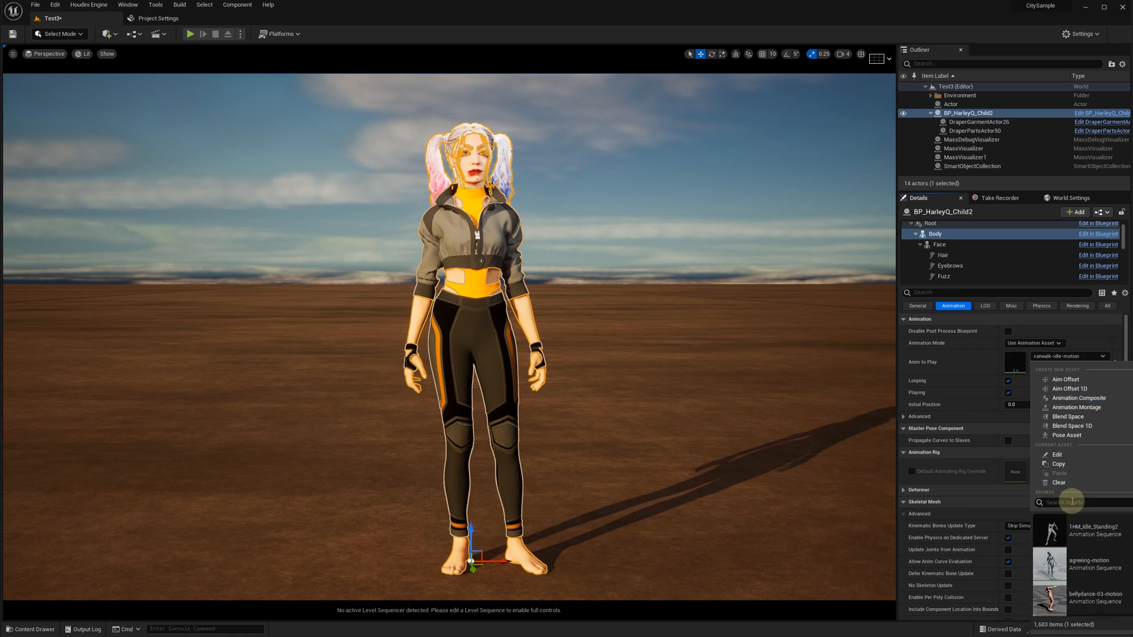
text(idle)
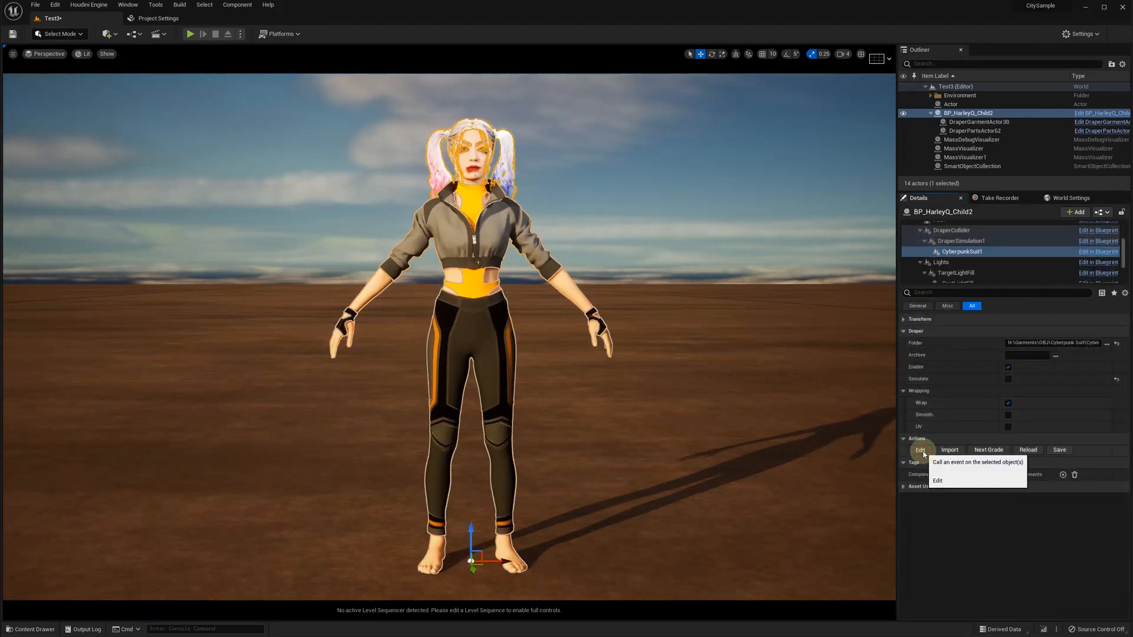
Open the suit in the Draper Editor and untick Base Texture on Leggings_FRONT_2194.
click(937, 481)
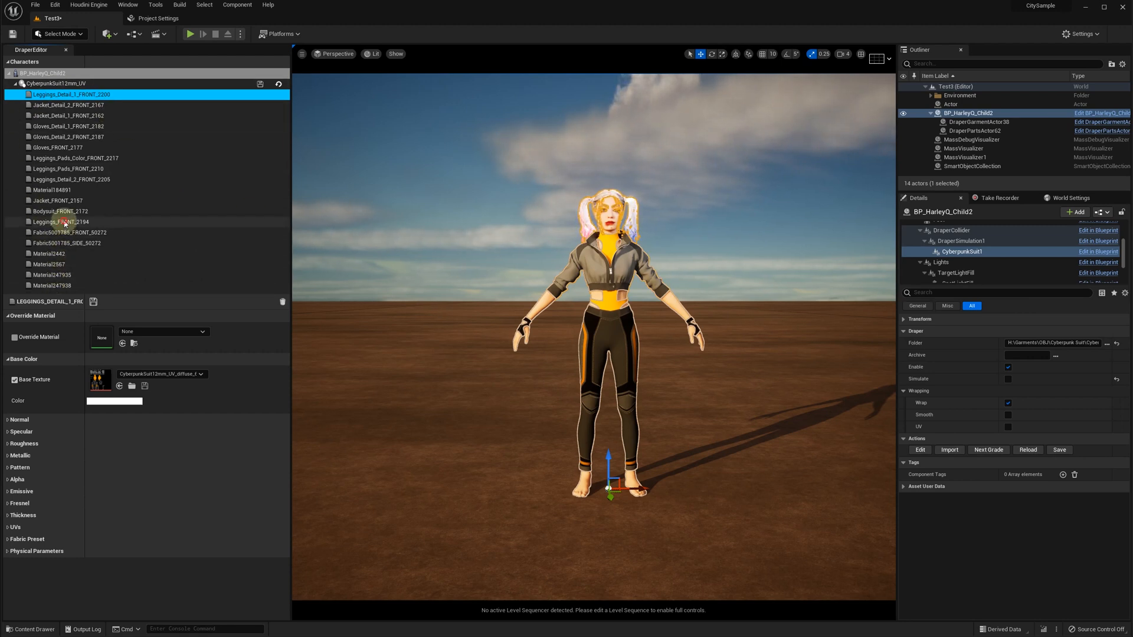
click(61, 222)
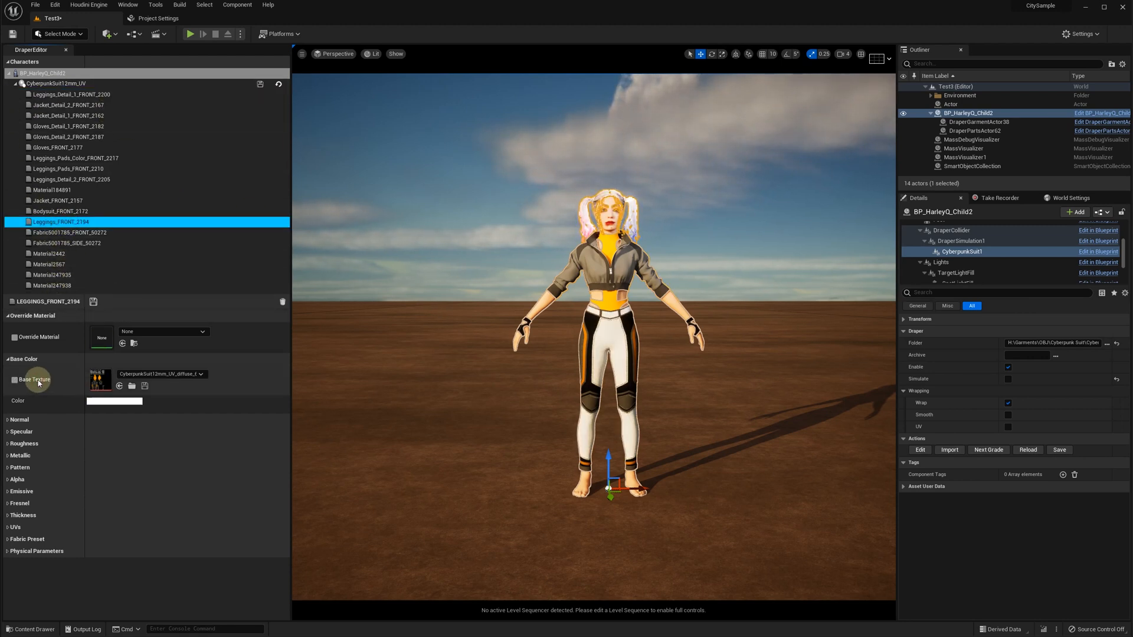
click(57, 200)
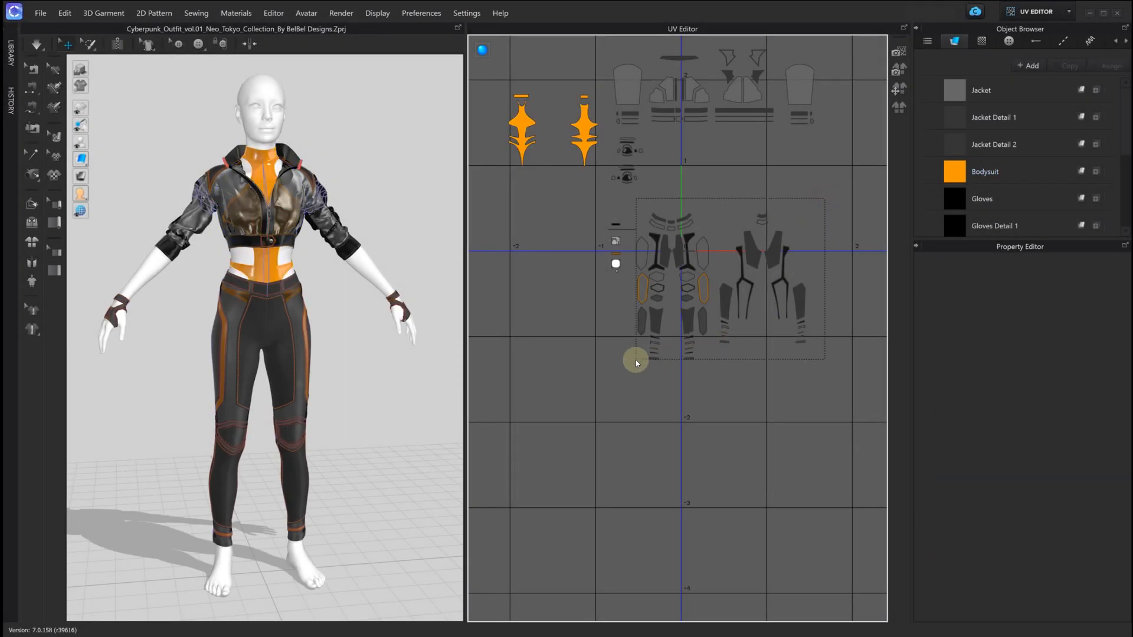
Select the leggings pieces and fit their UVs into the 0–1 range.
click(670, 289)
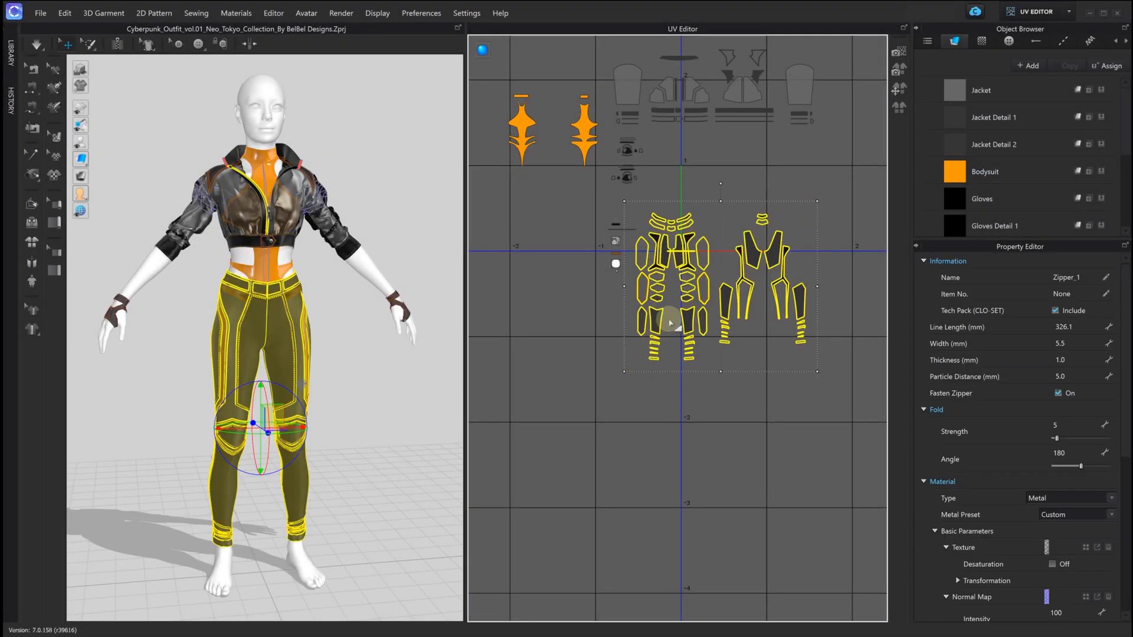
right_click(670, 323)
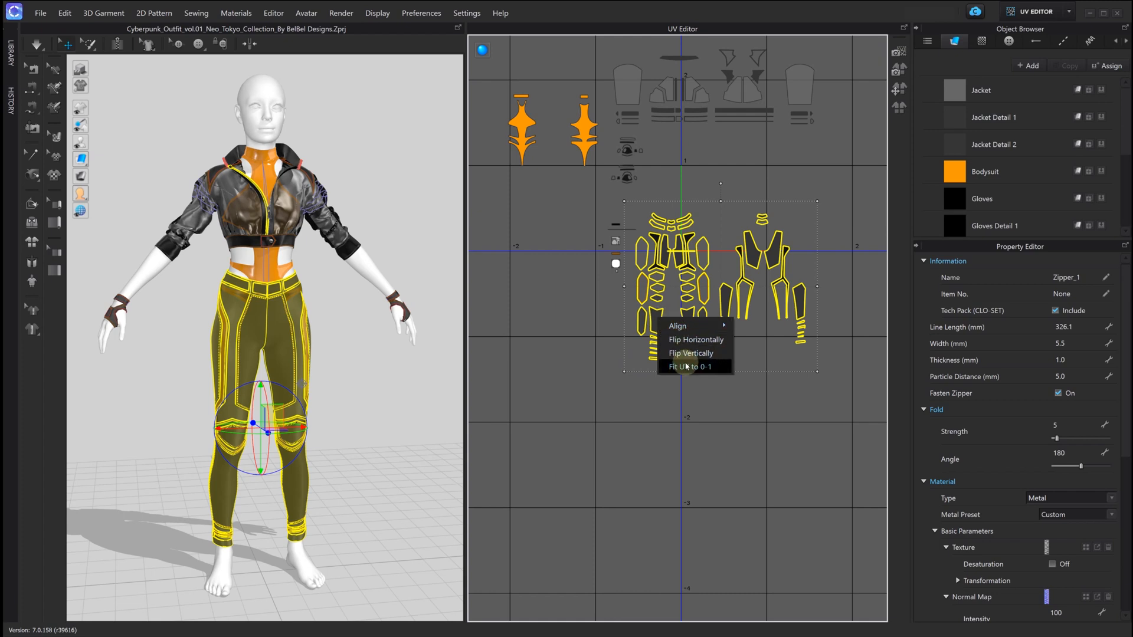
click(692, 367)
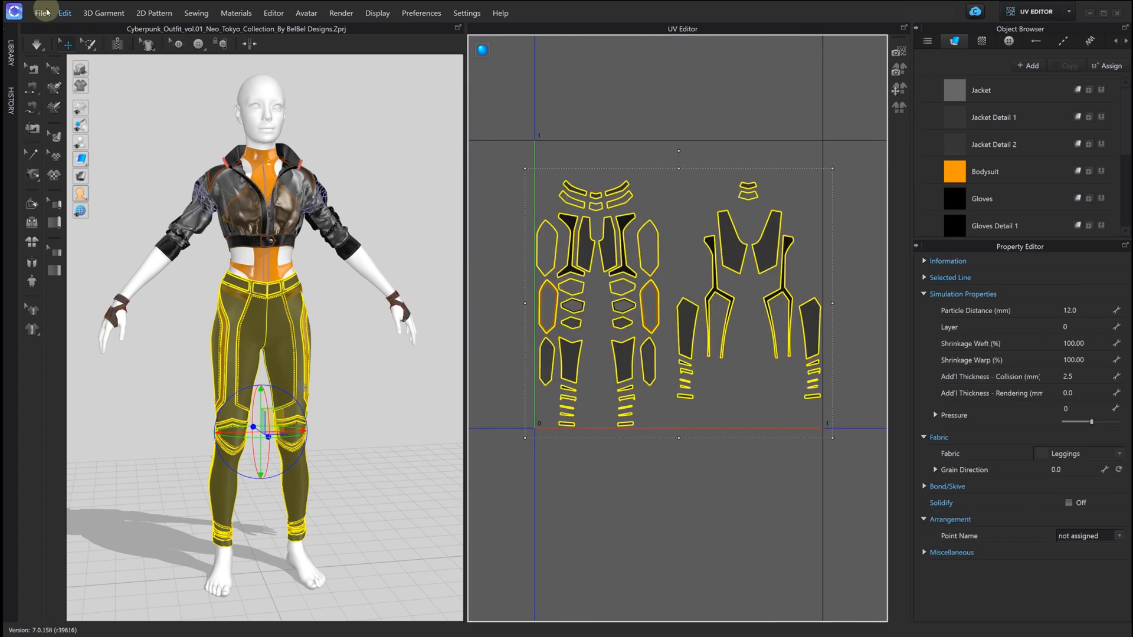
Export the leggings as thick OBJ 'Leggings' with unified UV coordinates.
click(41, 13)
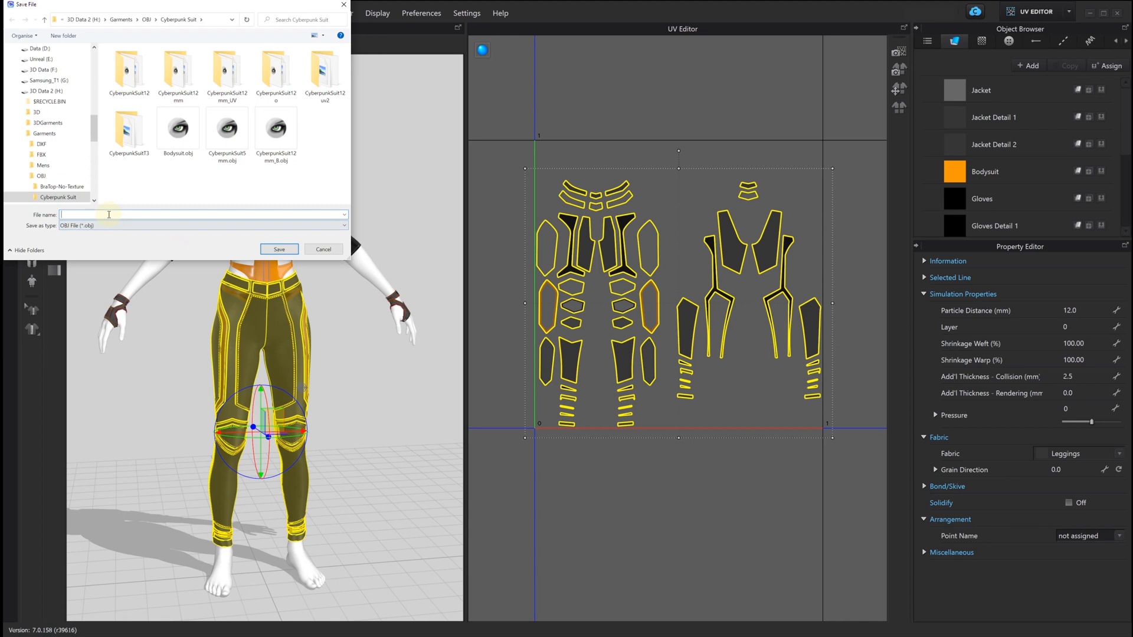
text(Leggings)
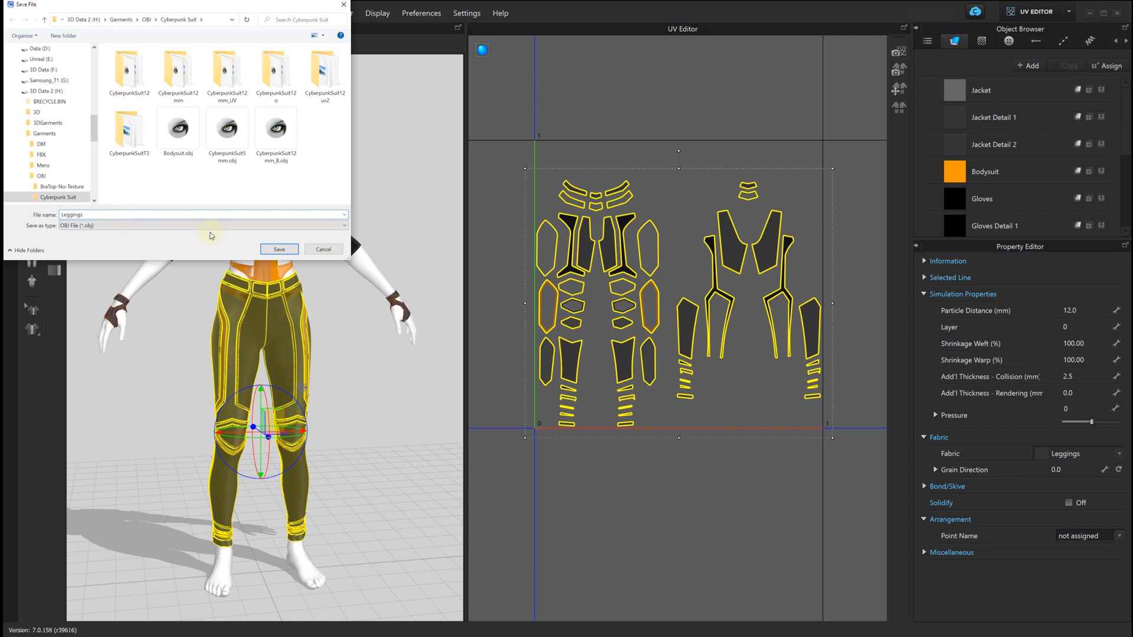
click(278, 249)
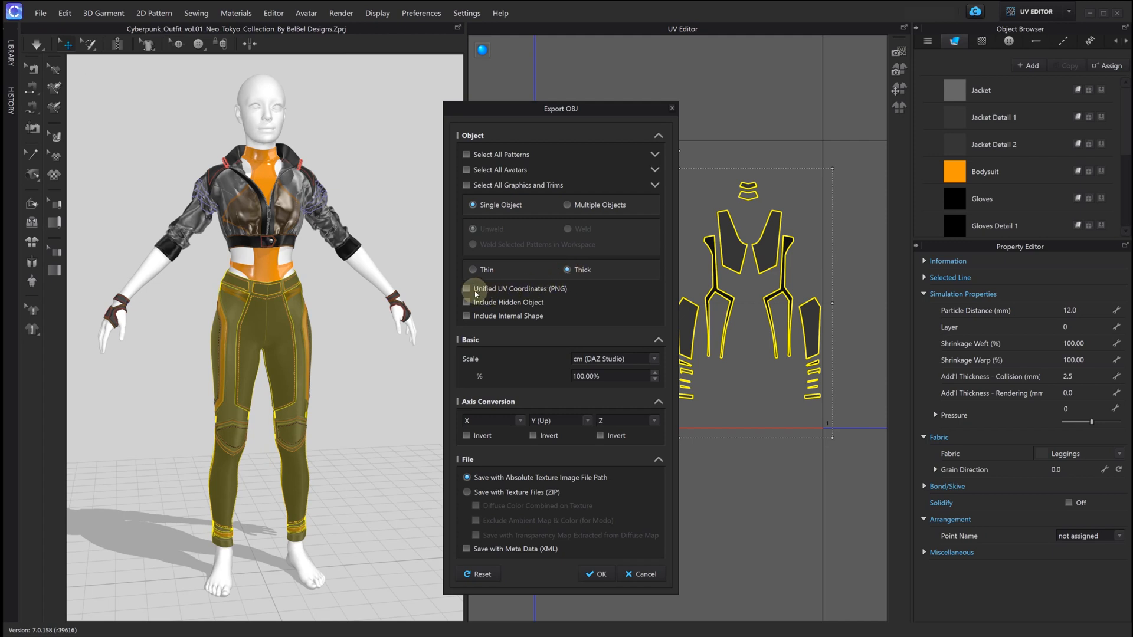
click(466, 289)
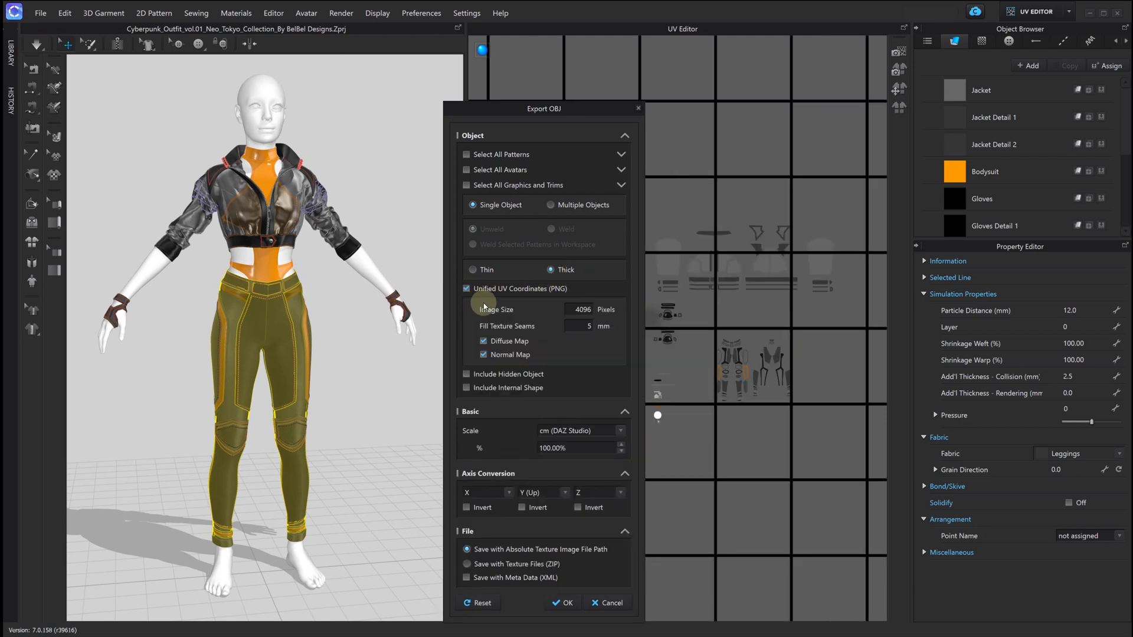
mouse_move(485, 564)
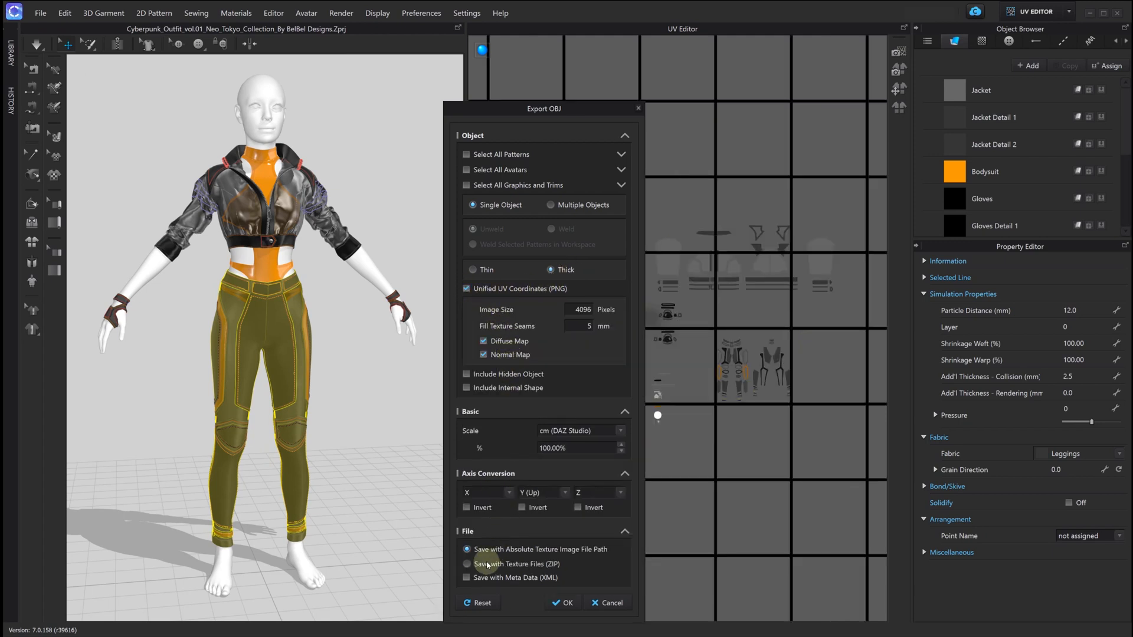
click(468, 563)
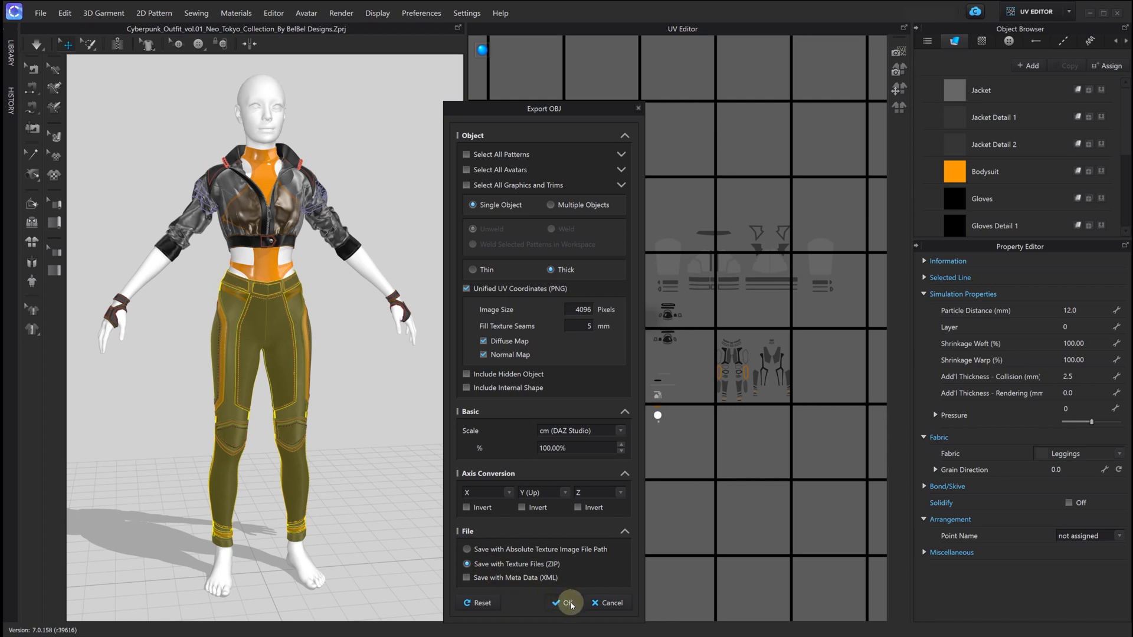
click(567, 602)
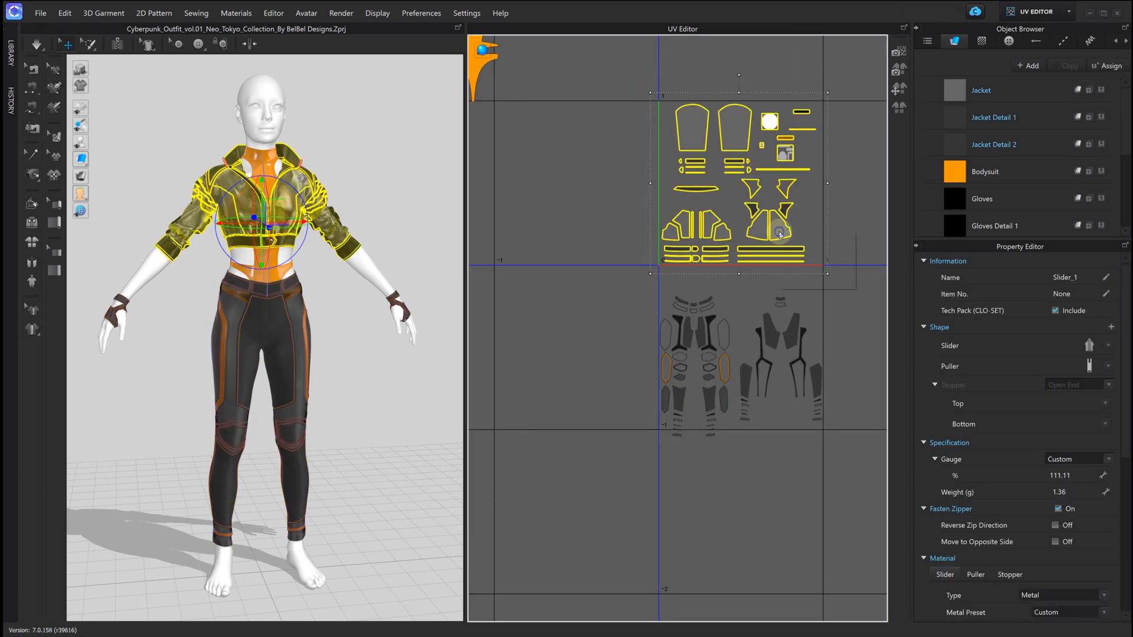
Export only the selected jacket pieces as a thick OBJ.
click(777, 231)
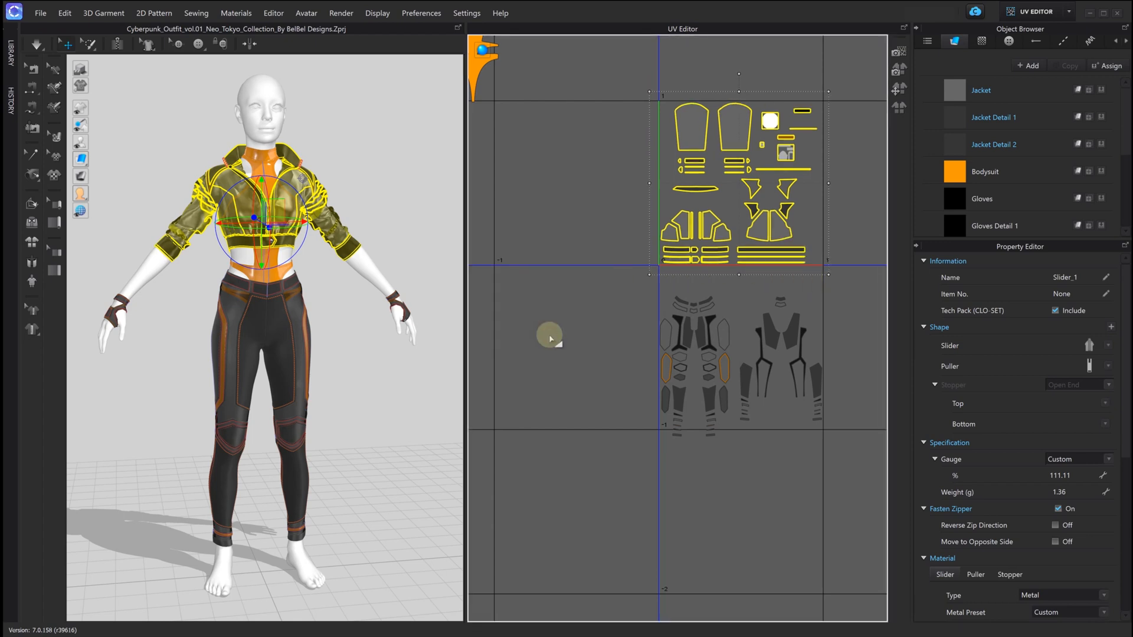
click(41, 13)
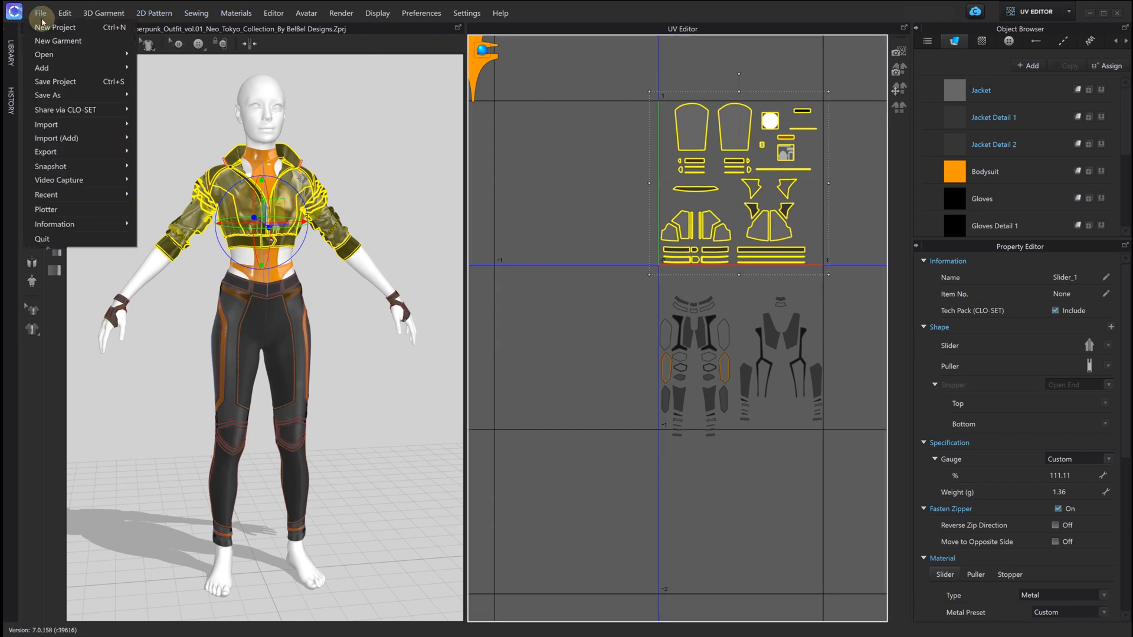
click(46, 152)
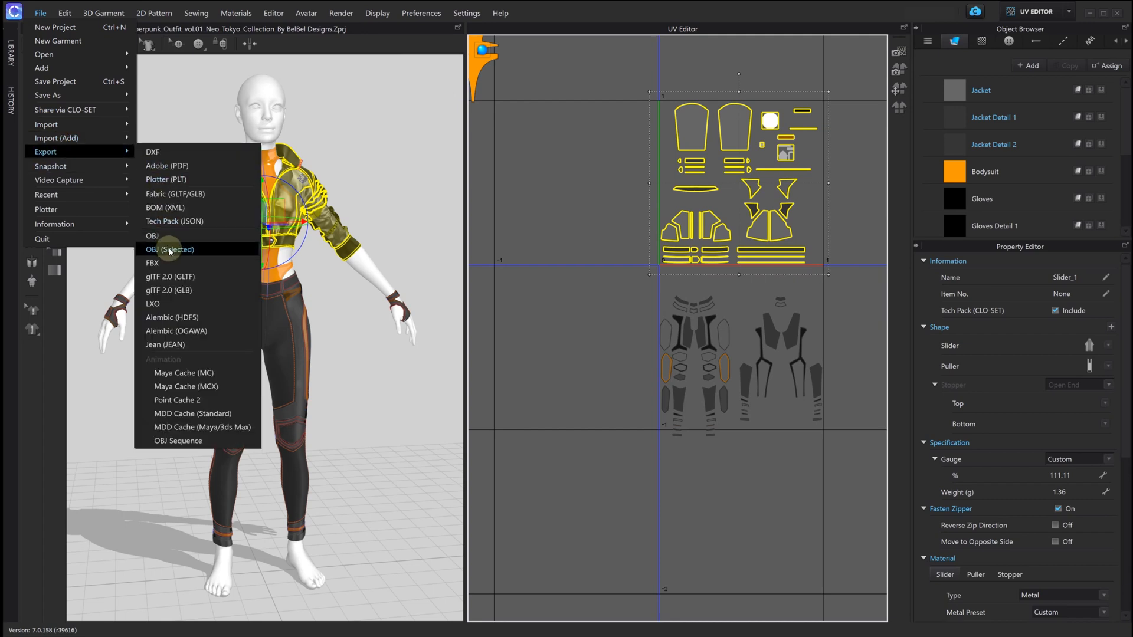
click(170, 249)
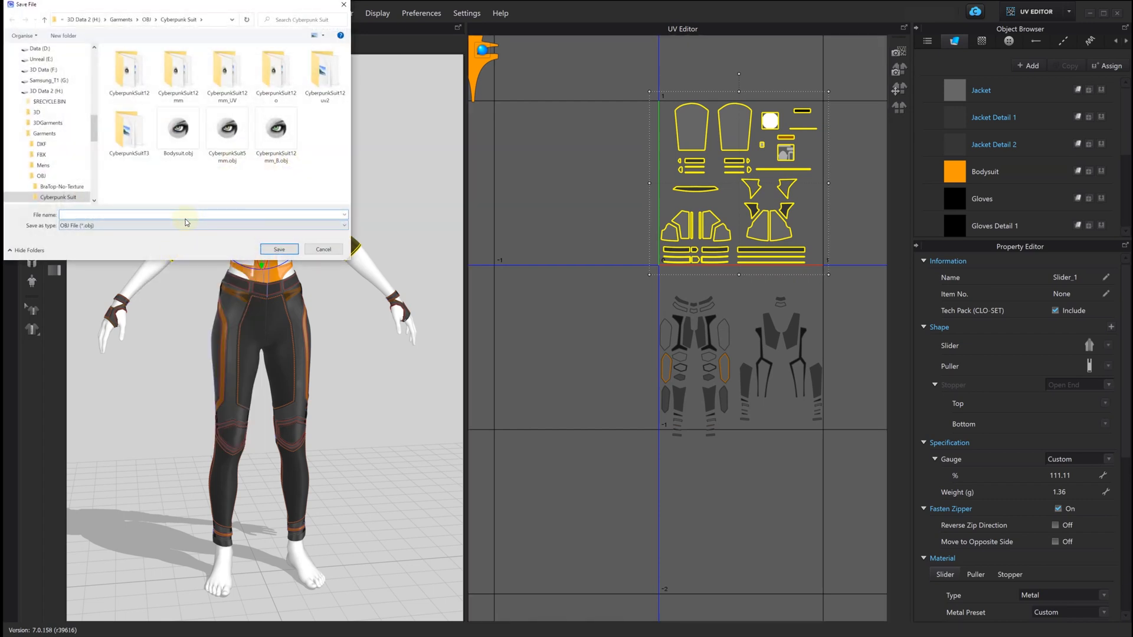
click(279, 249)
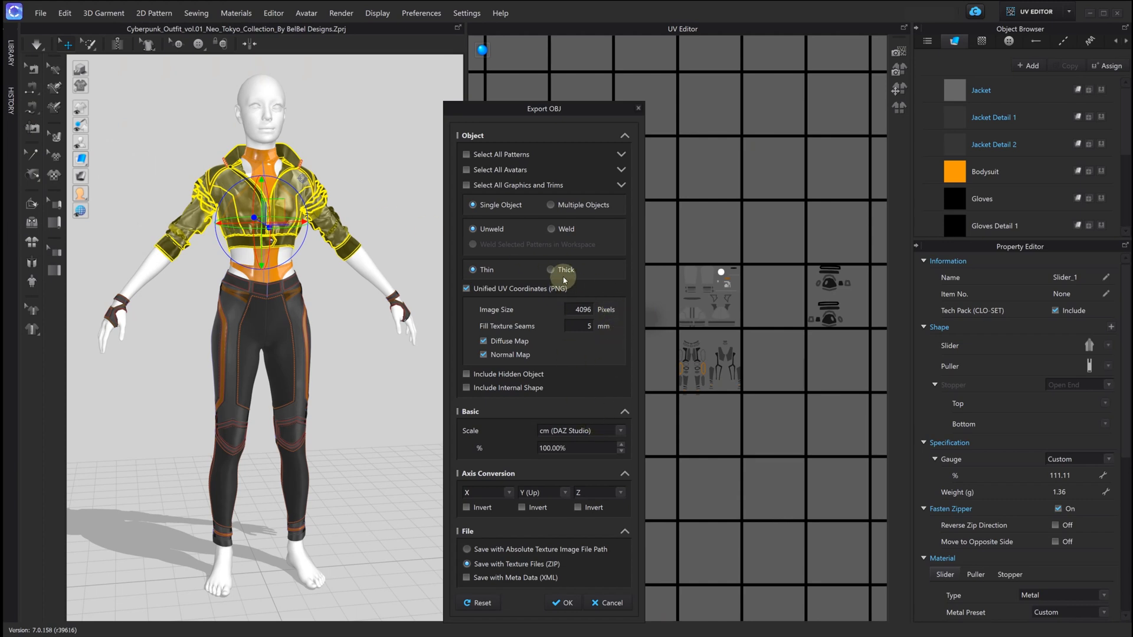
click(550, 270)
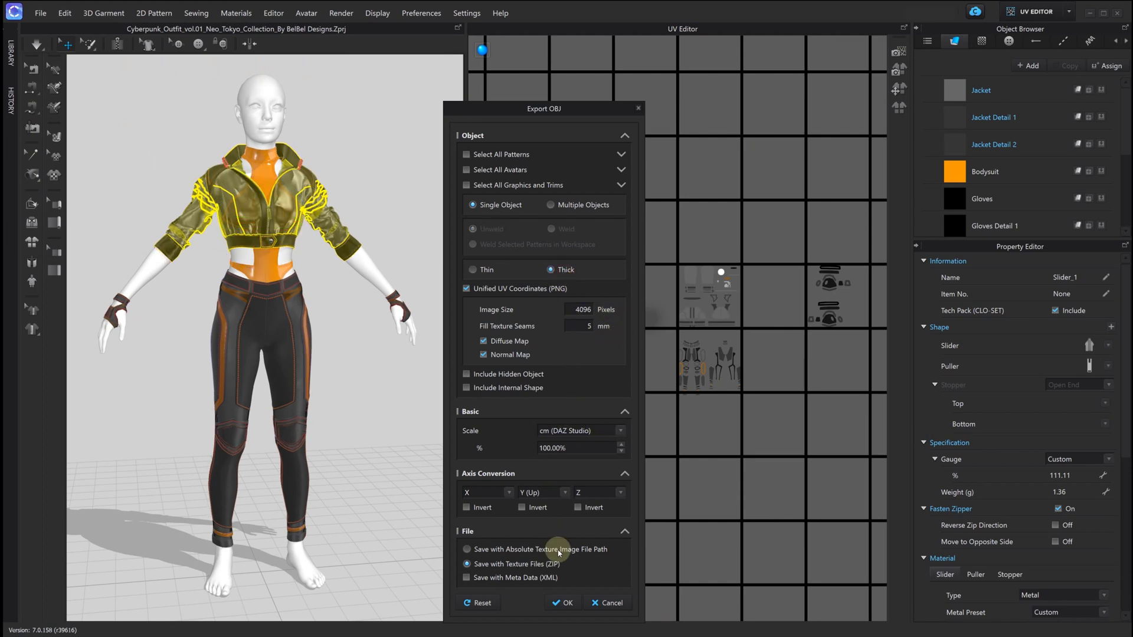
mouse_move(571, 602)
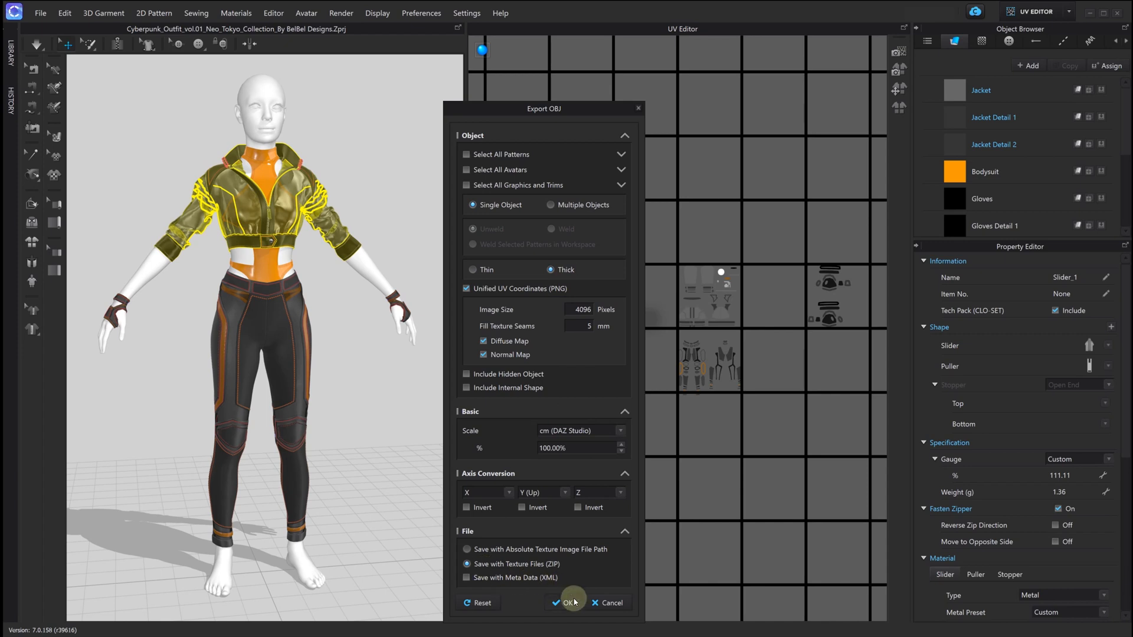
click(568, 603)
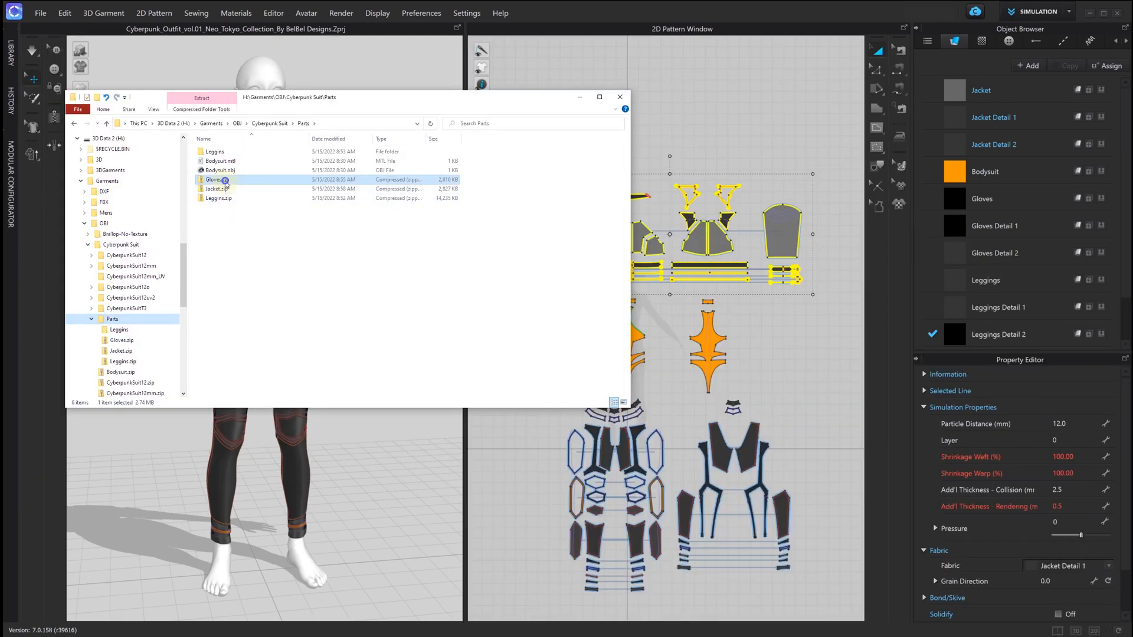
Extract Gloves.zip and Jacket.zip with 7-Zip, each into its own named folder.
right_click(215, 179)
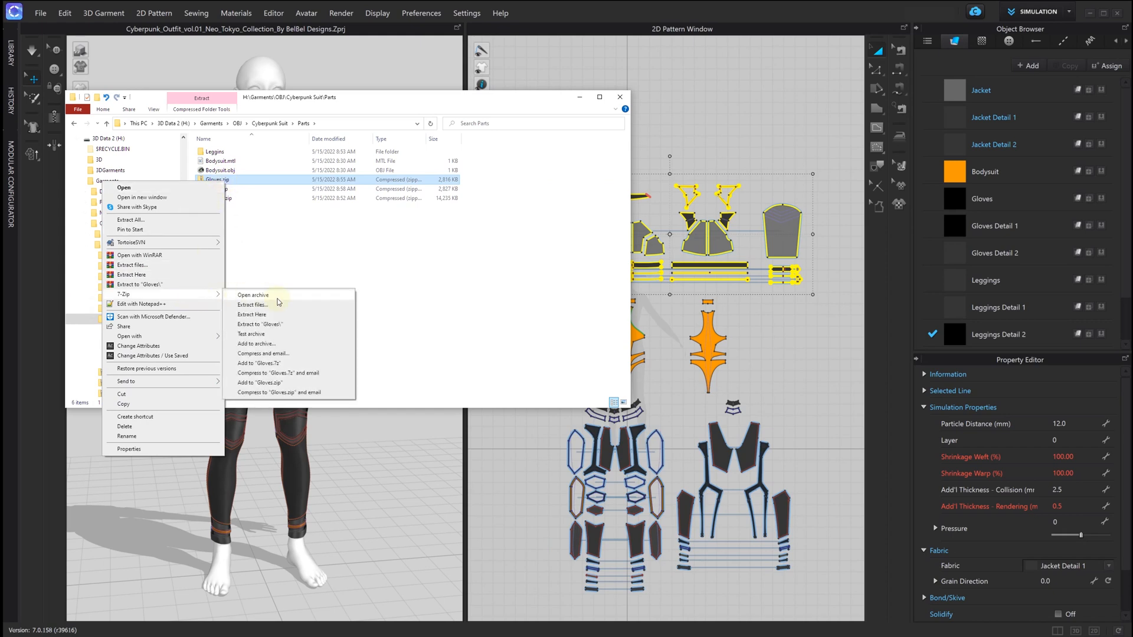
click(252, 315)
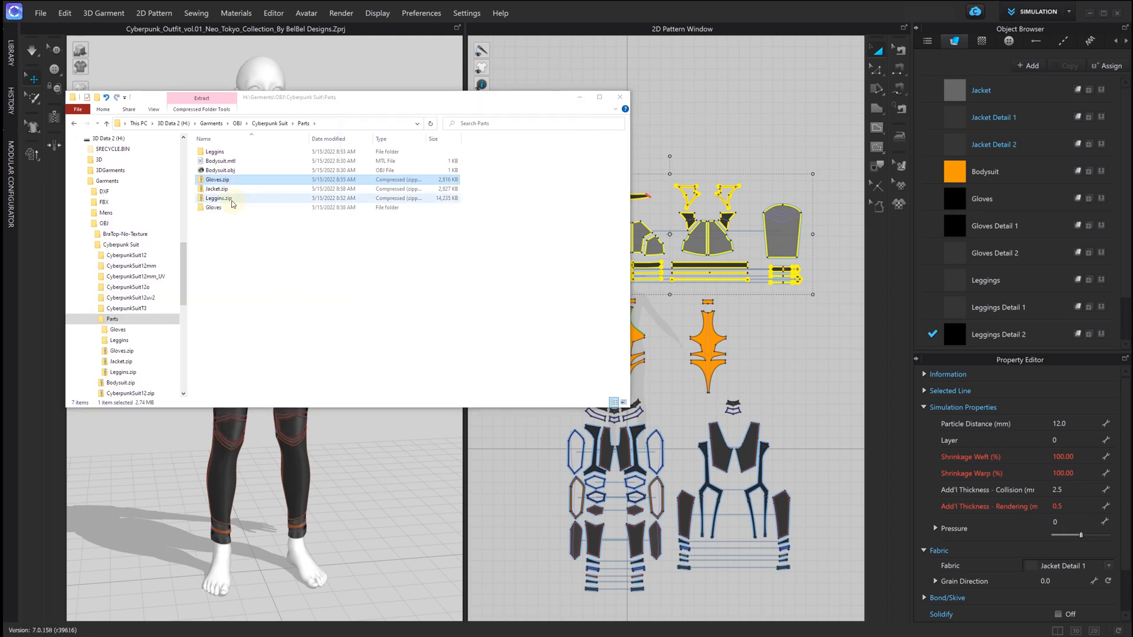
right_click(216, 197)
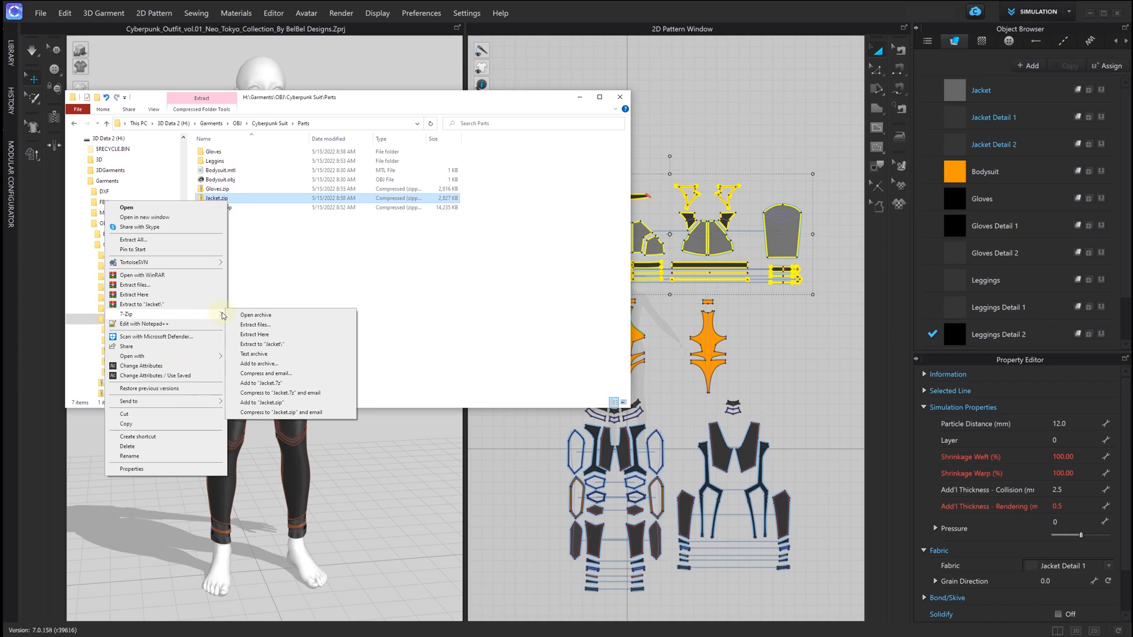
click(262, 344)
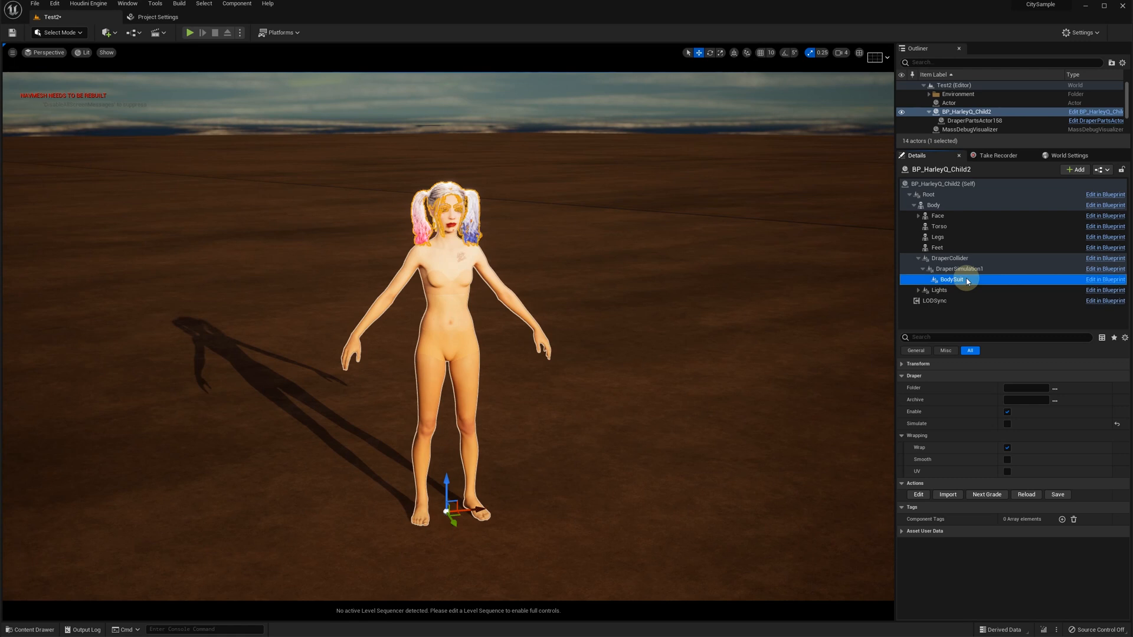
Add Leggings, Gloves and Jacket Draper Garment components to DraperSimulation1, then select BodySuit.
click(959, 269)
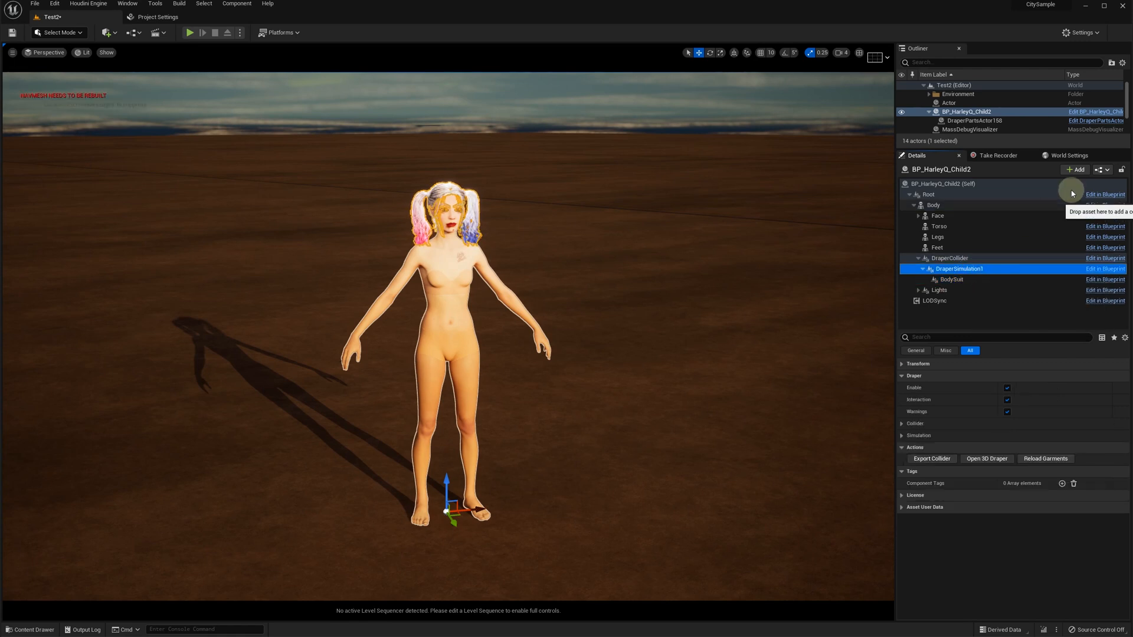
click(1074, 169)
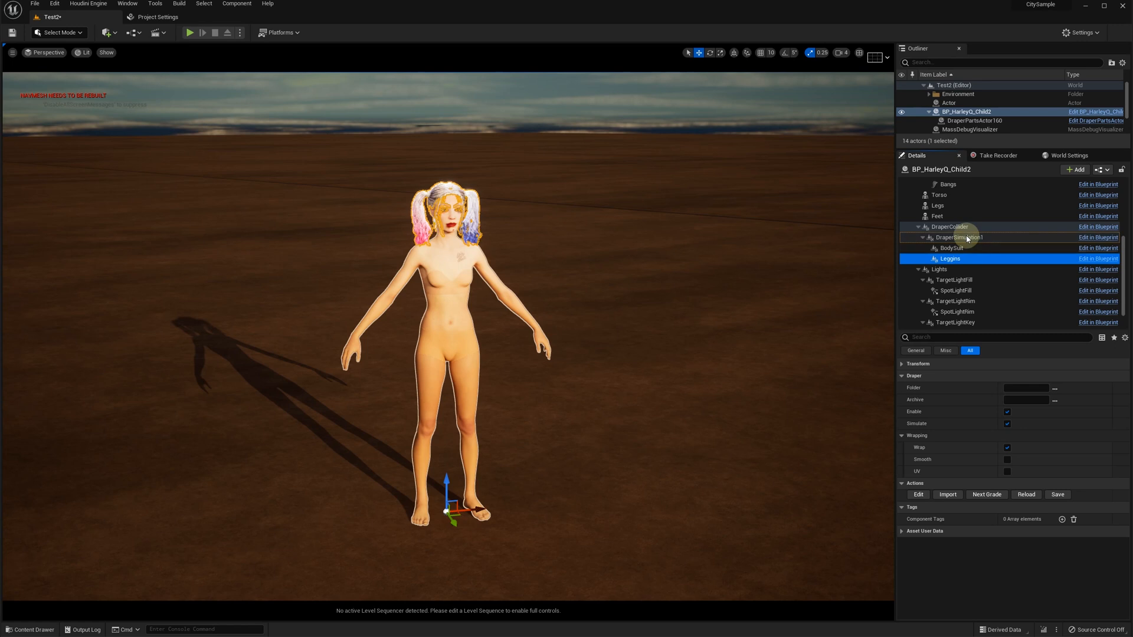
click(1075, 169)
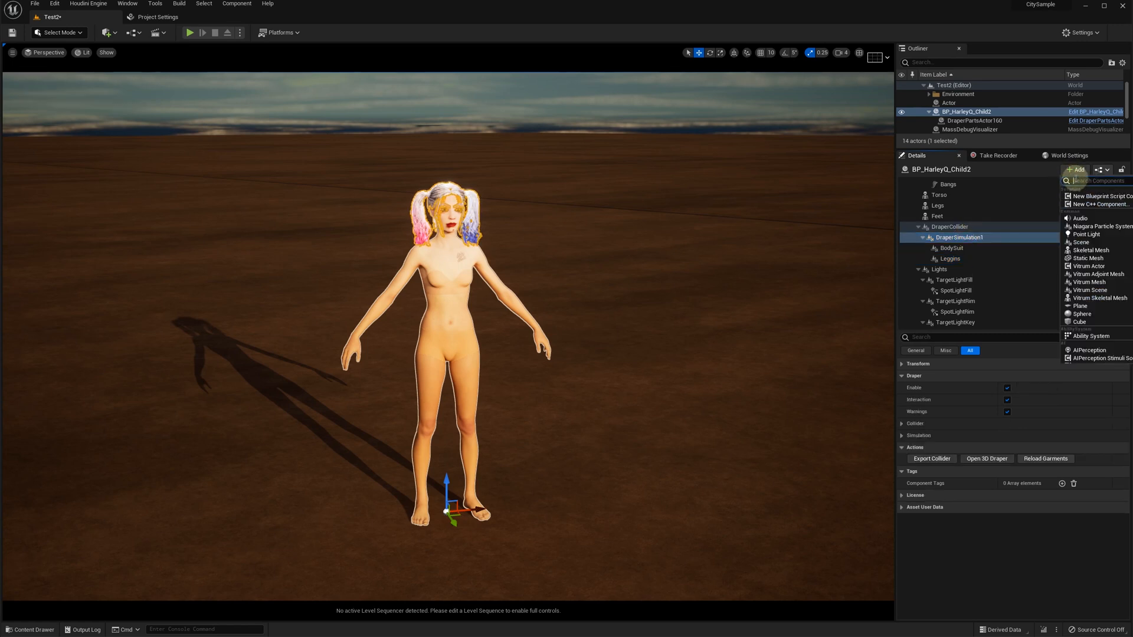
text(gar)
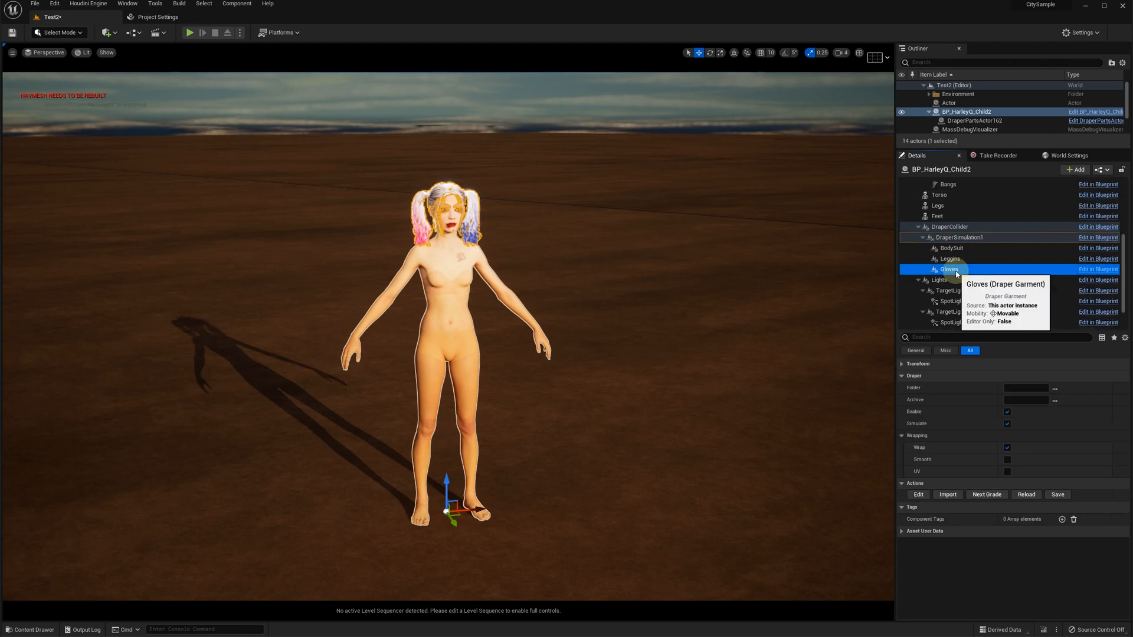
click(1076, 170)
text(Jacket)
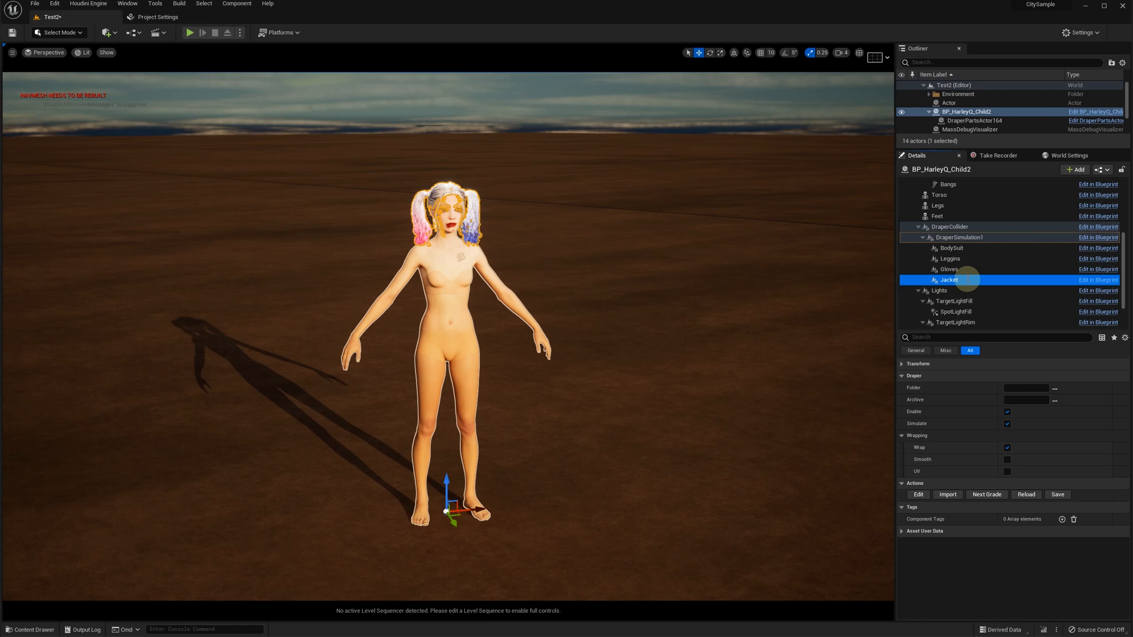
click(952, 248)
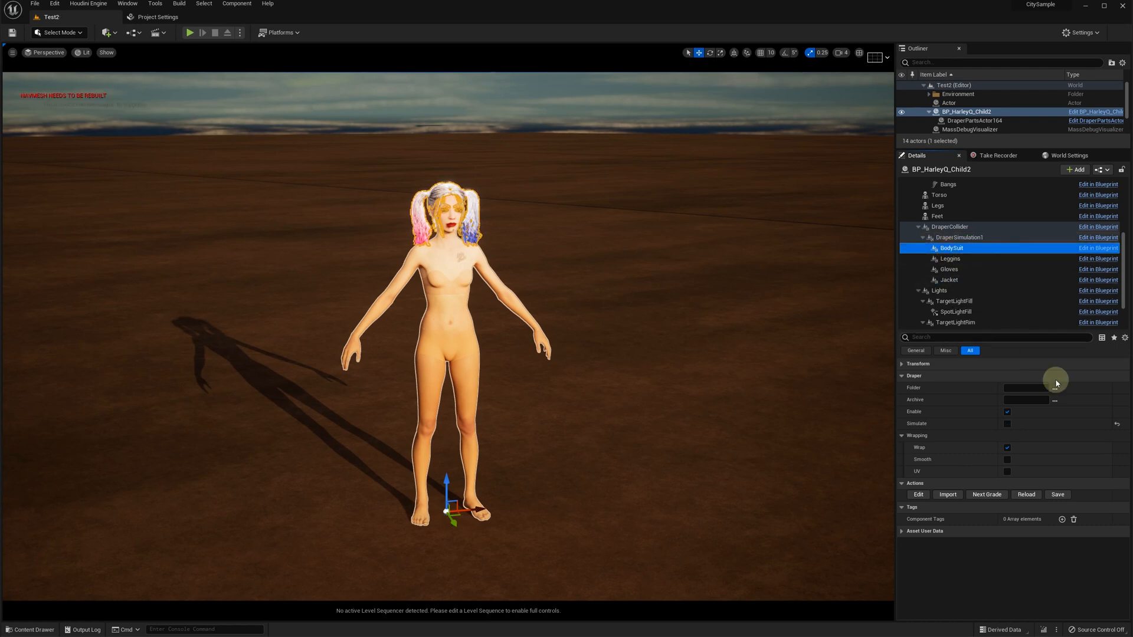
Import Bodysuit.obj into the BodySuit garment with experimental import options enabled.
click(947, 495)
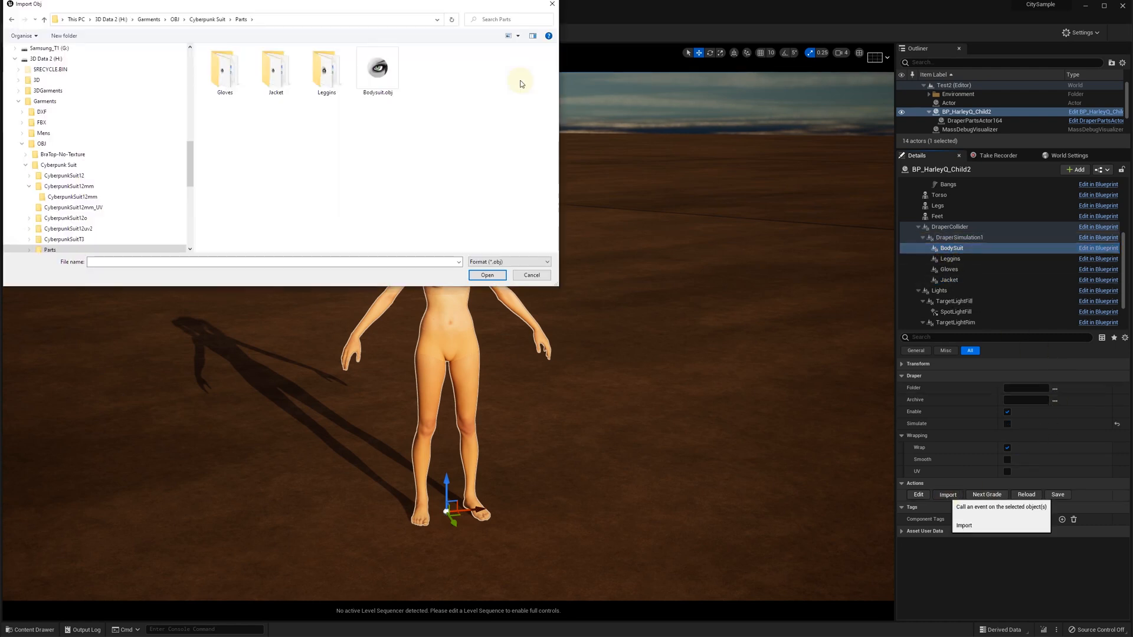
click(486, 276)
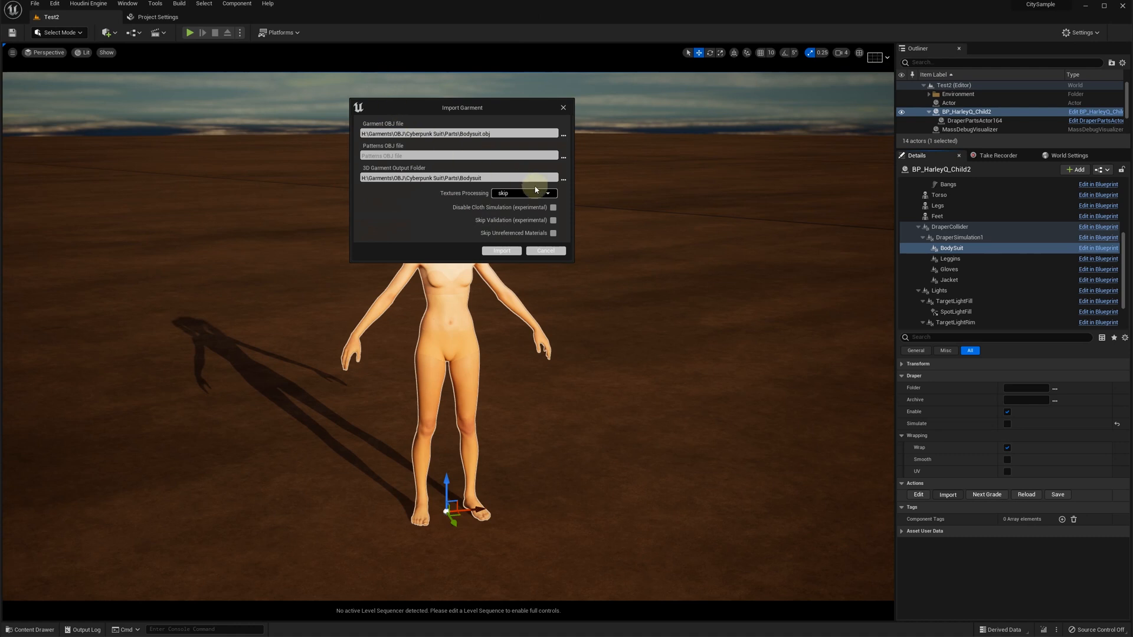
mouse_move(541, 197)
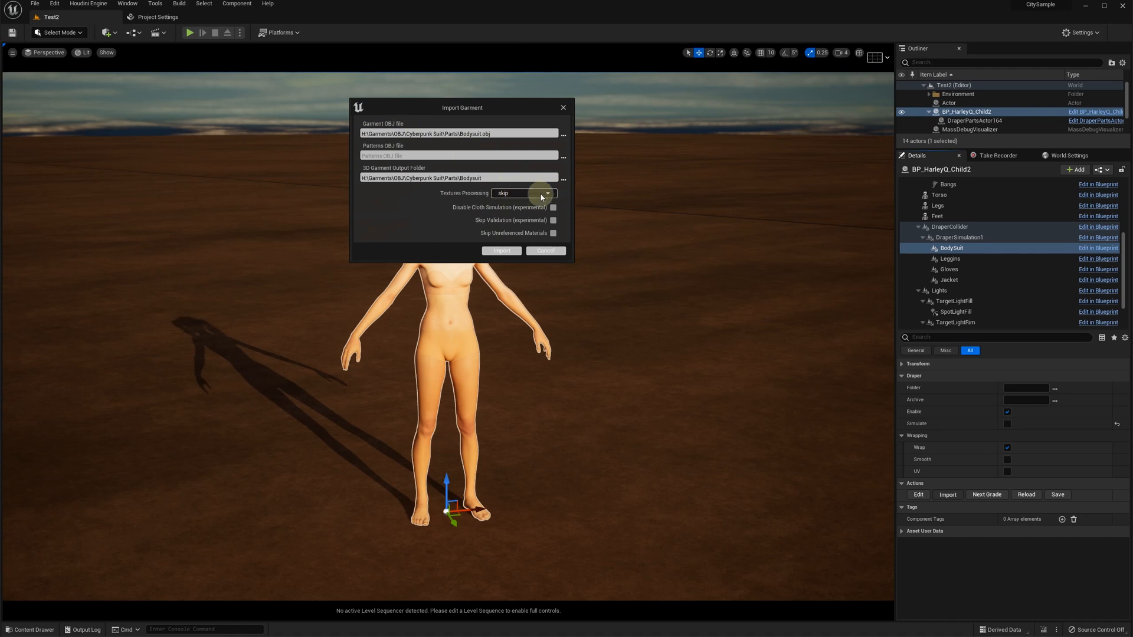
click(553, 207)
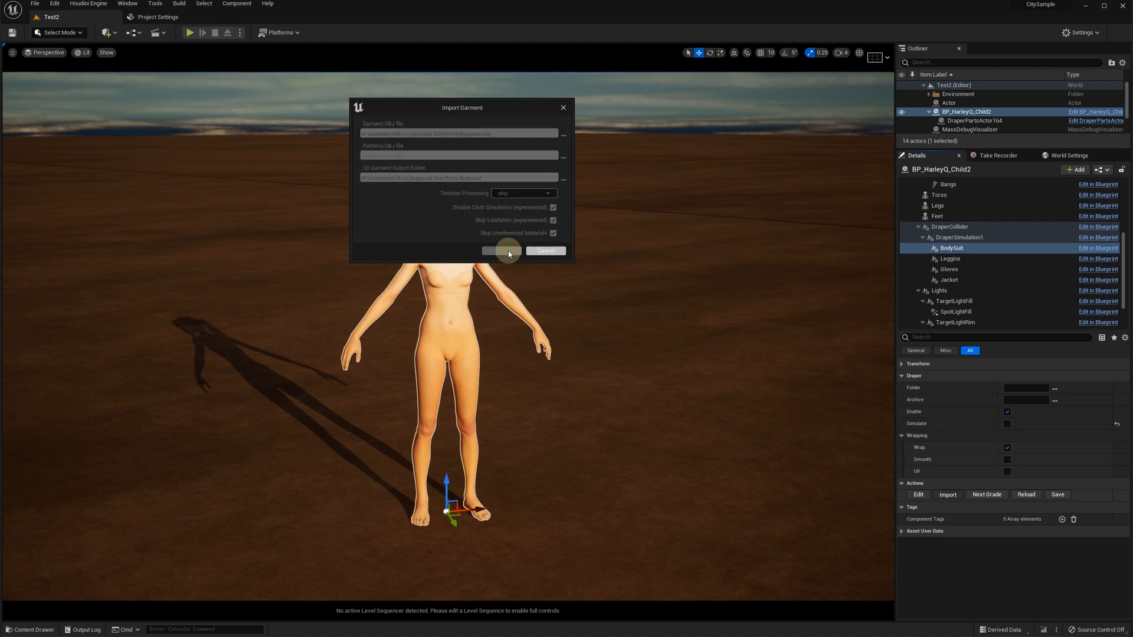
click(505, 251)
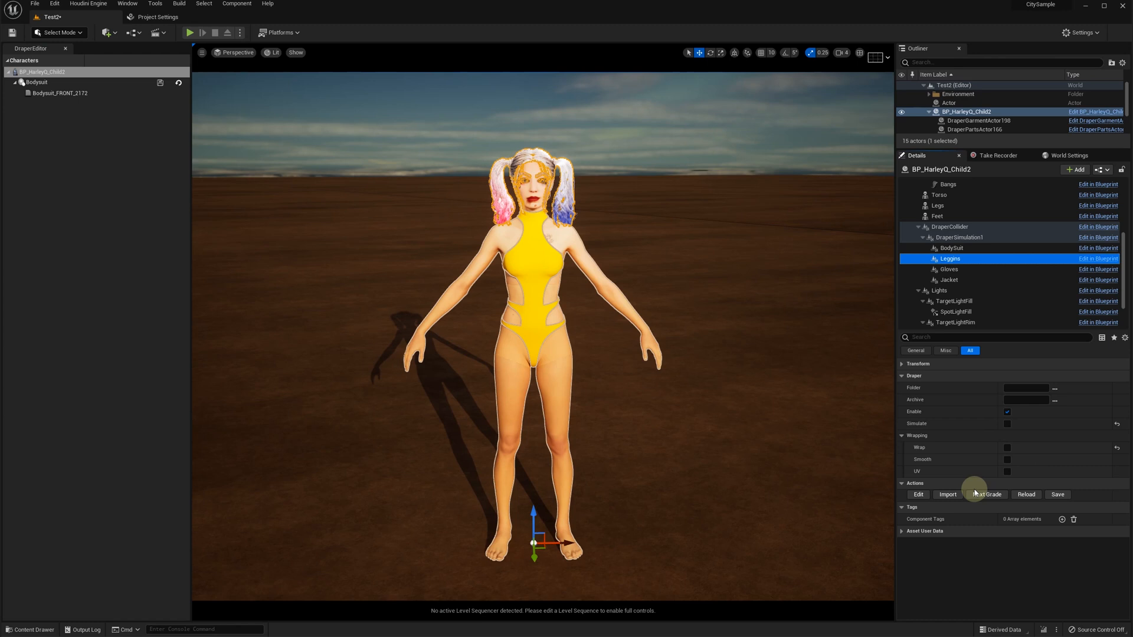
Import the leggings OBJ with referenced textures and experimental options enabled.
click(948, 495)
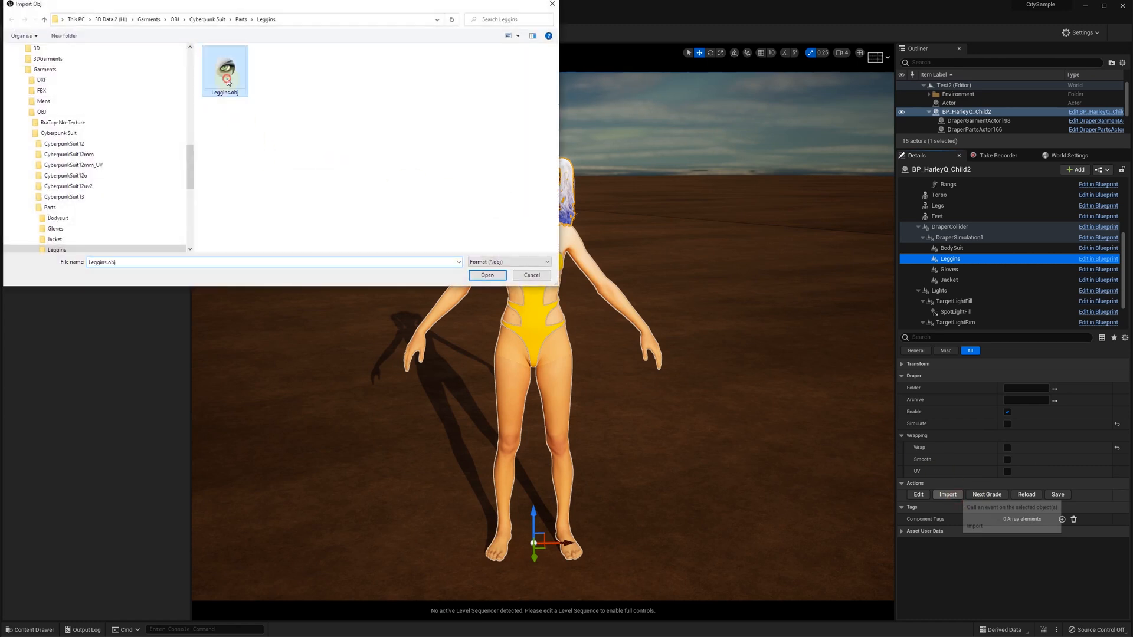
click(487, 275)
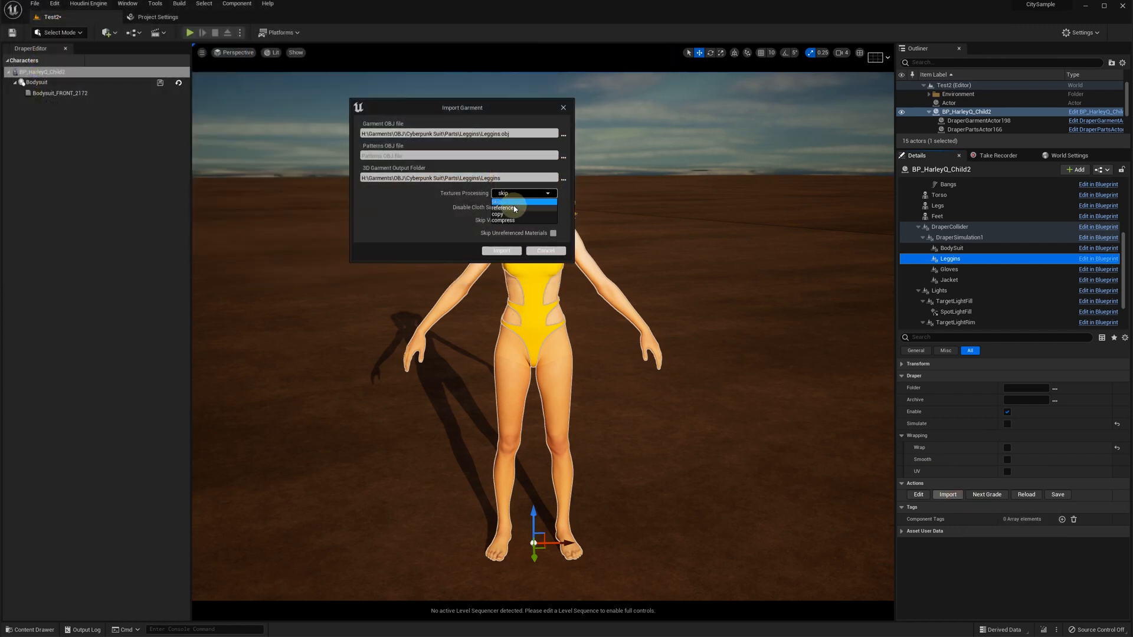
click(501, 207)
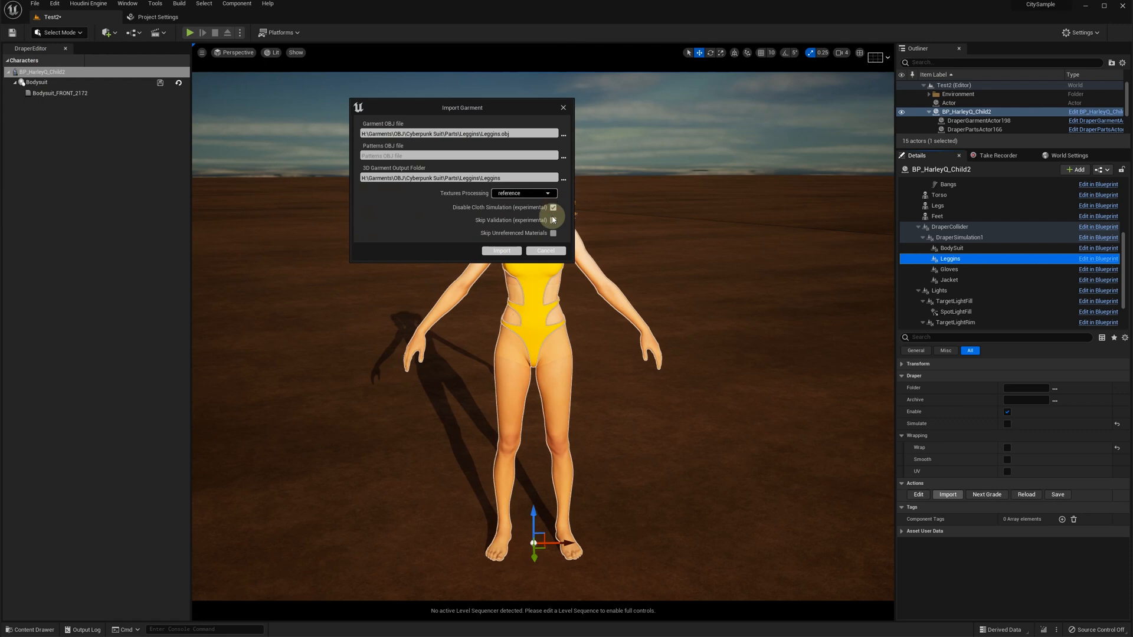
click(553, 220)
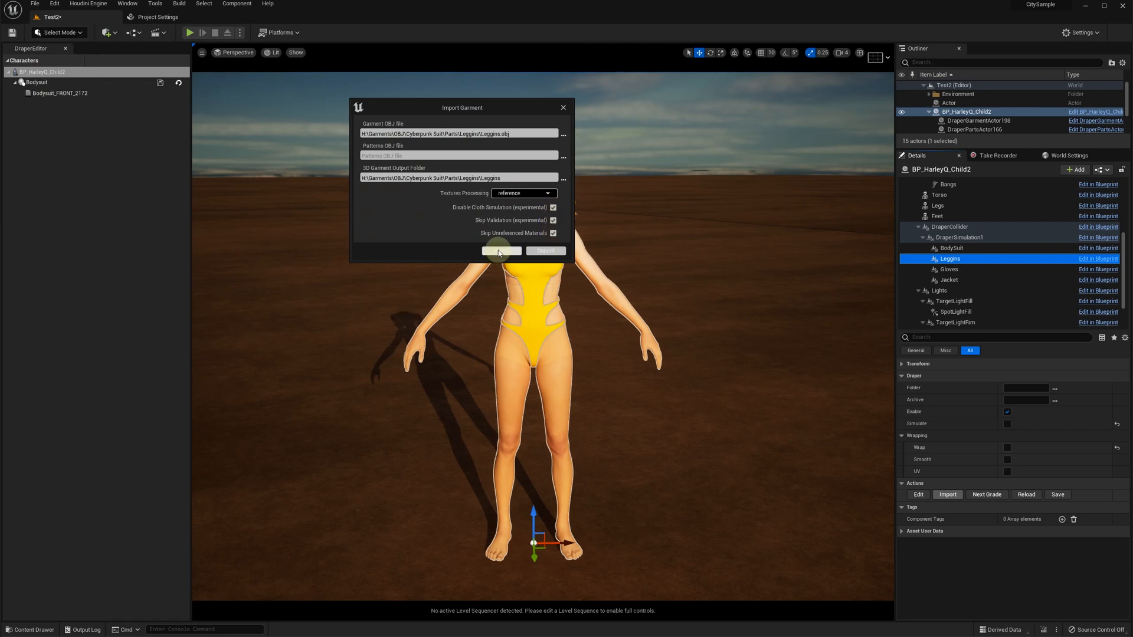
click(500, 251)
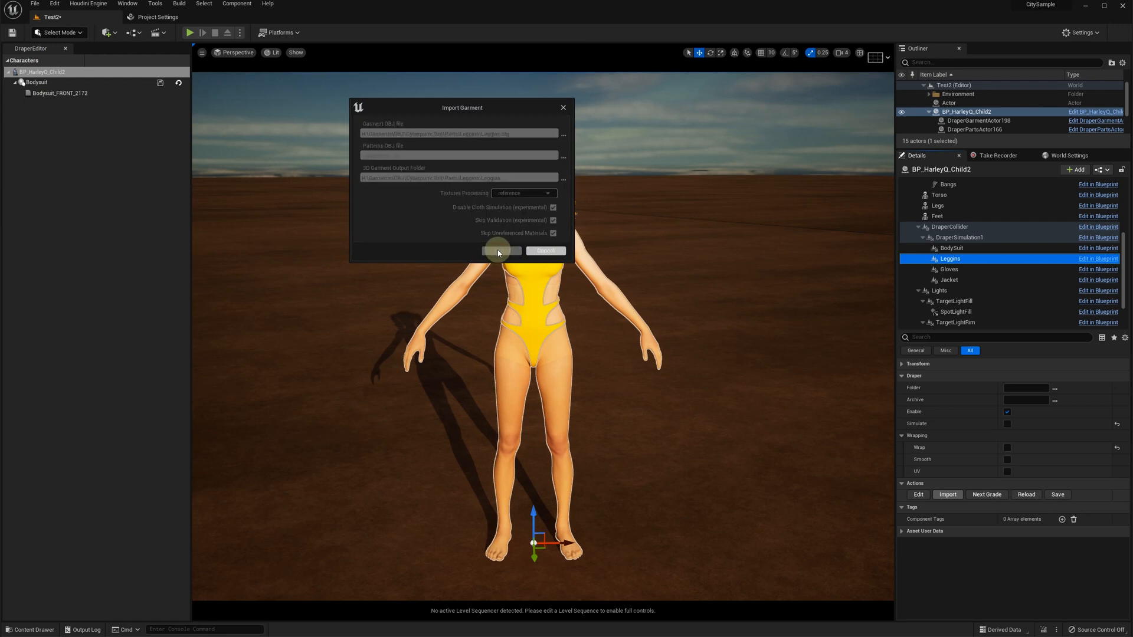
click(501, 251)
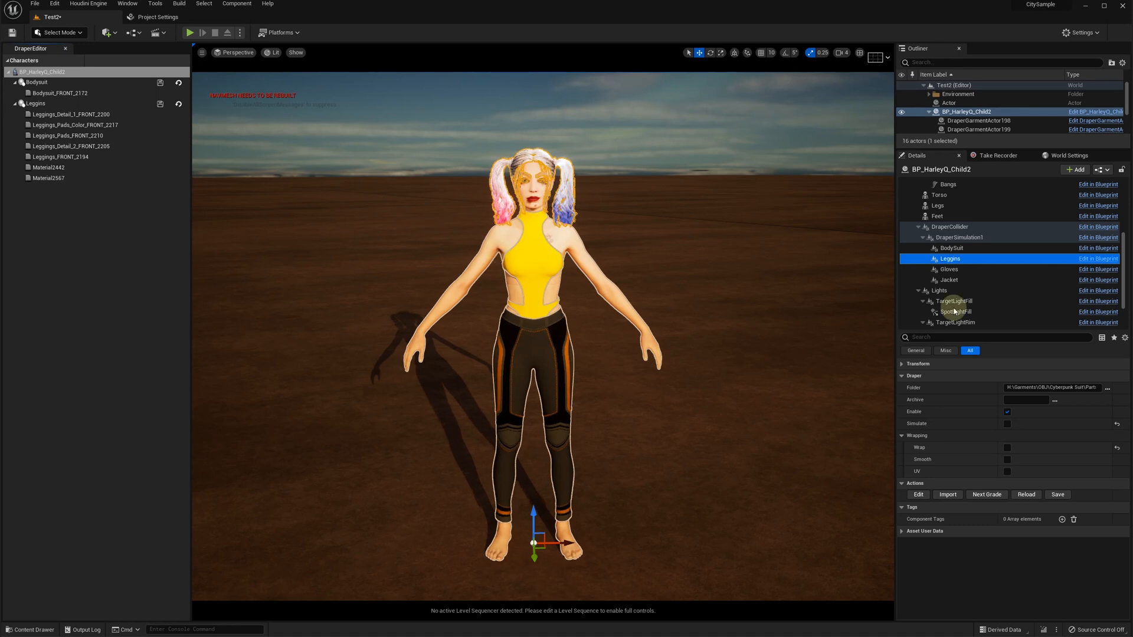
Import Gloves.obj into the Gloves garment and dismiss the missing physical data warning.
click(949, 269)
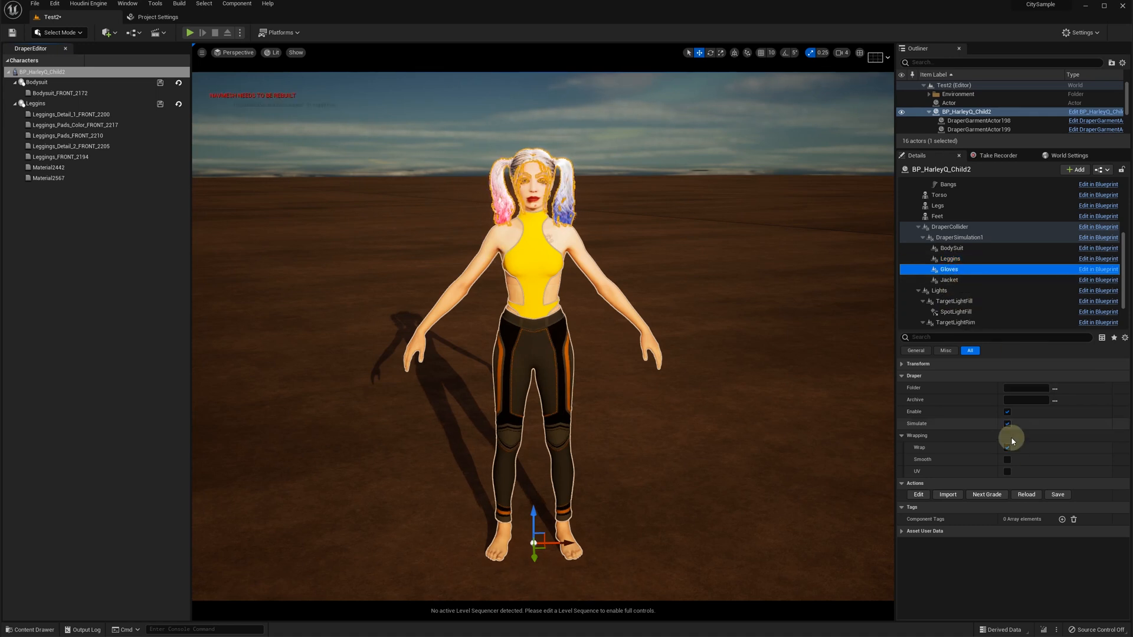
click(947, 495)
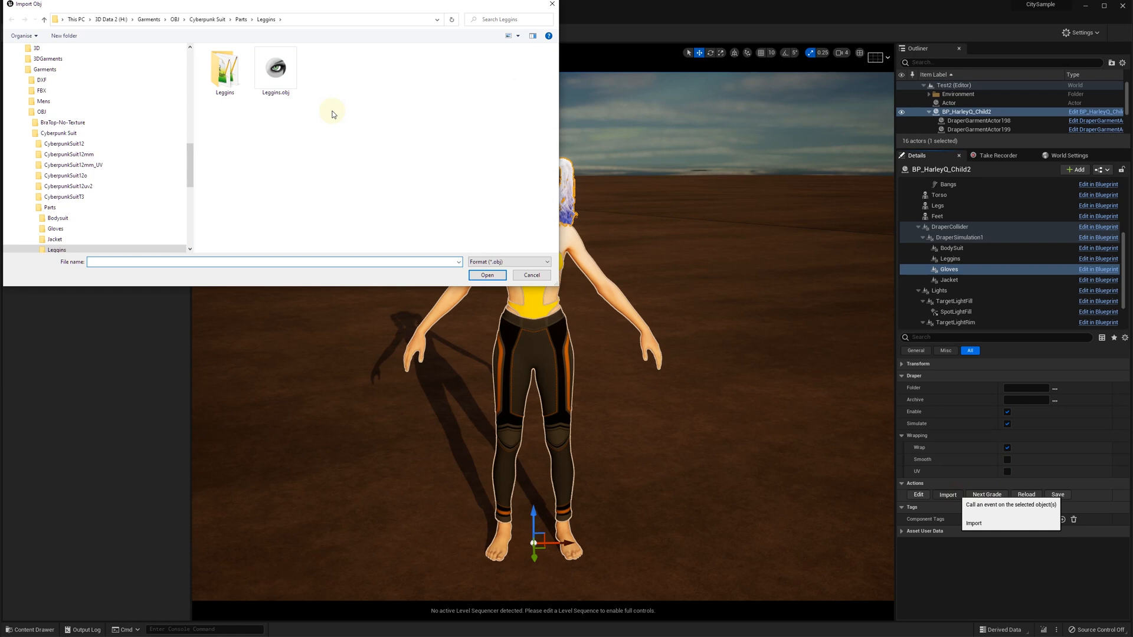
click(486, 276)
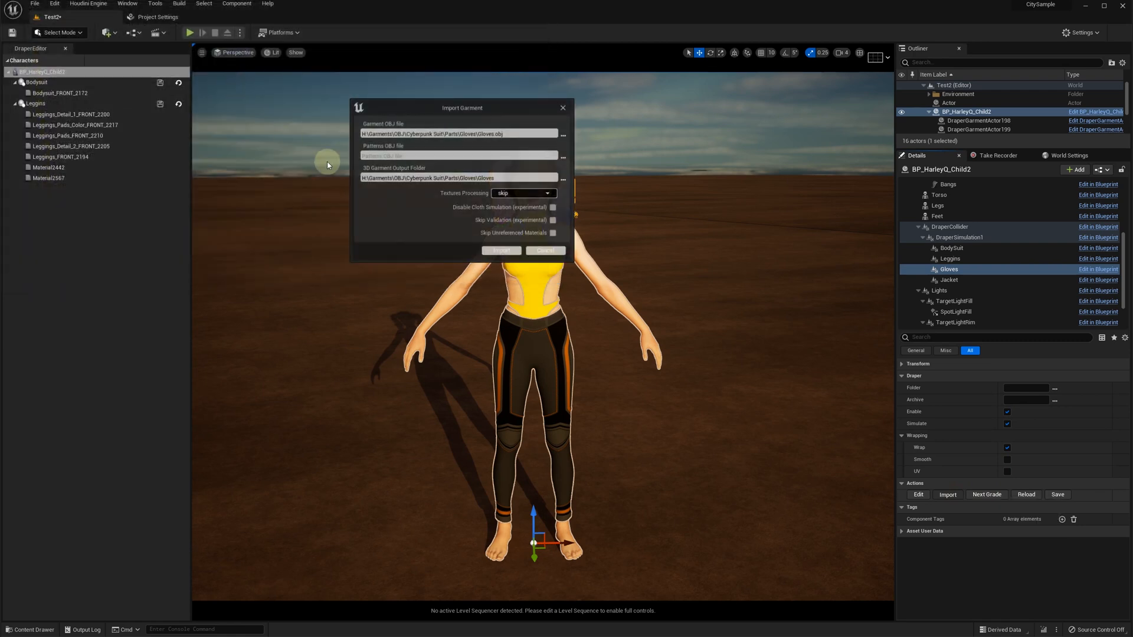
click(522, 193)
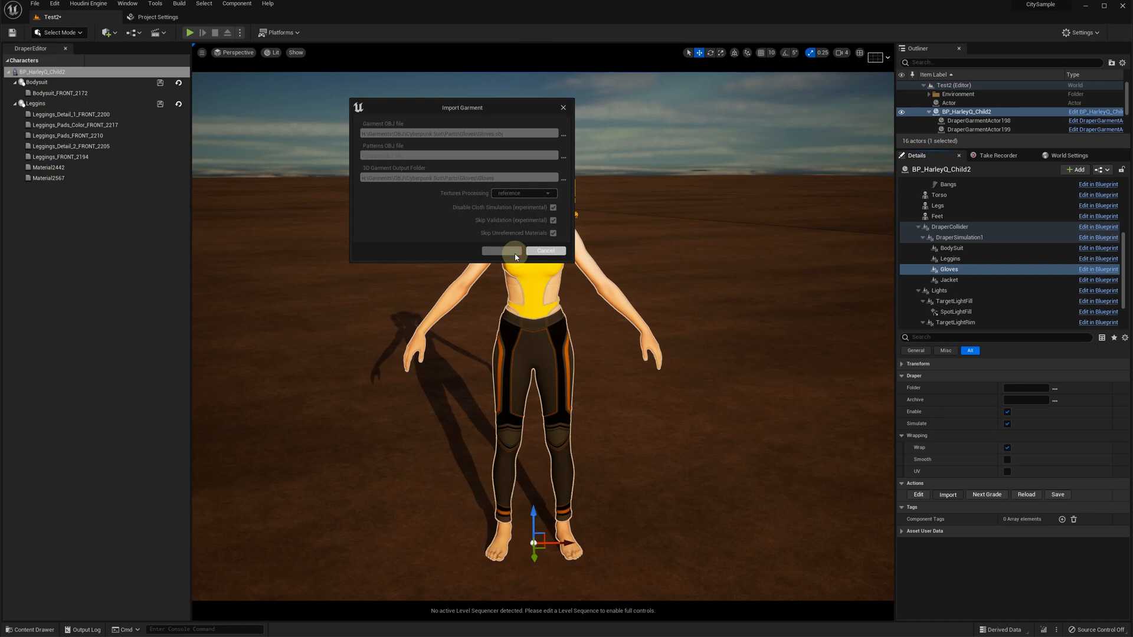
click(512, 251)
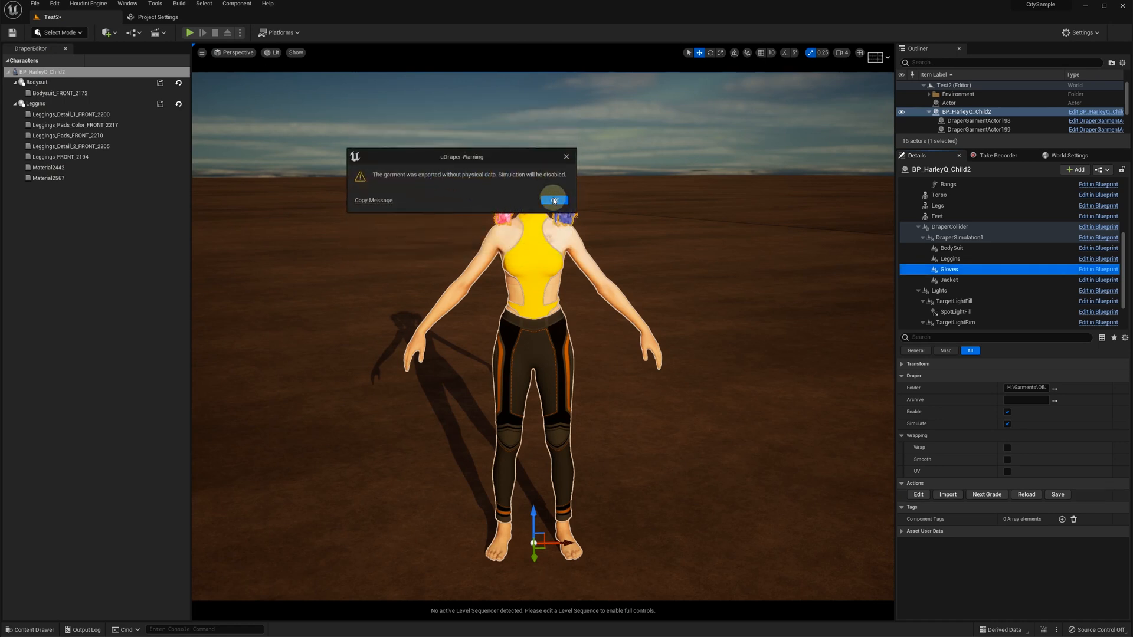
click(554, 200)
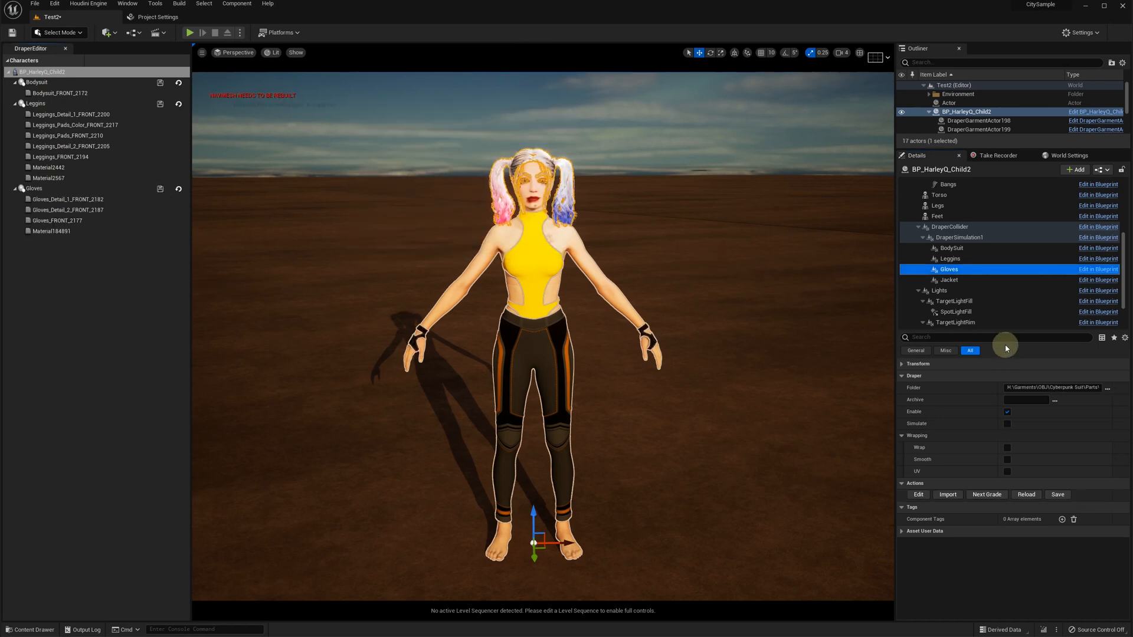
Import Jacket.obj into the Jacket garment and dismiss the missing physical data warning.
click(949, 279)
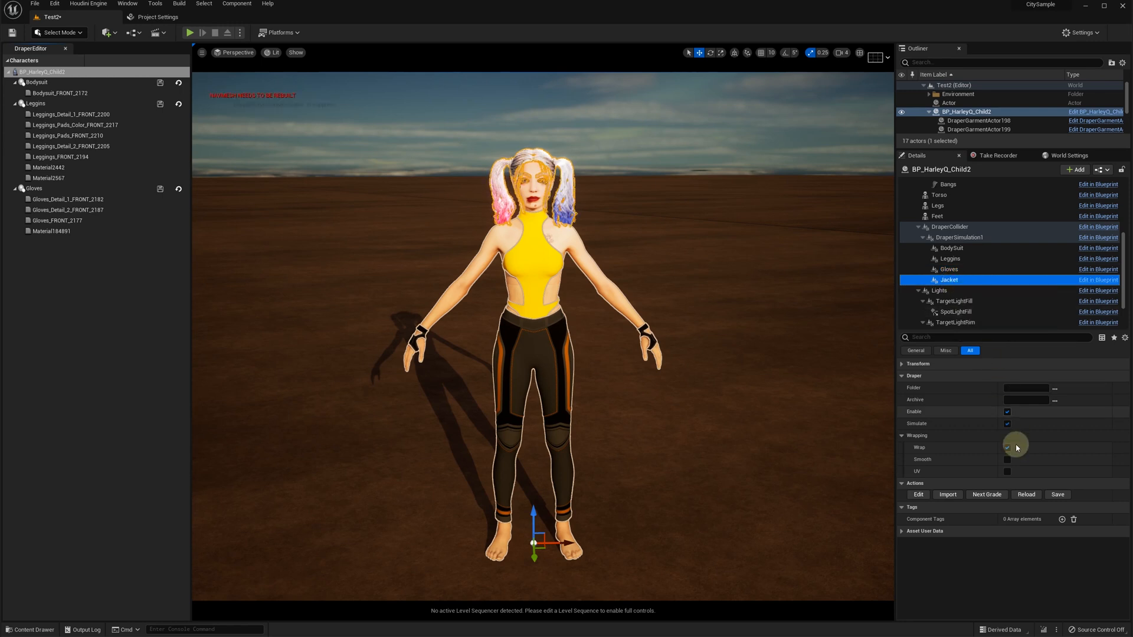
click(946, 495)
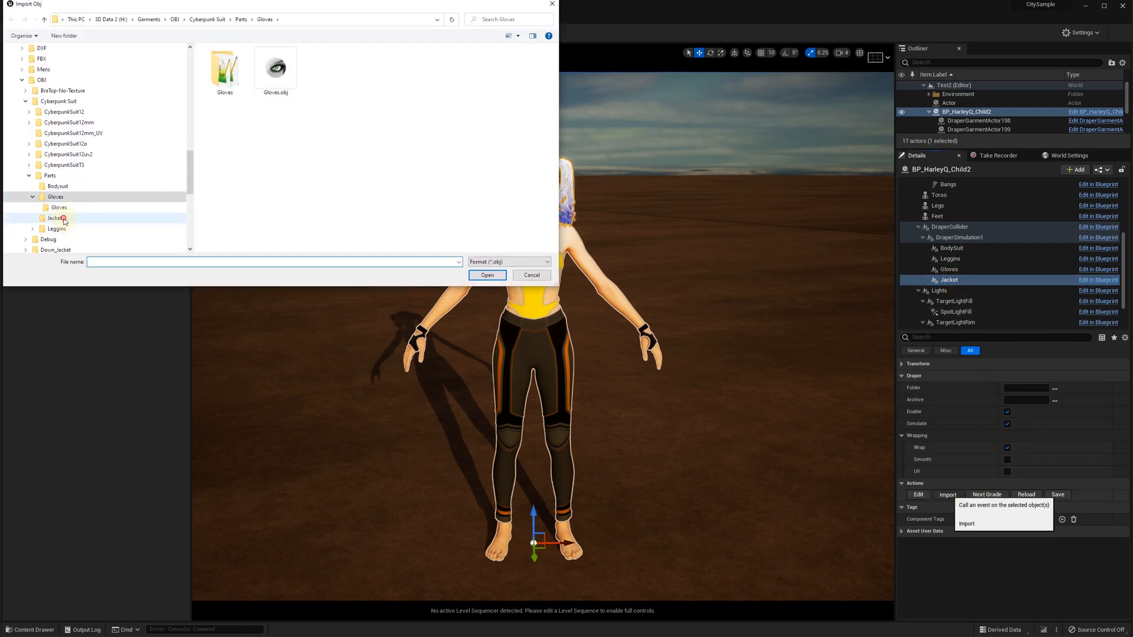
click(487, 275)
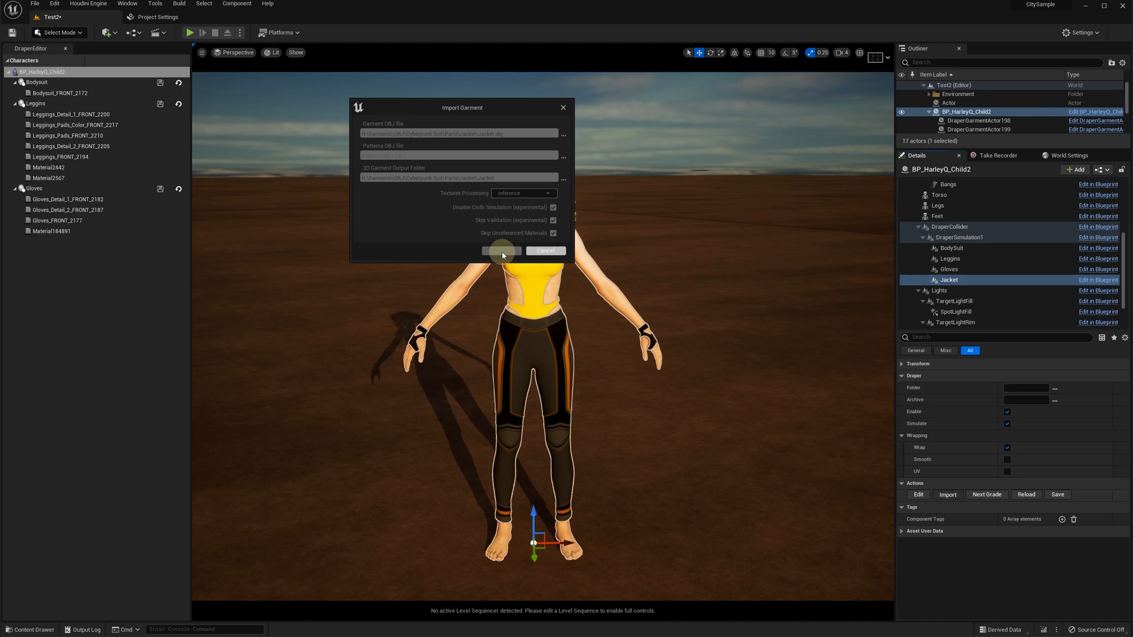
click(499, 251)
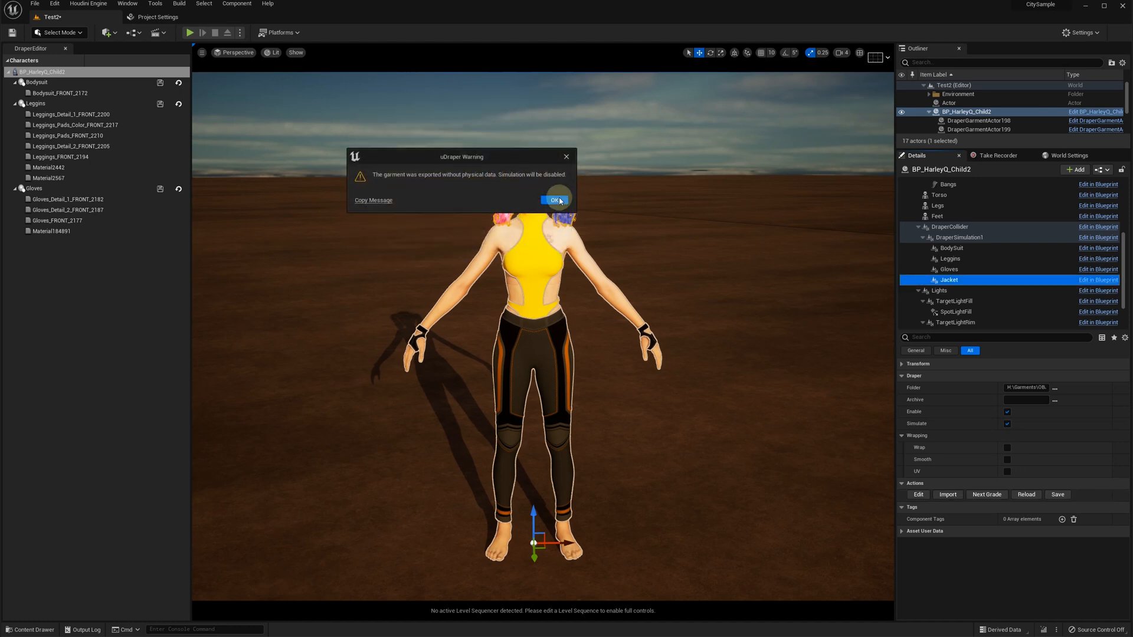
click(554, 200)
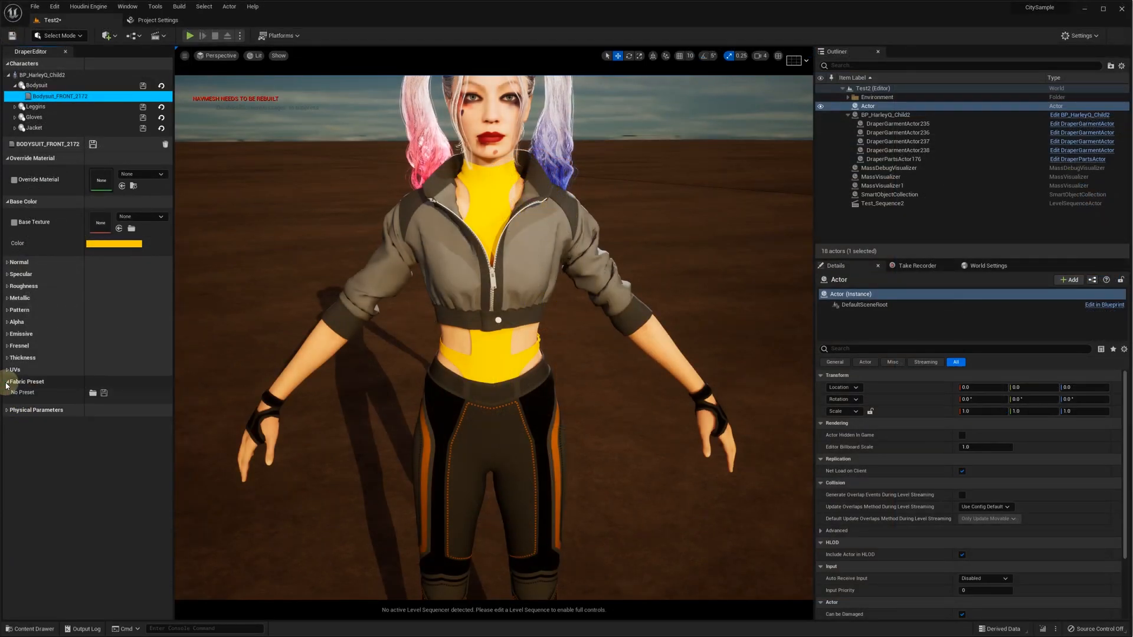
click(93, 393)
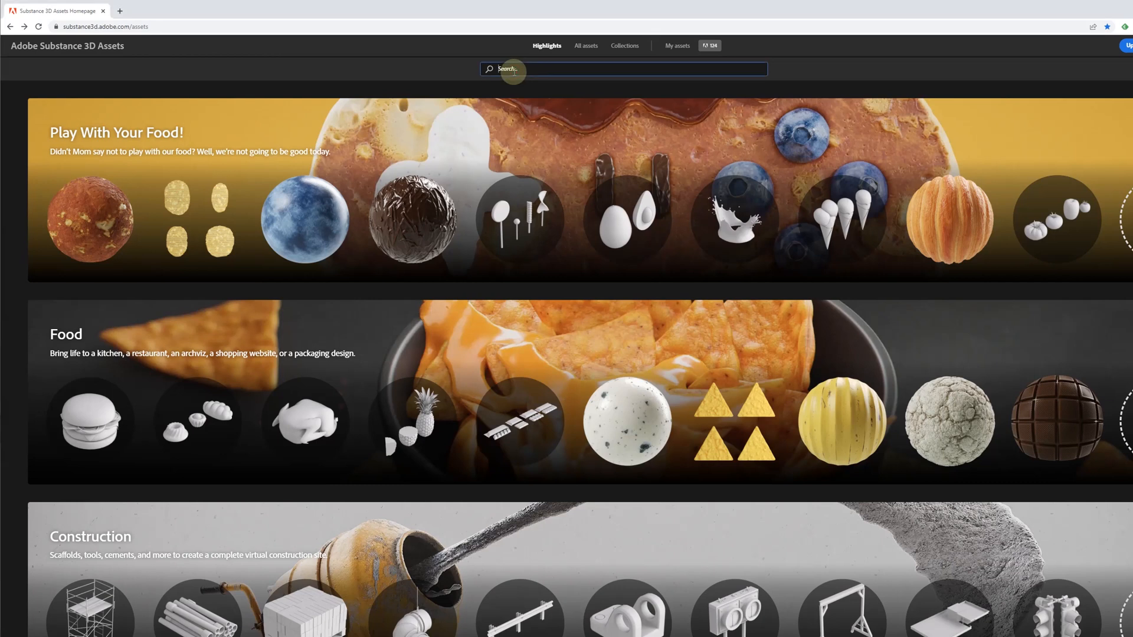
Search Substance 3D Assets for 'metalized leather' and download Metalized Shark Leather.
text(metalized leather)
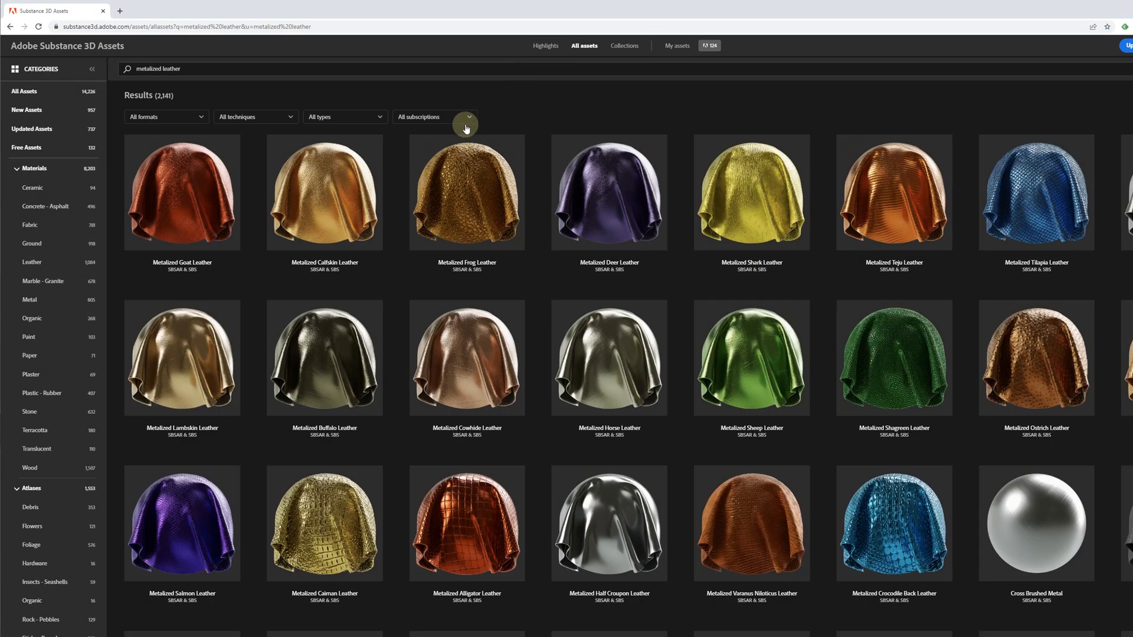
mouse_move(757, 189)
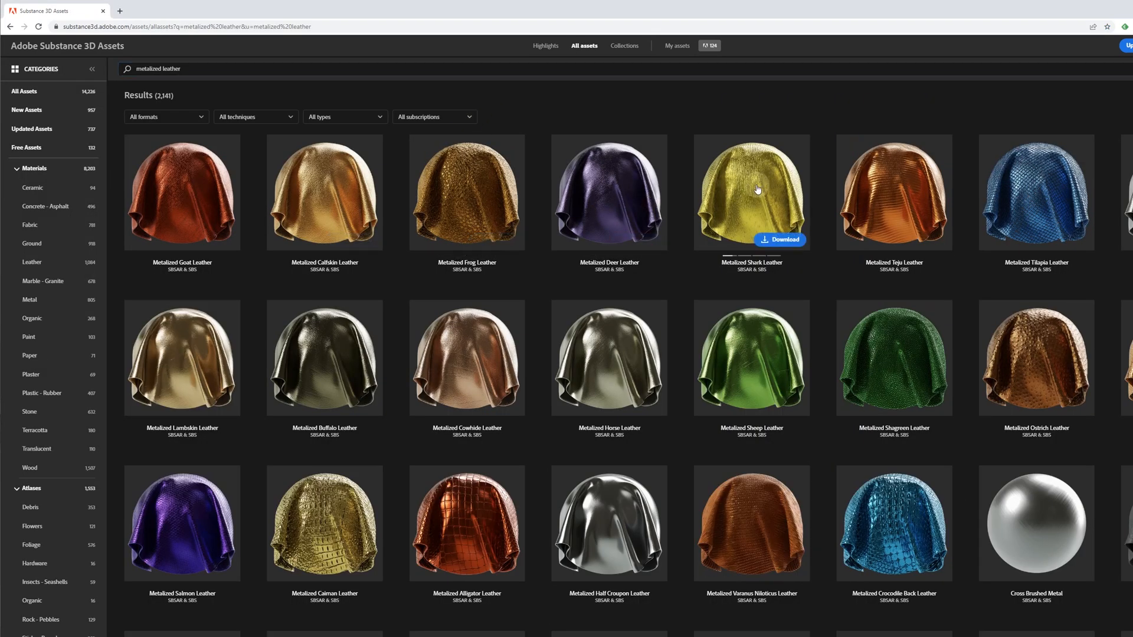
click(751, 193)
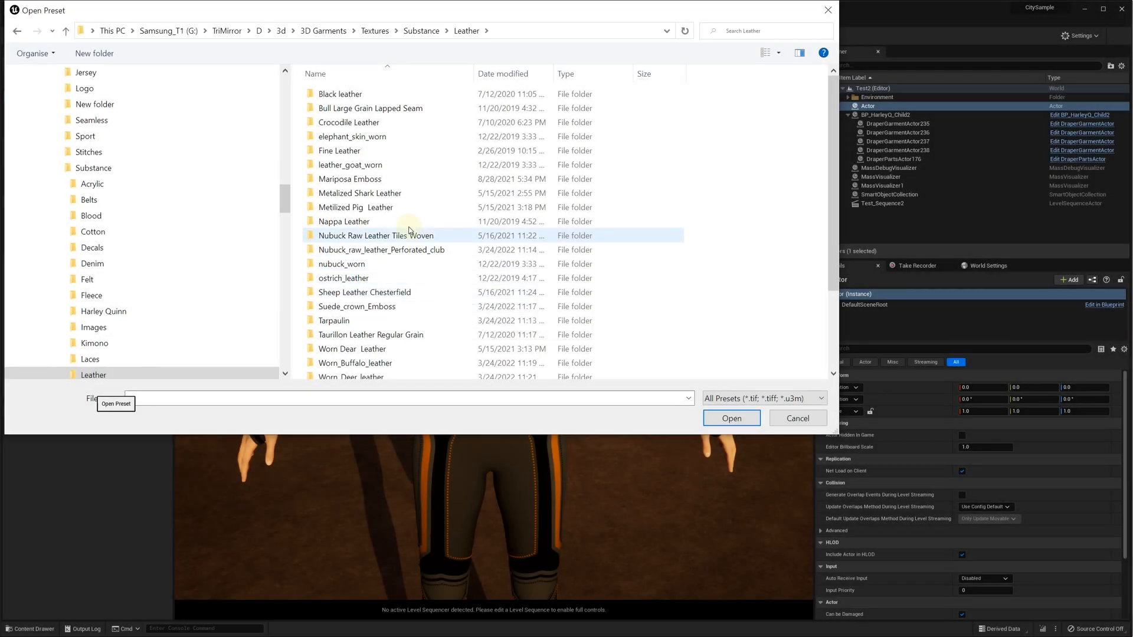
Open the Metalized Shark Leather folder in the Open Preset dialog.
click(359, 193)
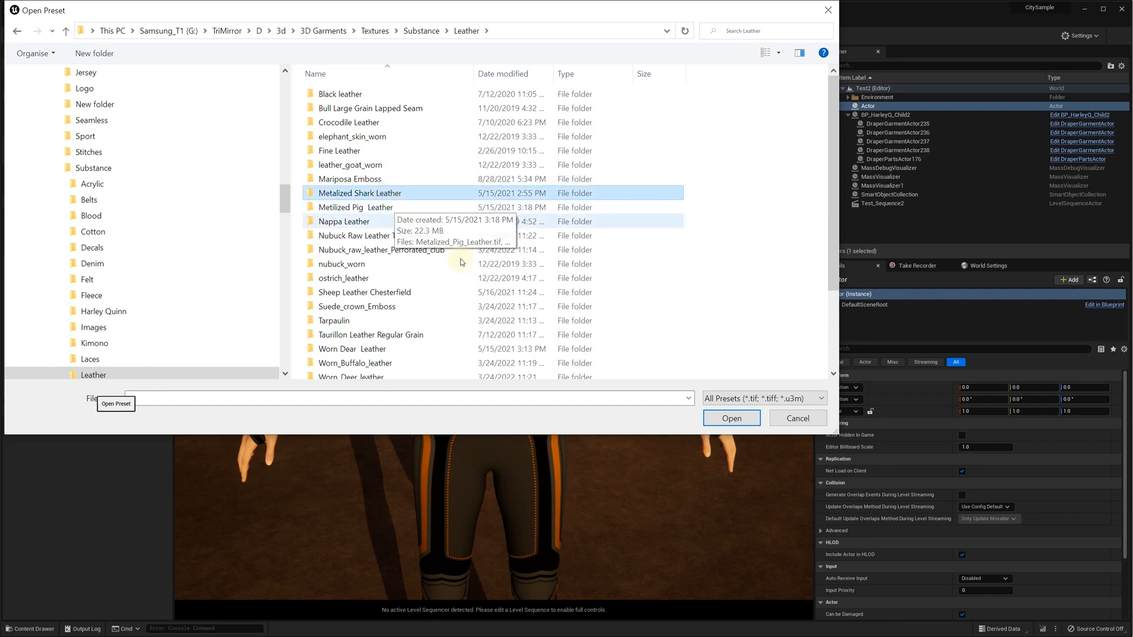
double_click(358, 193)
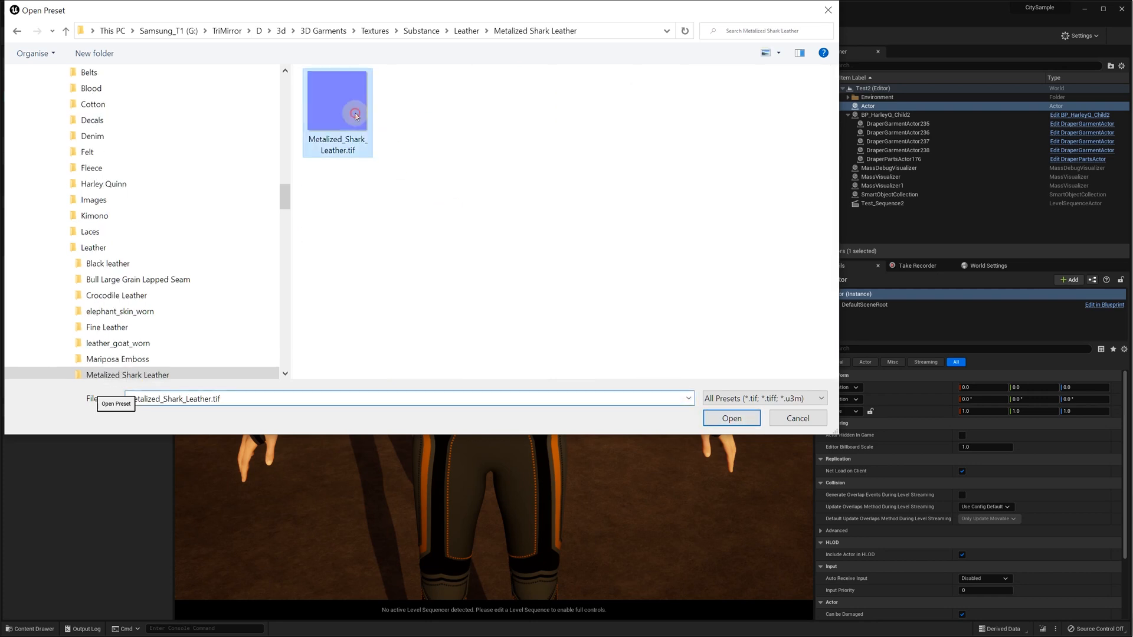
Load the Metalized Shark Leather preset, set a lighter gold base colour, and reselect BodySuit.
click(731, 417)
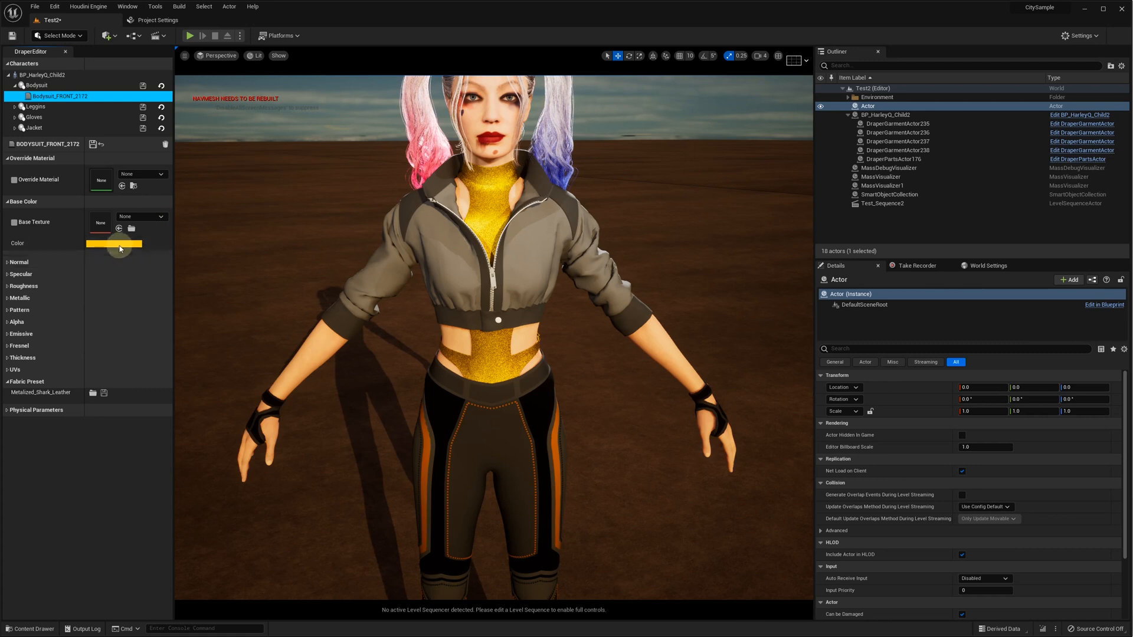
click(113, 244)
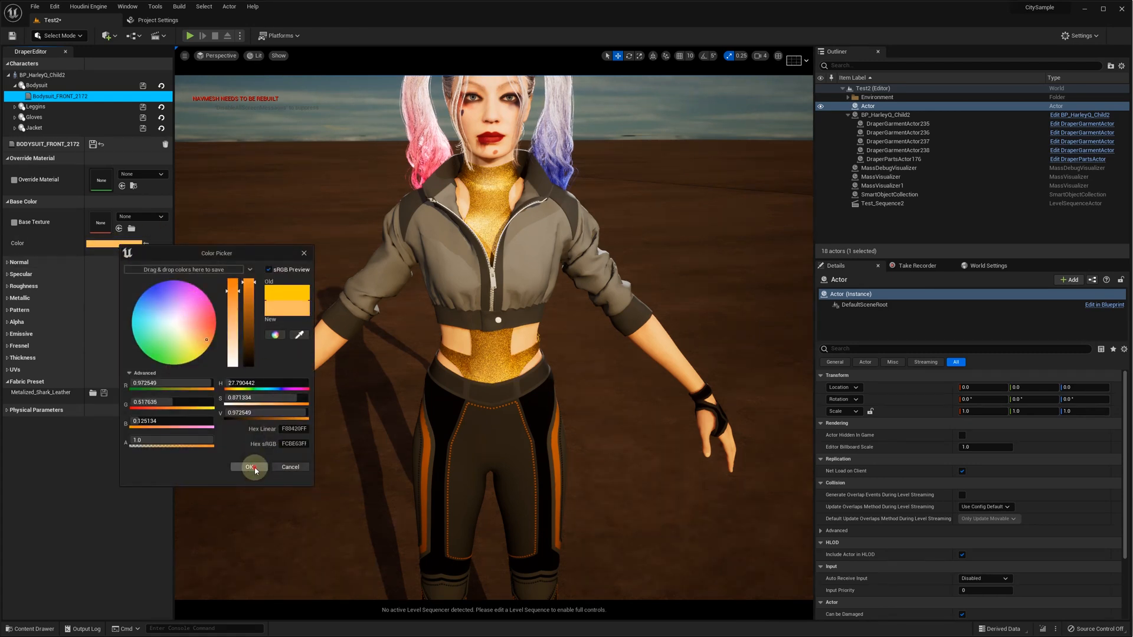
click(249, 466)
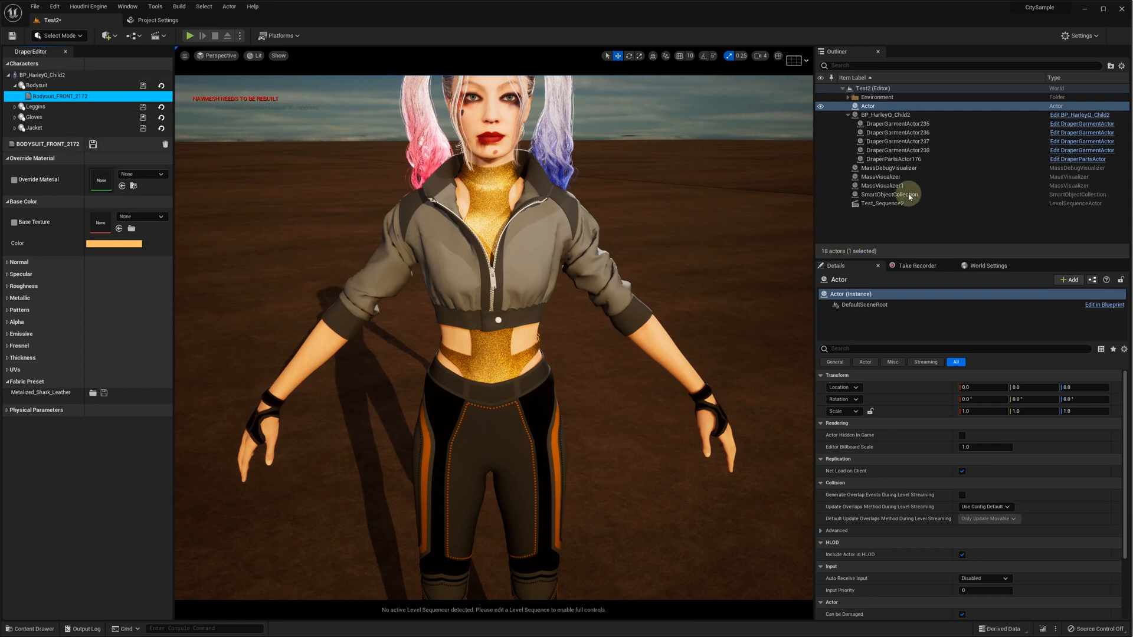
click(885, 116)
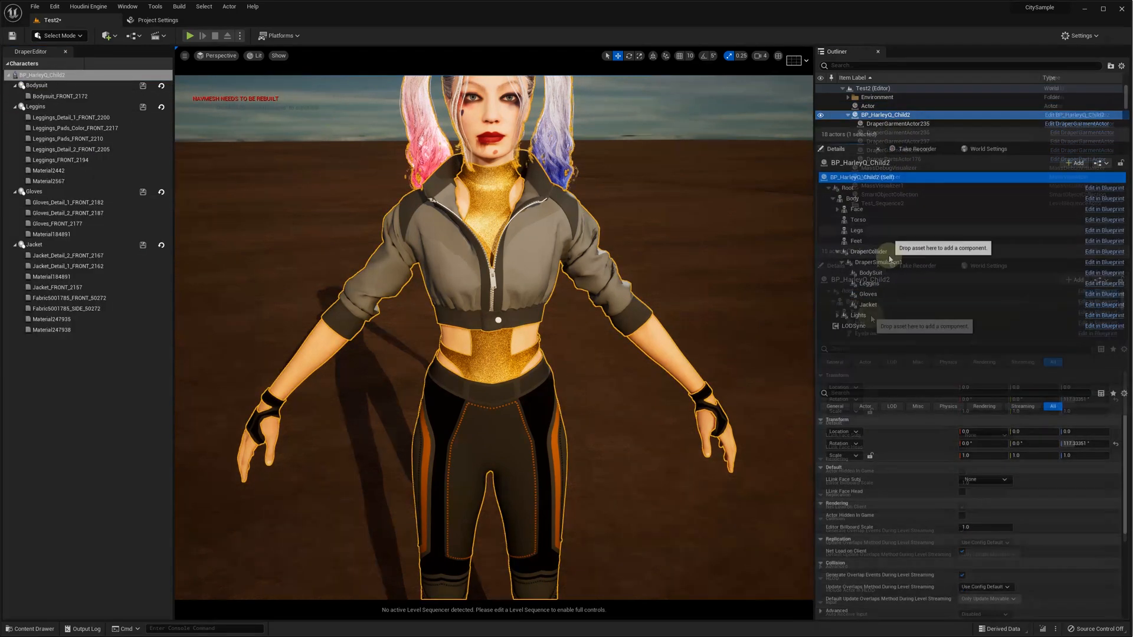
click(870, 273)
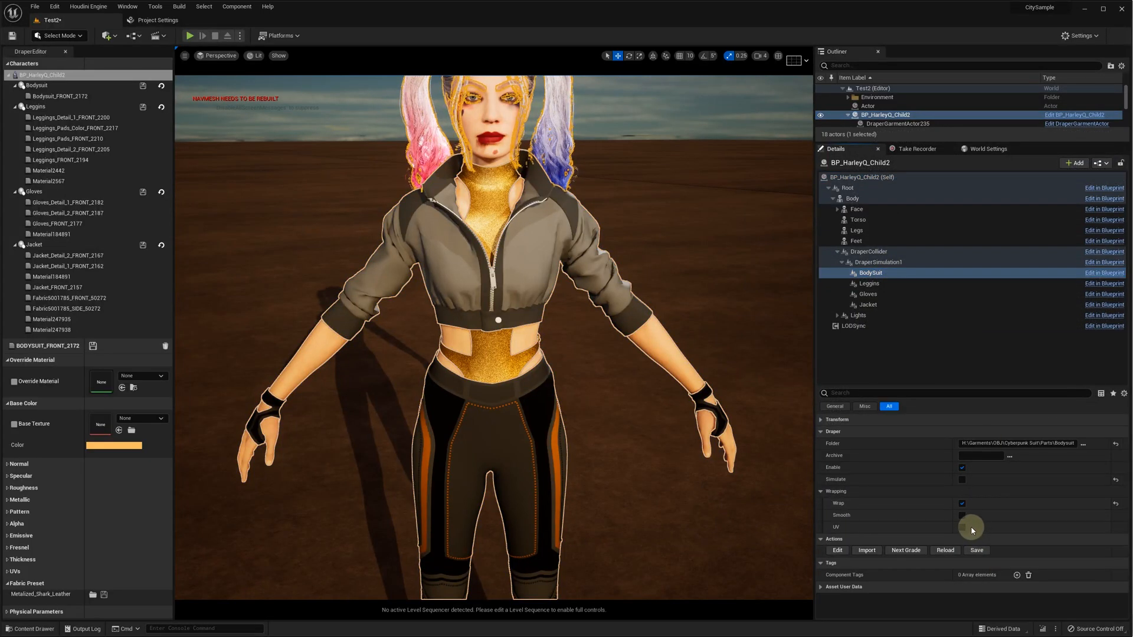
mouse_move(870, 284)
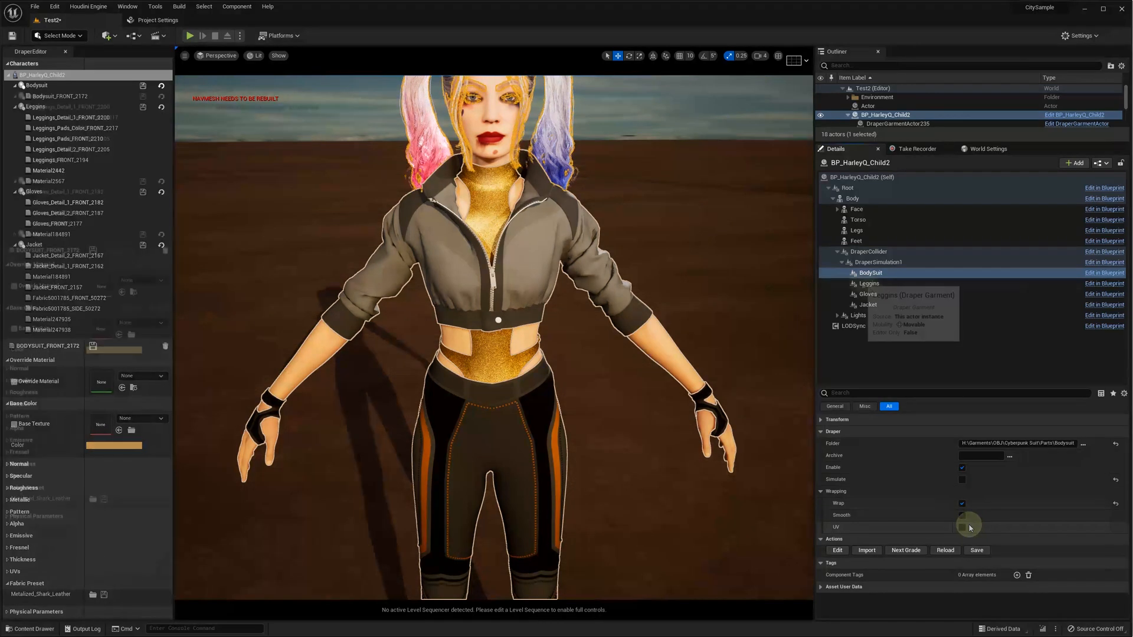
click(868, 294)
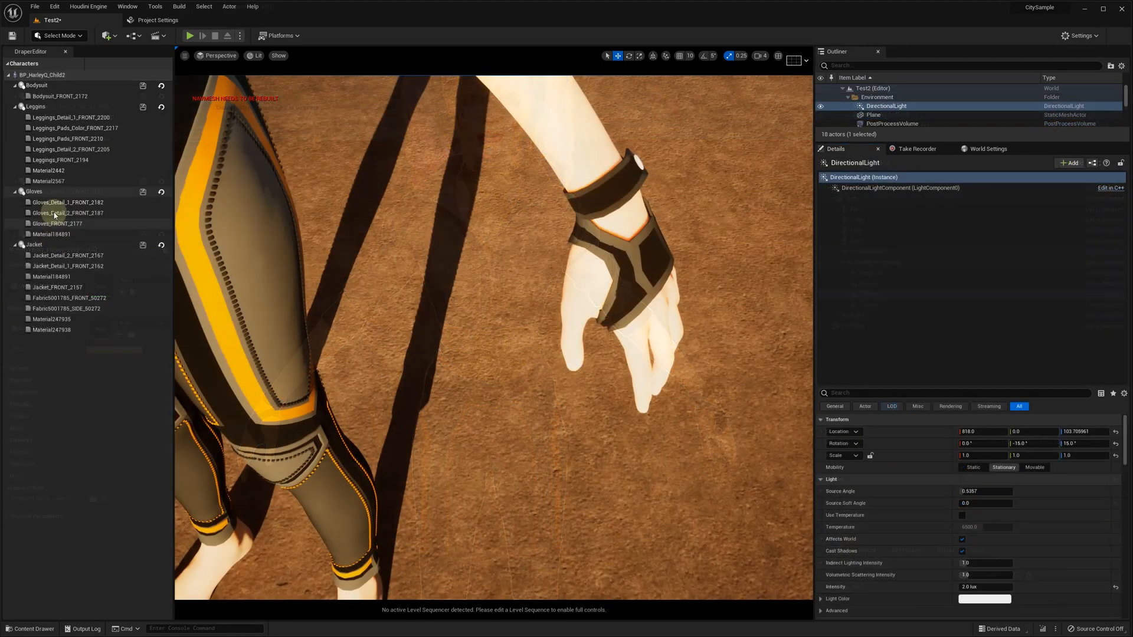
Set Leggings Material2442 to Metallic 0.5 and Roughness 0.2, then select Leggings_FRONT_2194.
click(67, 202)
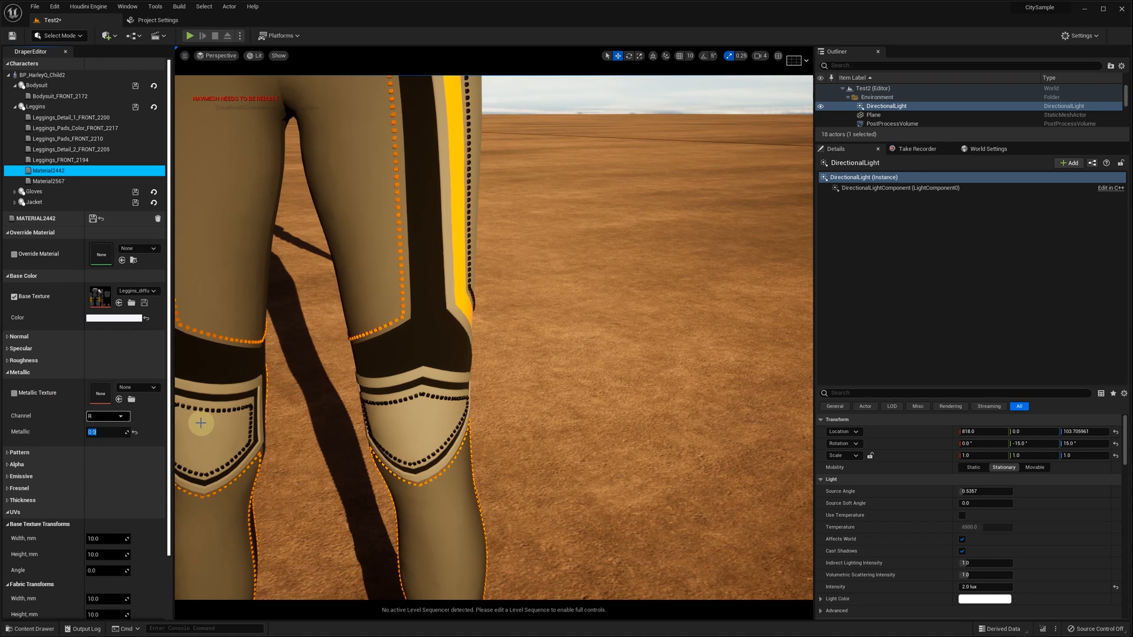
mouse_move(66, 354)
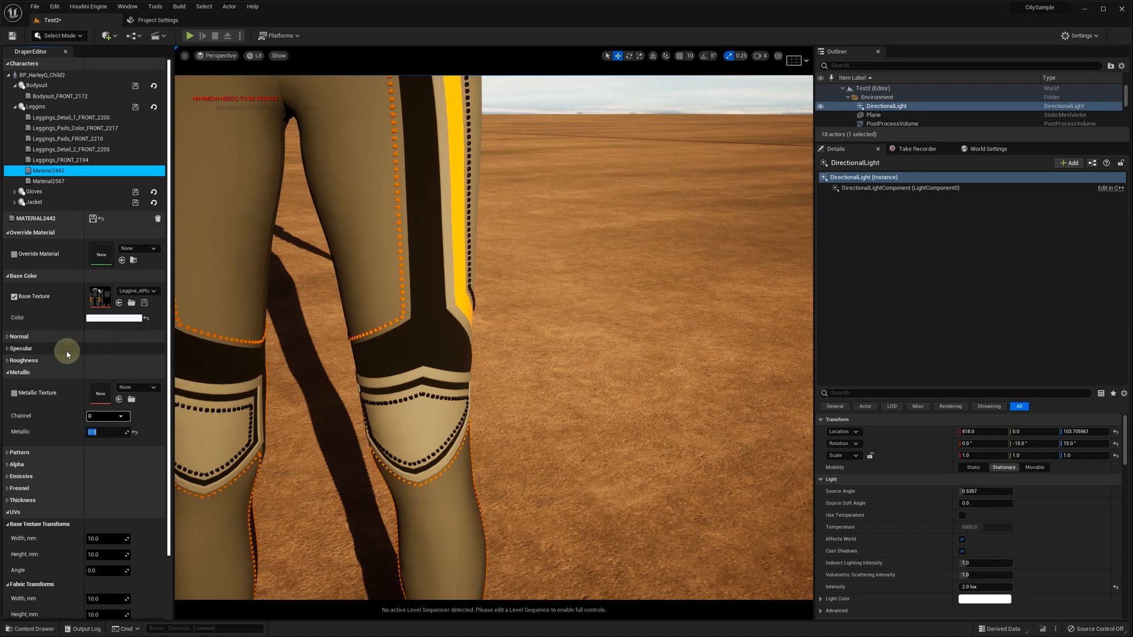
click(23, 360)
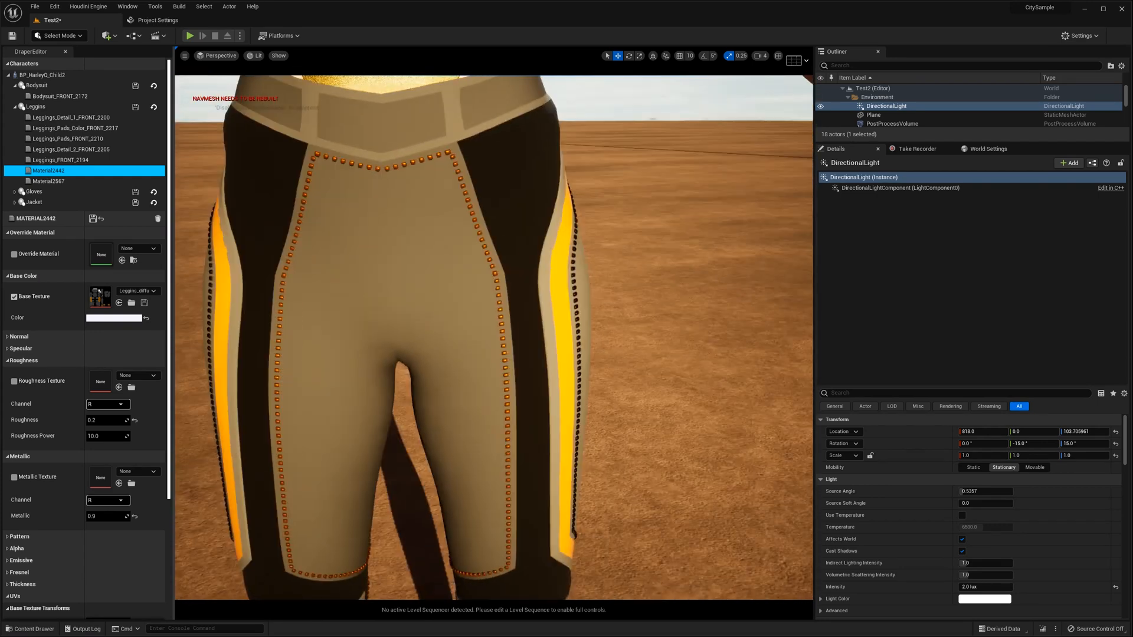
click(70, 160)
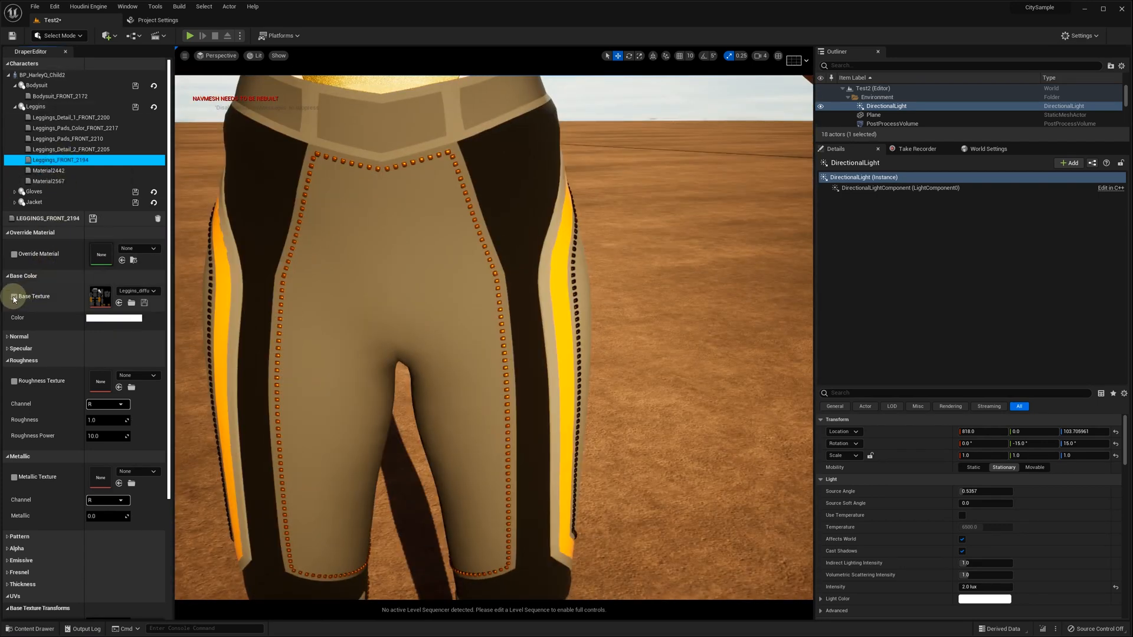
click(14, 296)
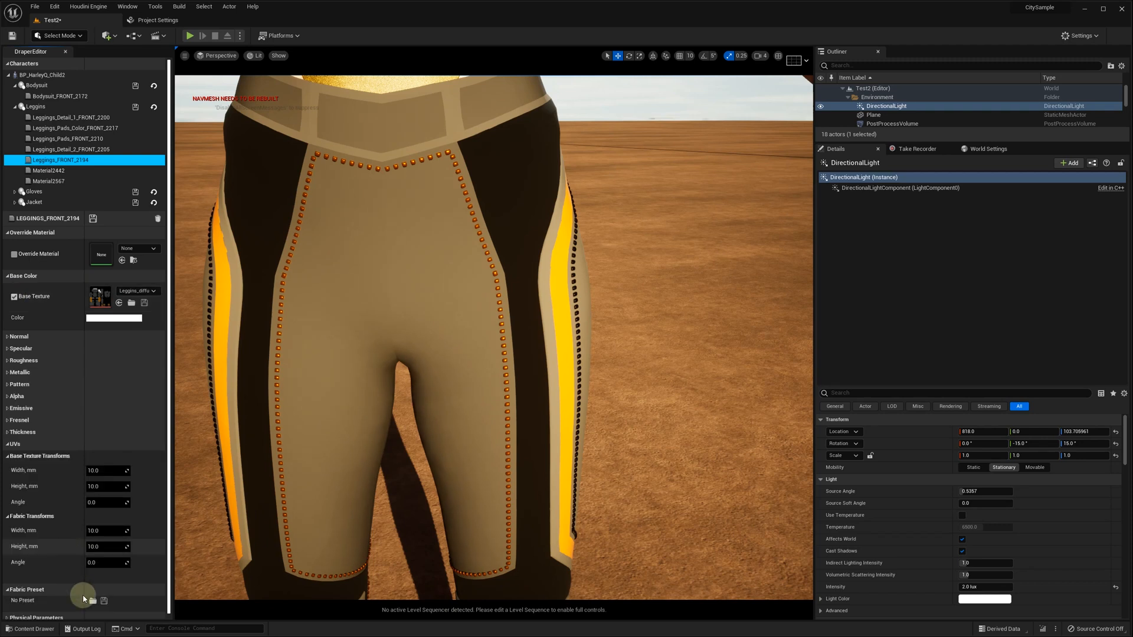
Load the Metalized Shark Leather preset on the leggings pads, then collapse Override Material and Base Color.
click(93, 601)
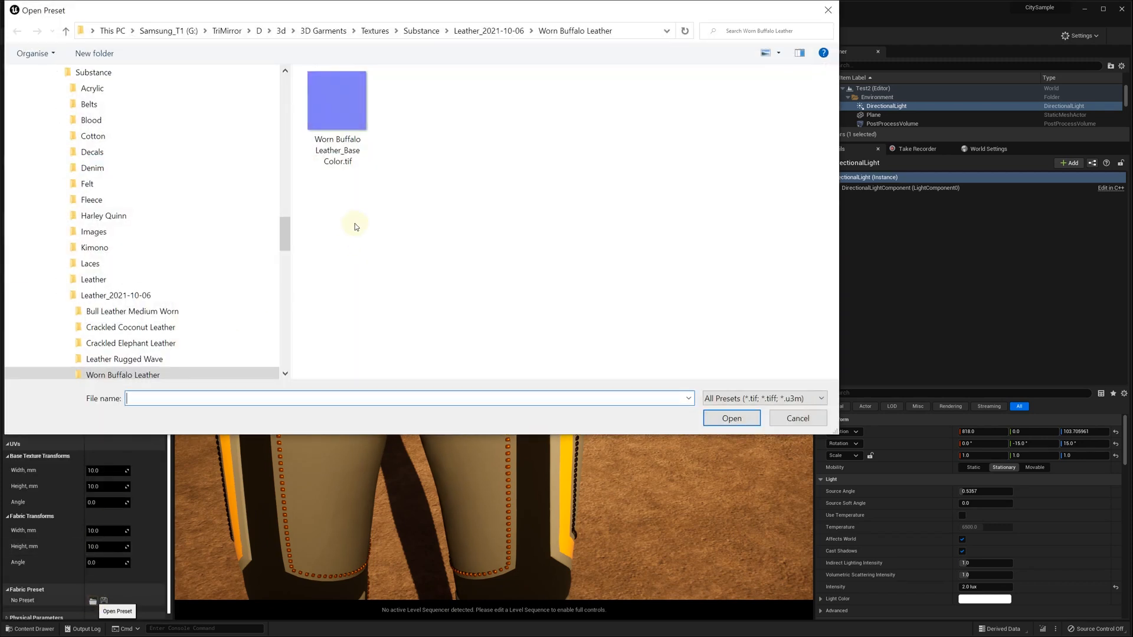
click(797, 419)
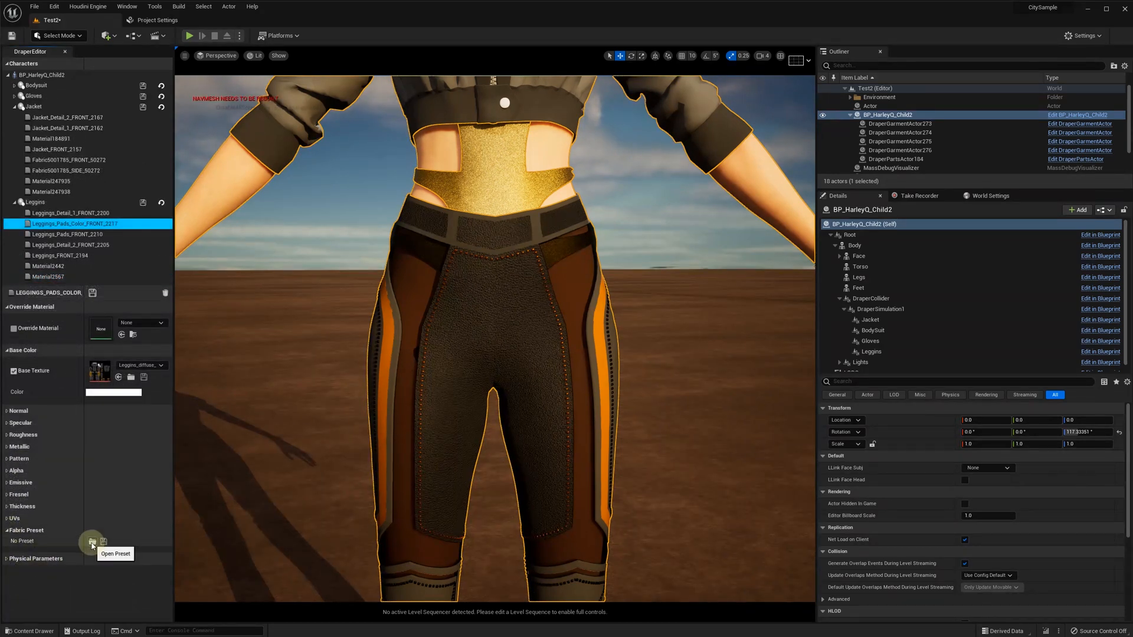
click(92, 542)
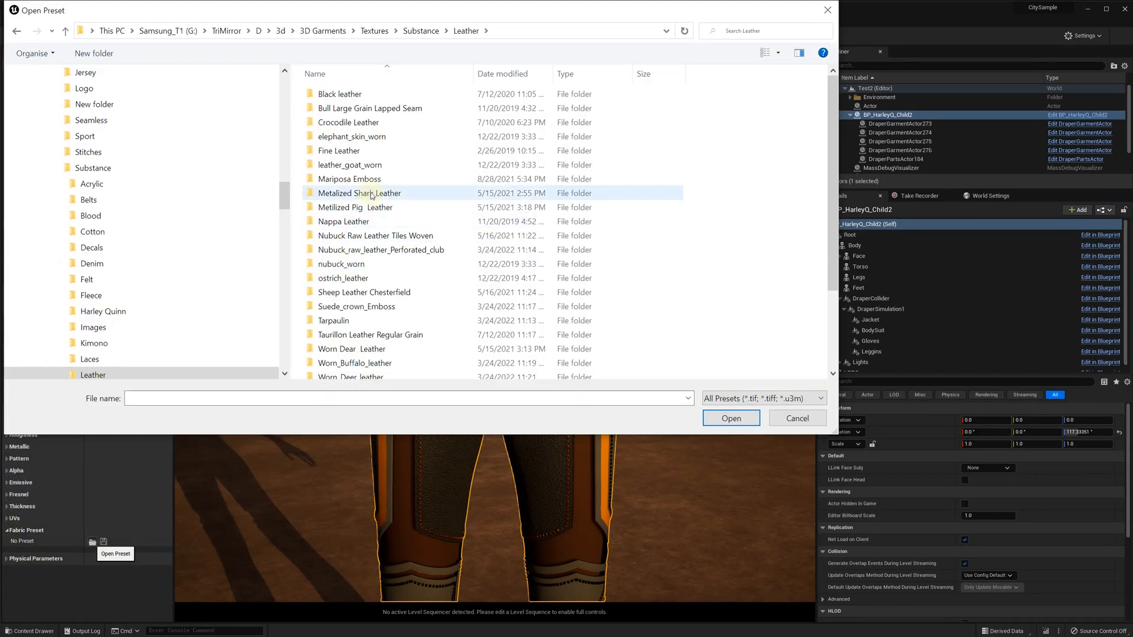
double_click(359, 193)
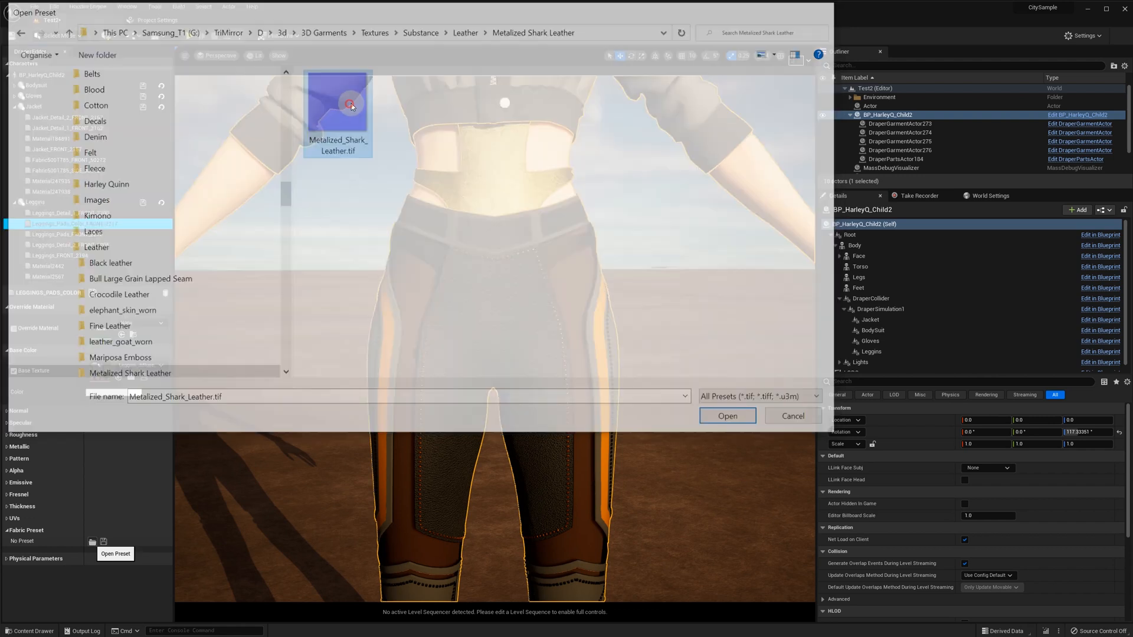
click(727, 416)
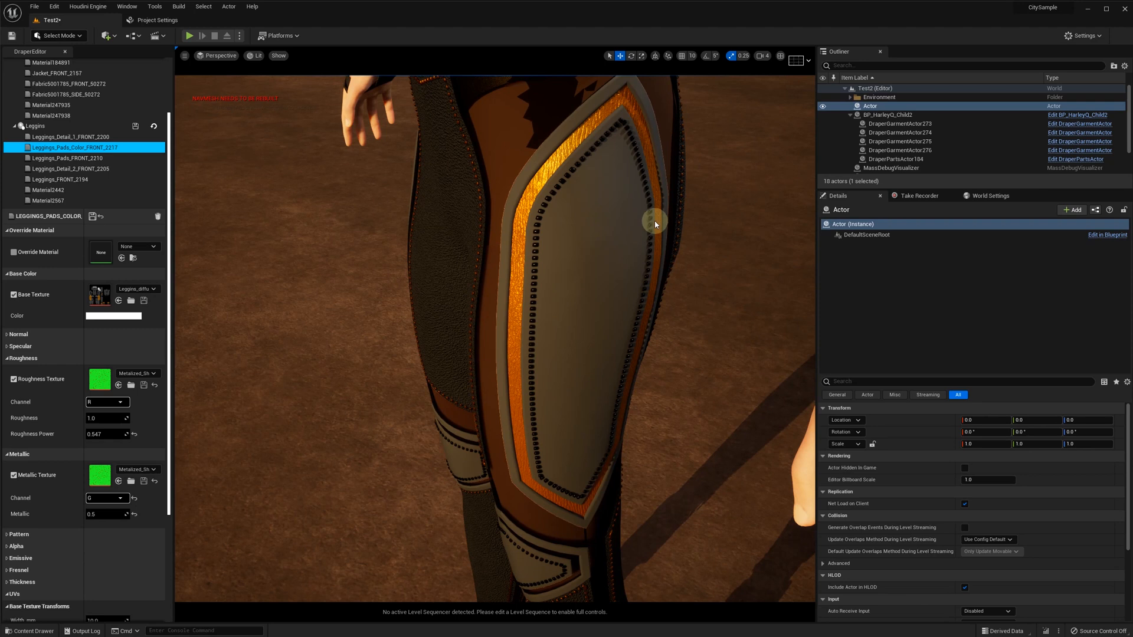
click(31, 230)
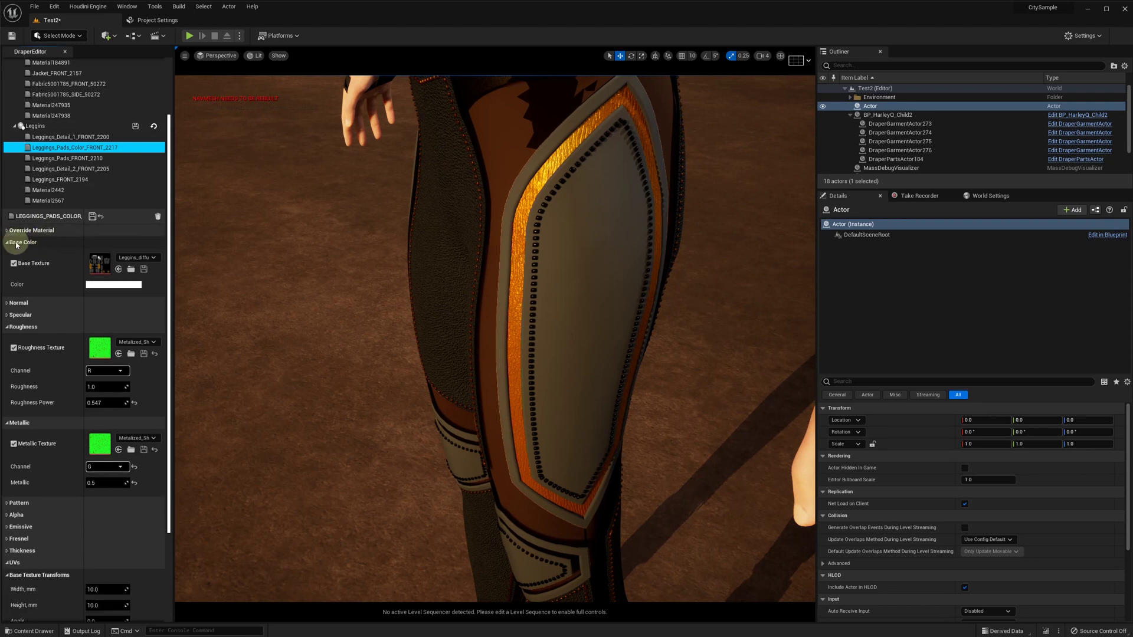
click(6, 242)
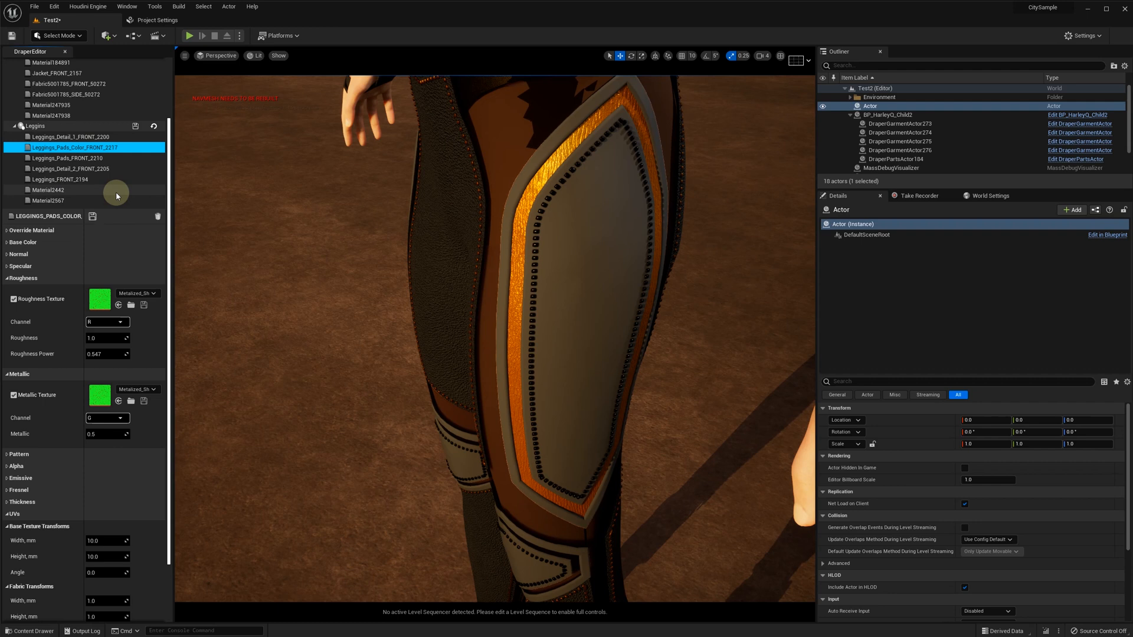
Give Jacket_FRONT_2157 Specular and Roughness 0.1, Translucent transparency, and Opacity Max 0.75.
click(887, 115)
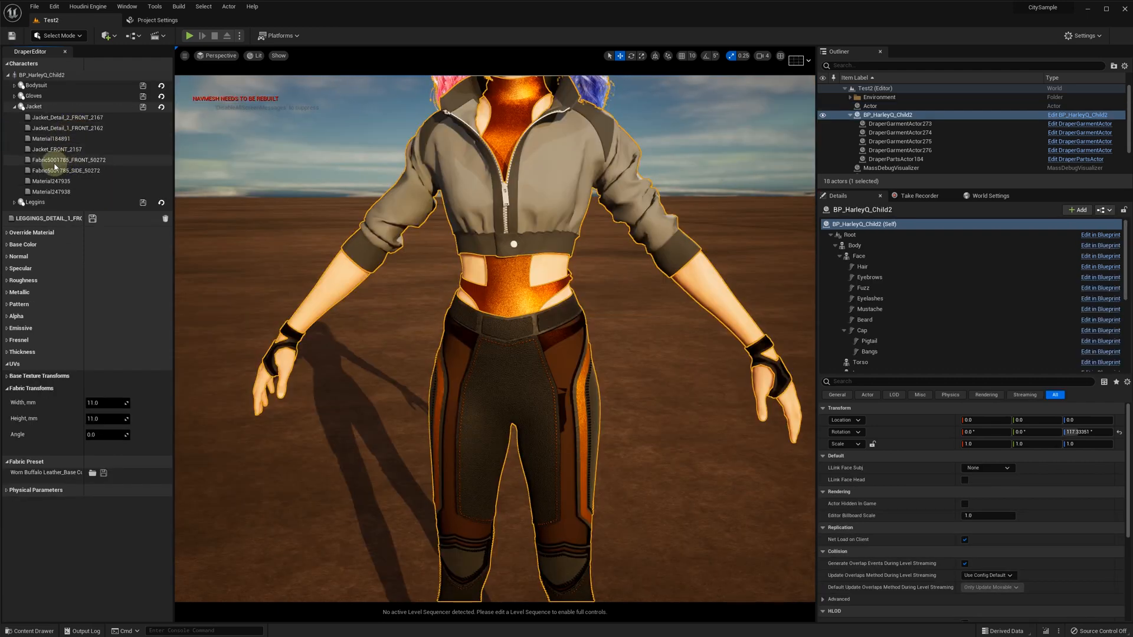
click(50, 149)
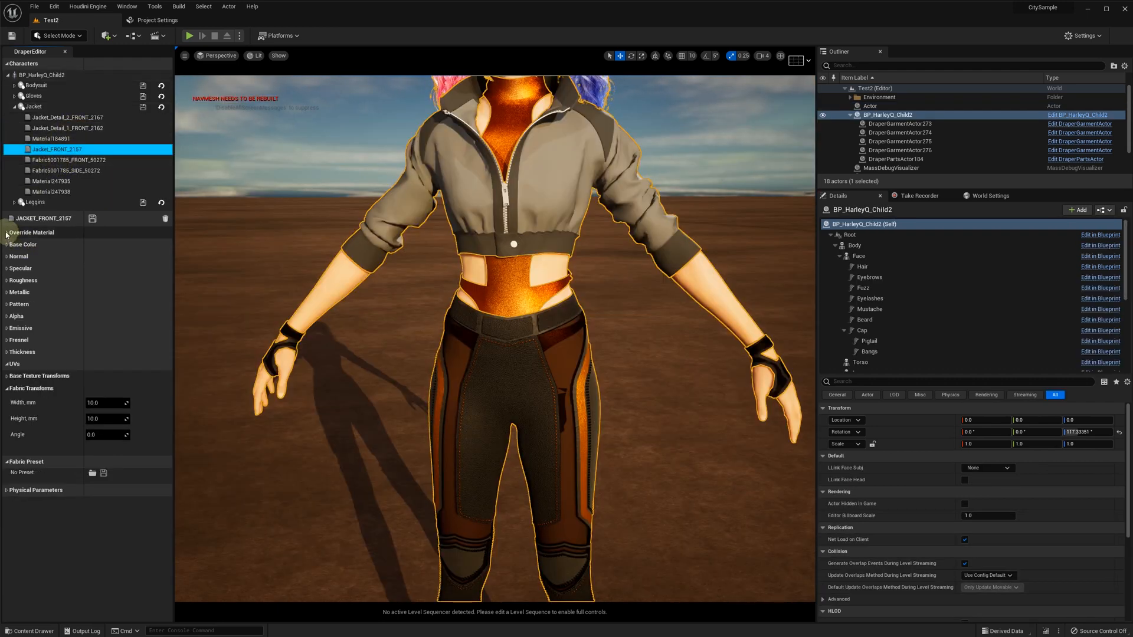
click(23, 244)
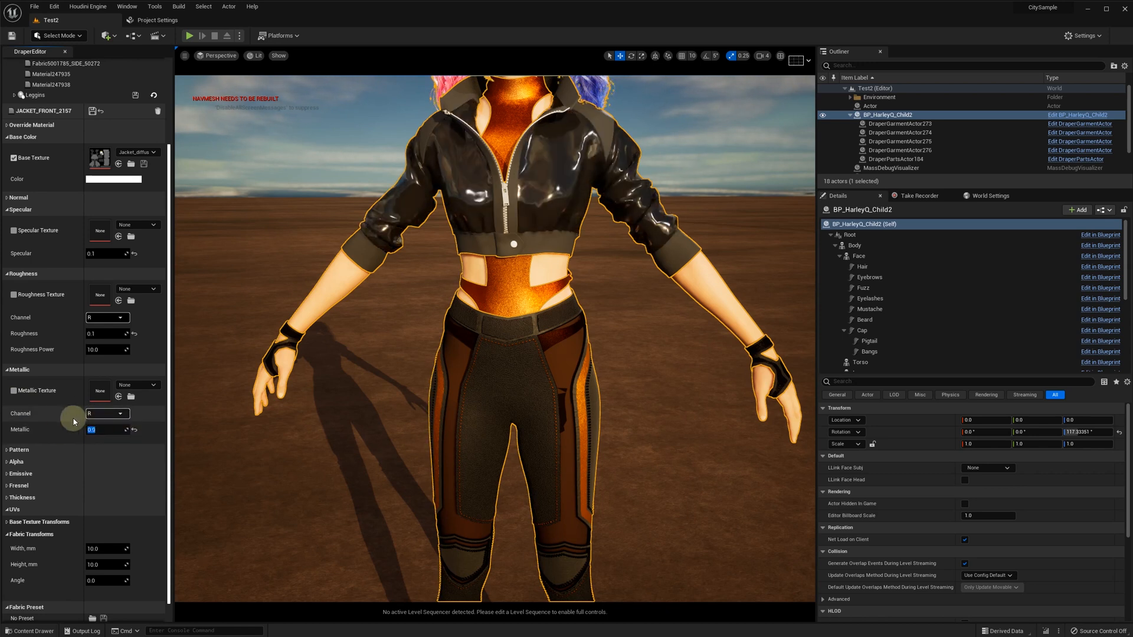
click(16, 462)
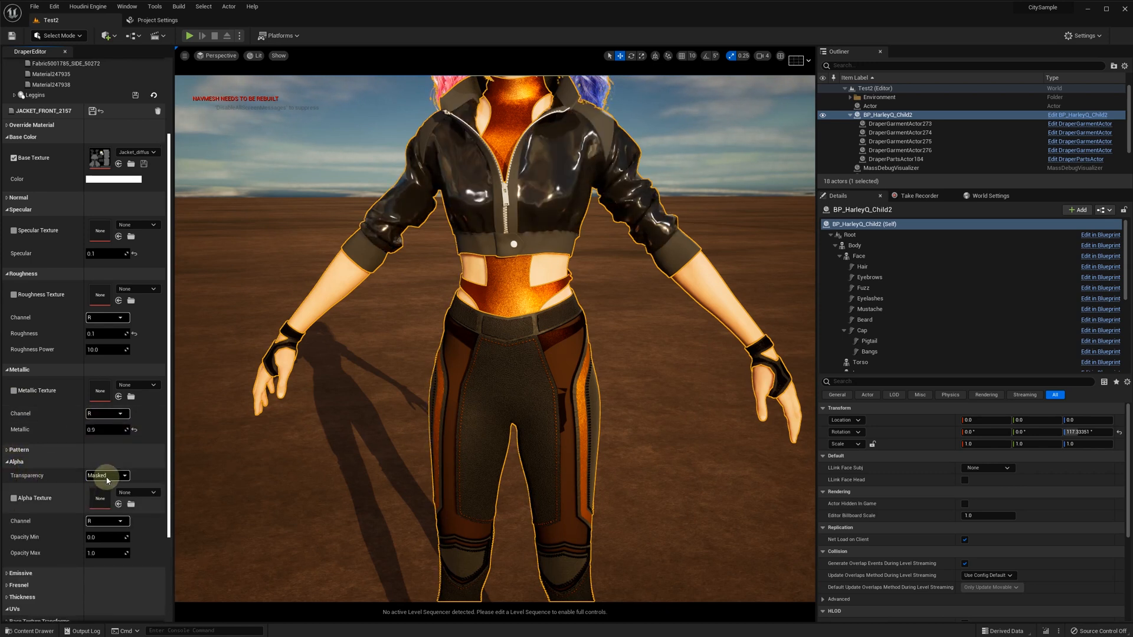
click(107, 476)
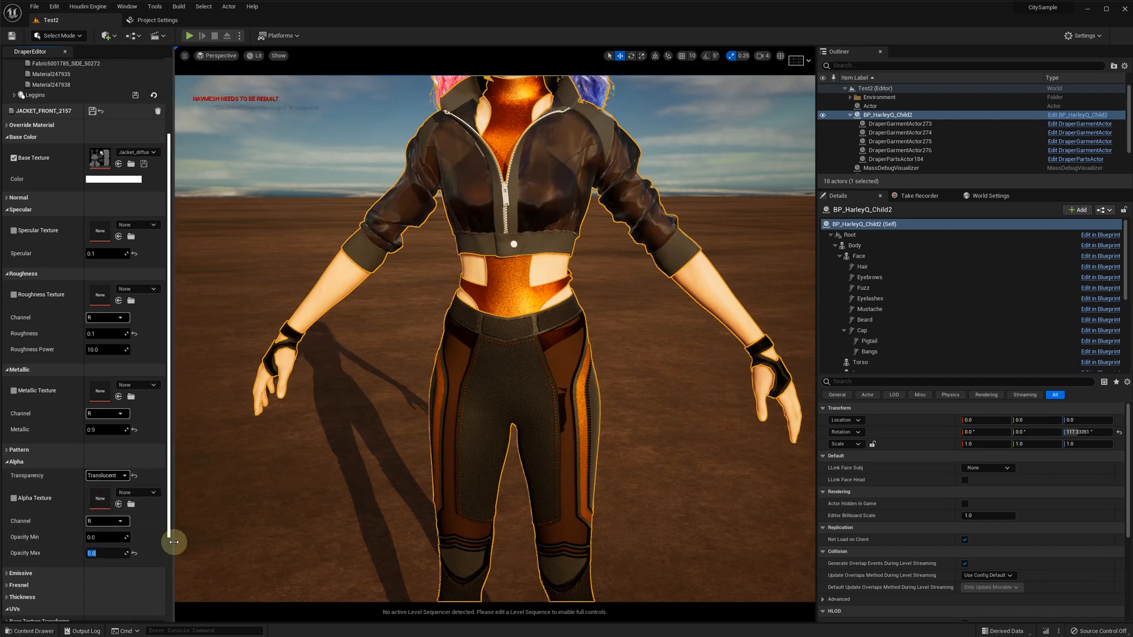
text(0.75)
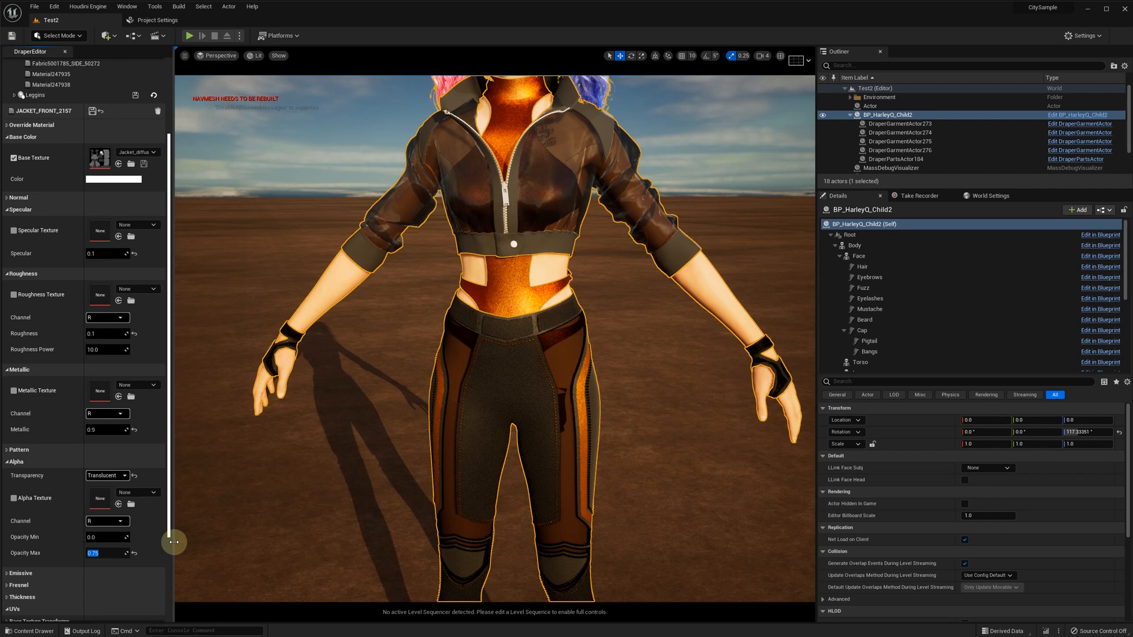
click(90, 110)
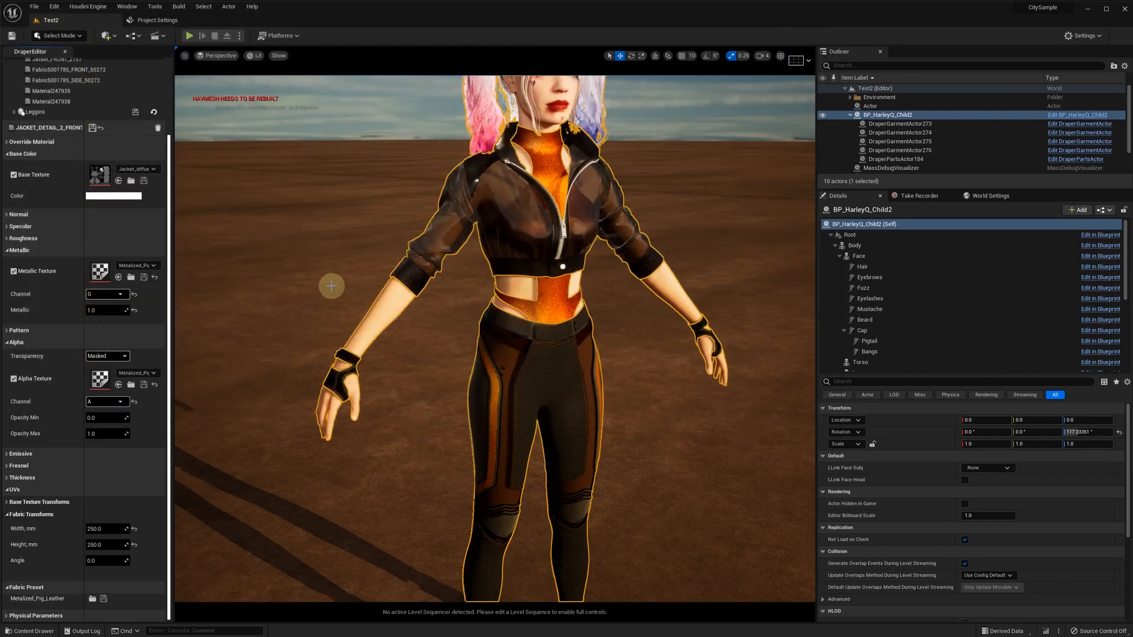
Give jacket materials Material247935 and Material184891 a red base color, roughness 0.3 and metallic 1.0.
click(61, 149)
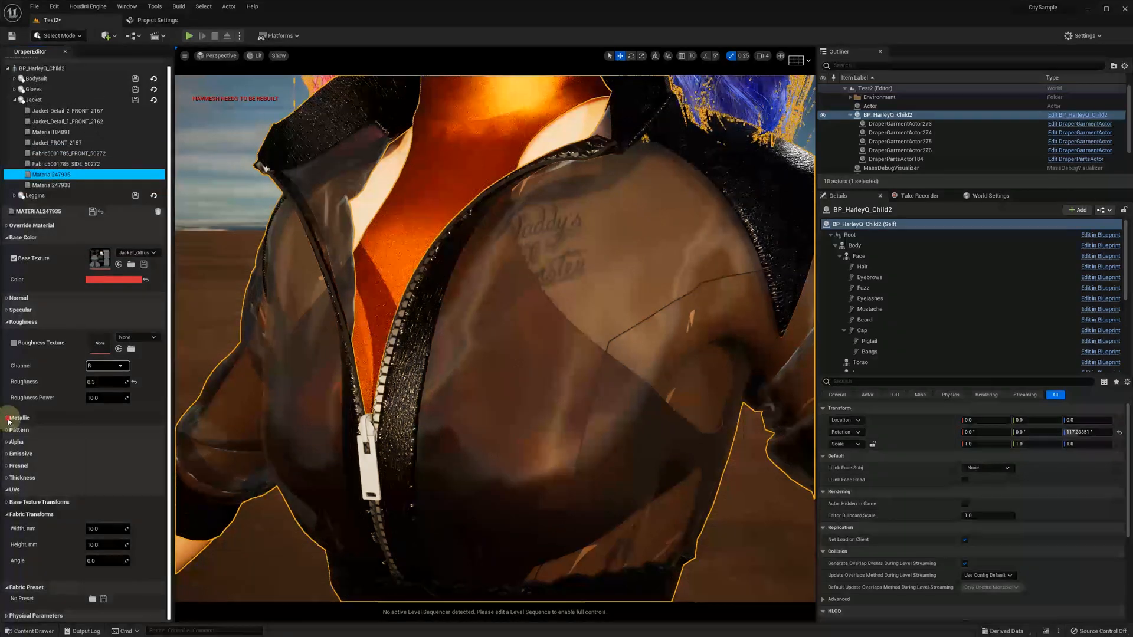
click(19, 418)
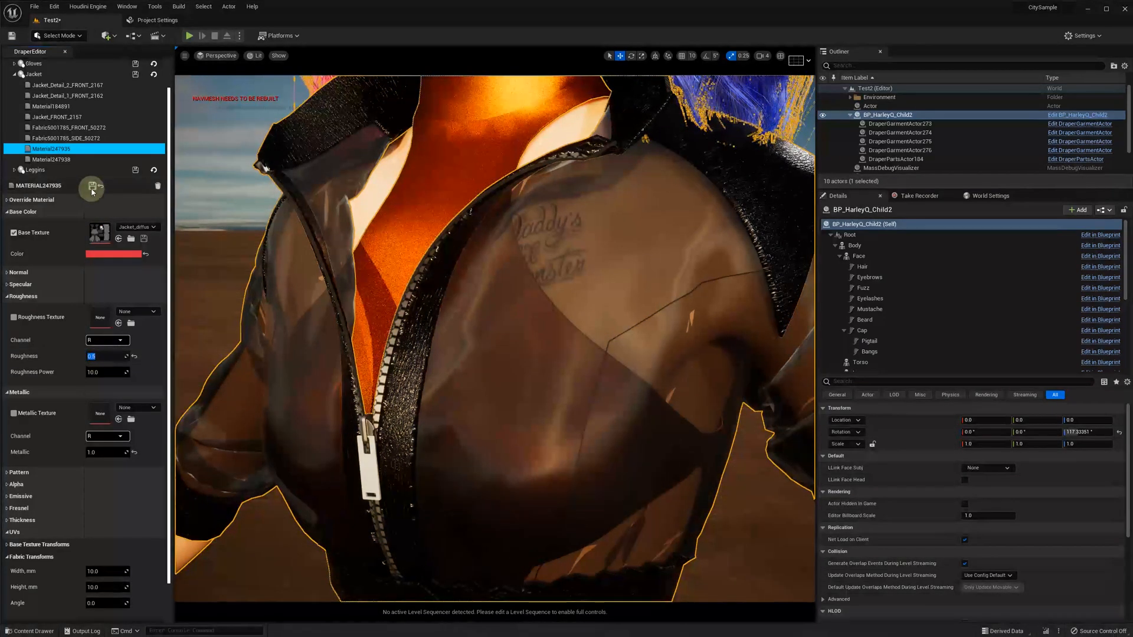
click(51, 159)
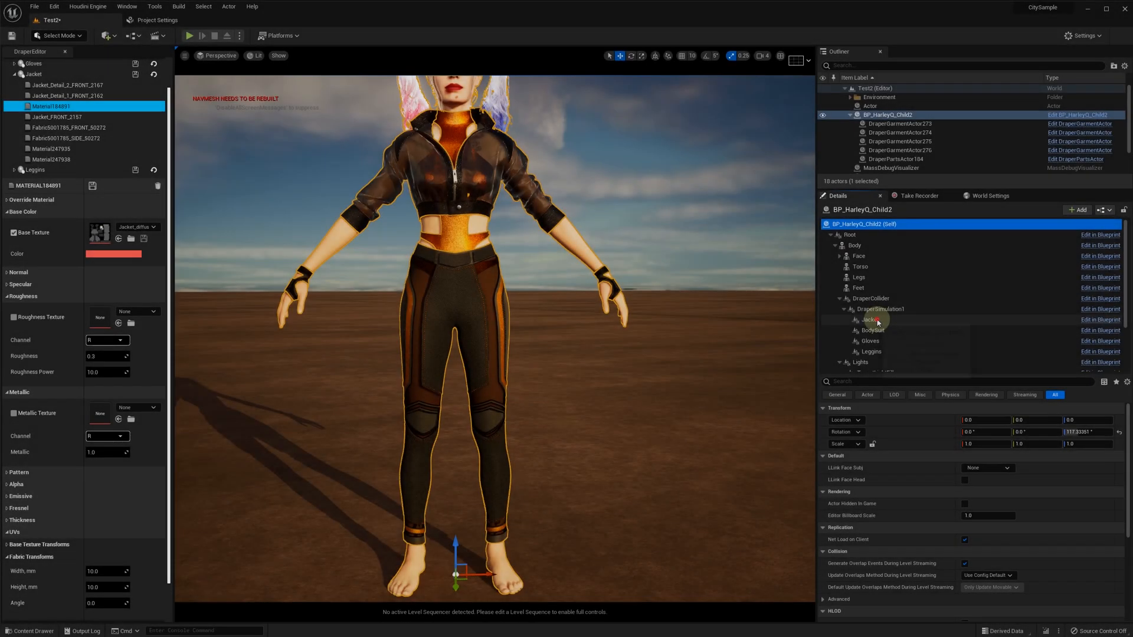
click(869, 319)
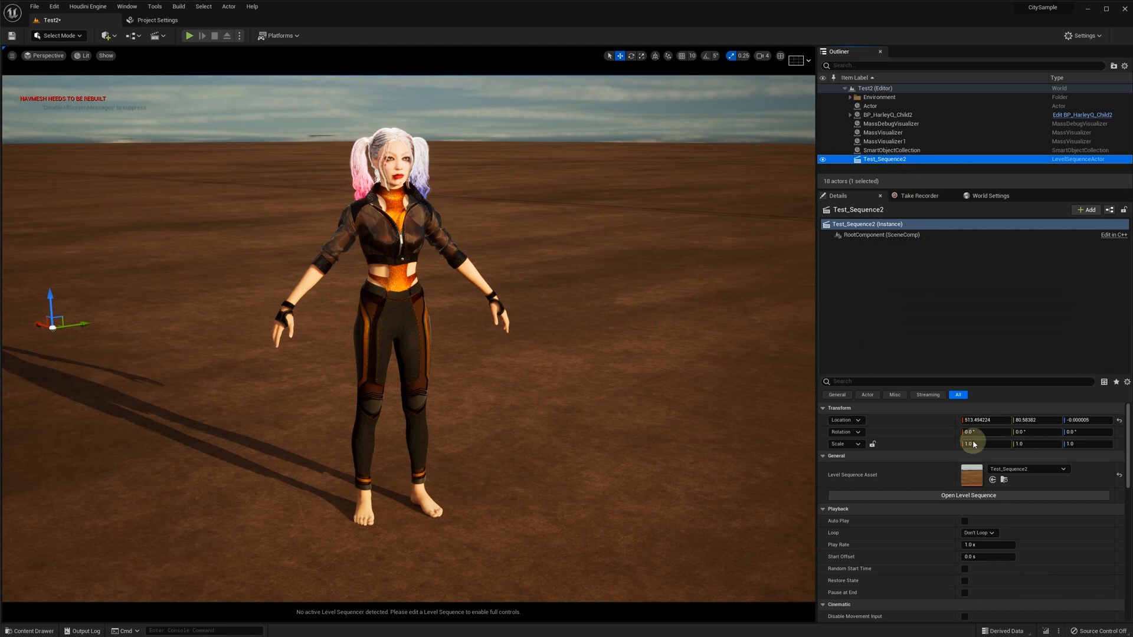
Open Test_Sequence2 in the Sequencer, preview it through the cine camera, then rewind to frame 0.
click(967, 495)
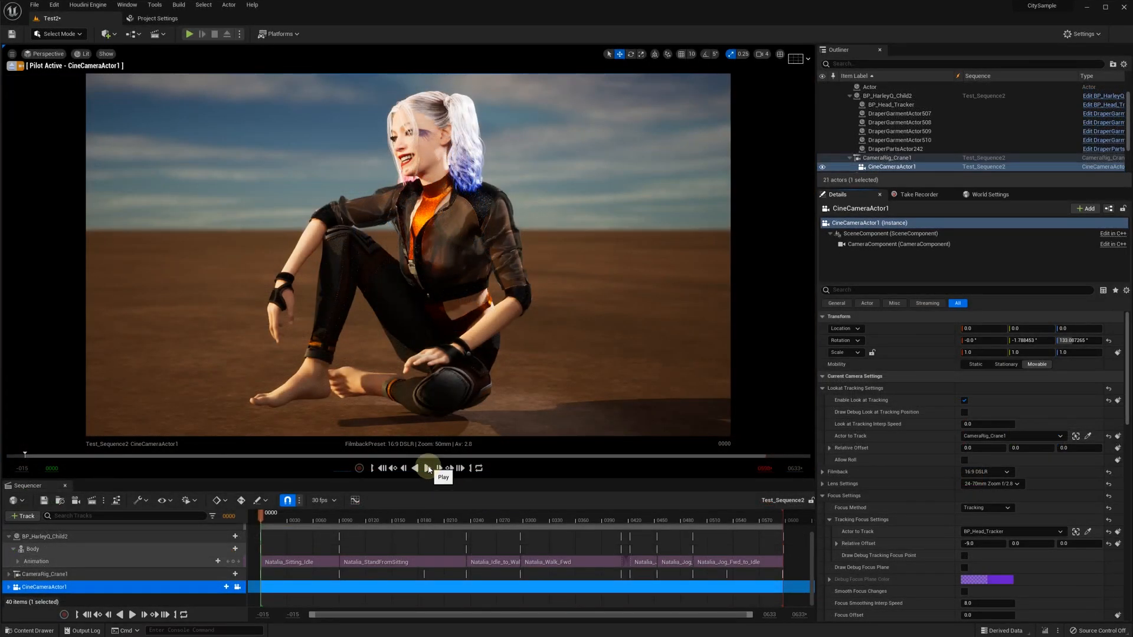
click(427, 468)
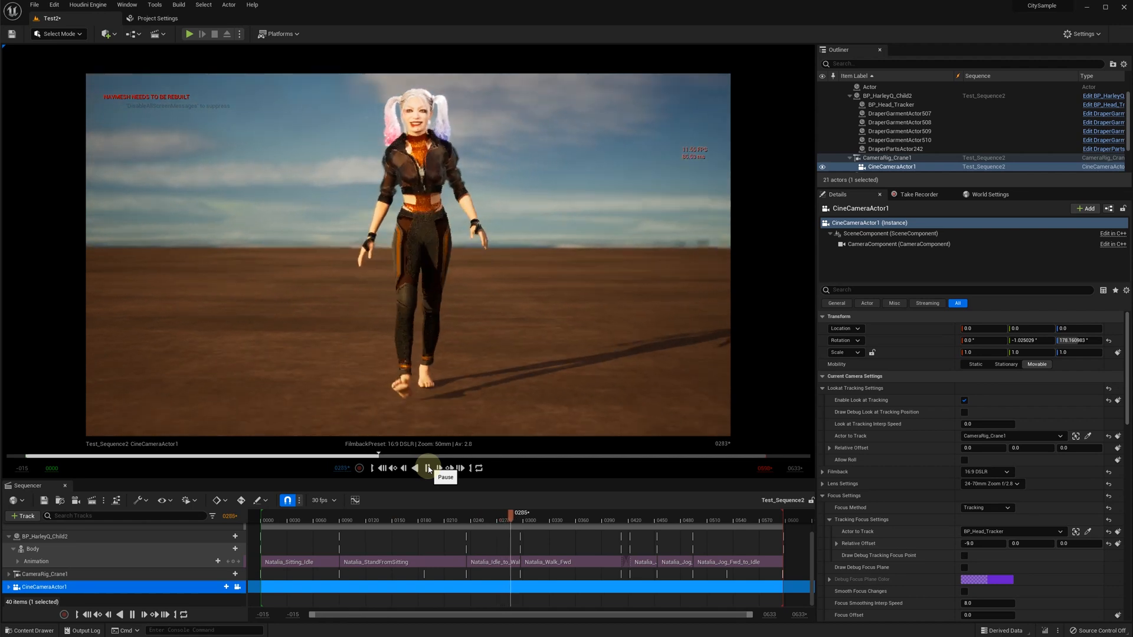
click(427, 468)
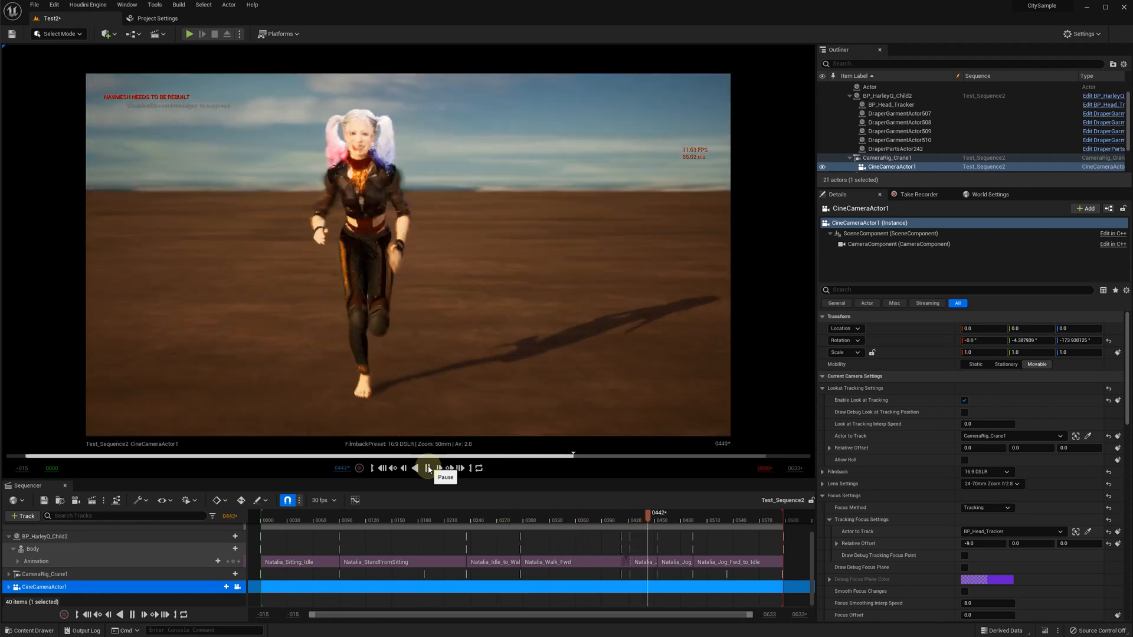
click(427, 468)
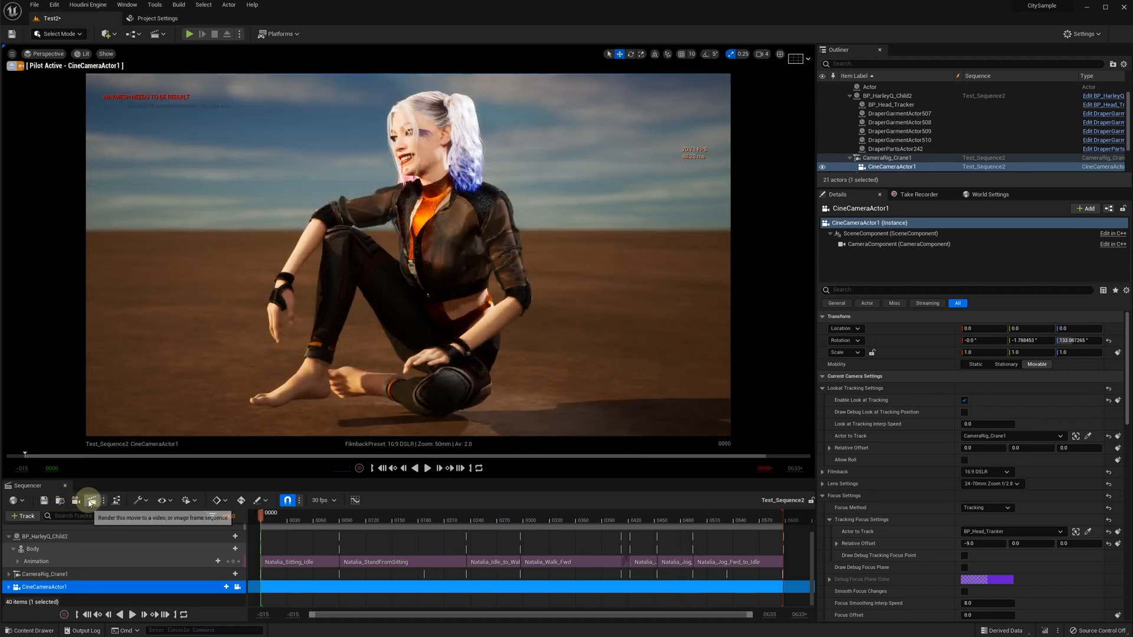
Add an Anti-aliasing setting with Override enabled to the Test_Sequence2 render job.
click(90, 500)
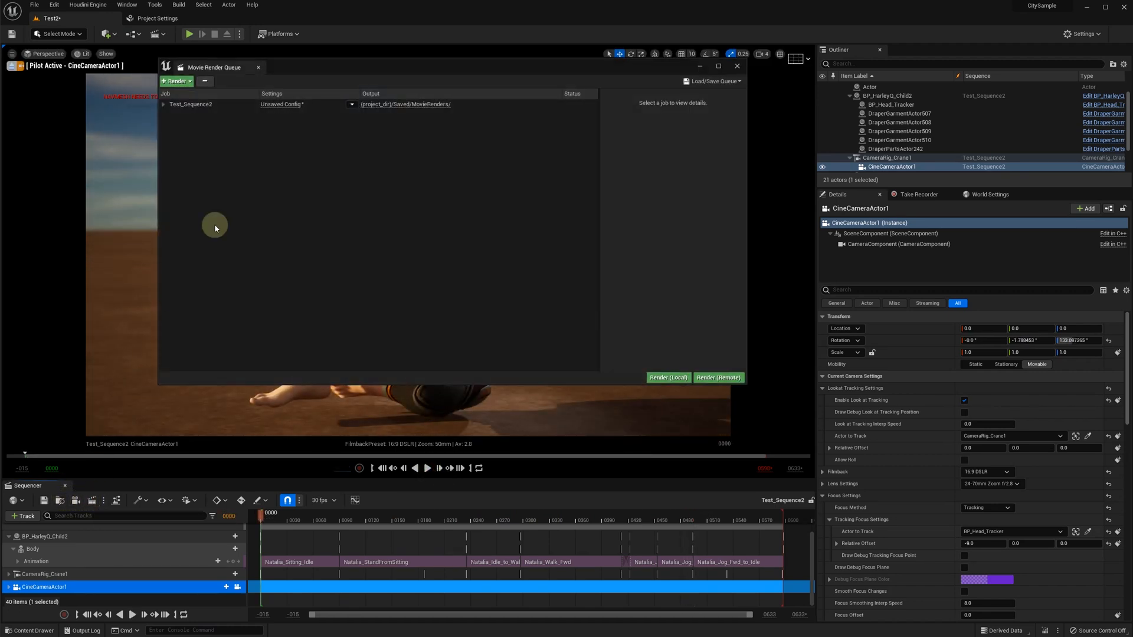
click(280, 104)
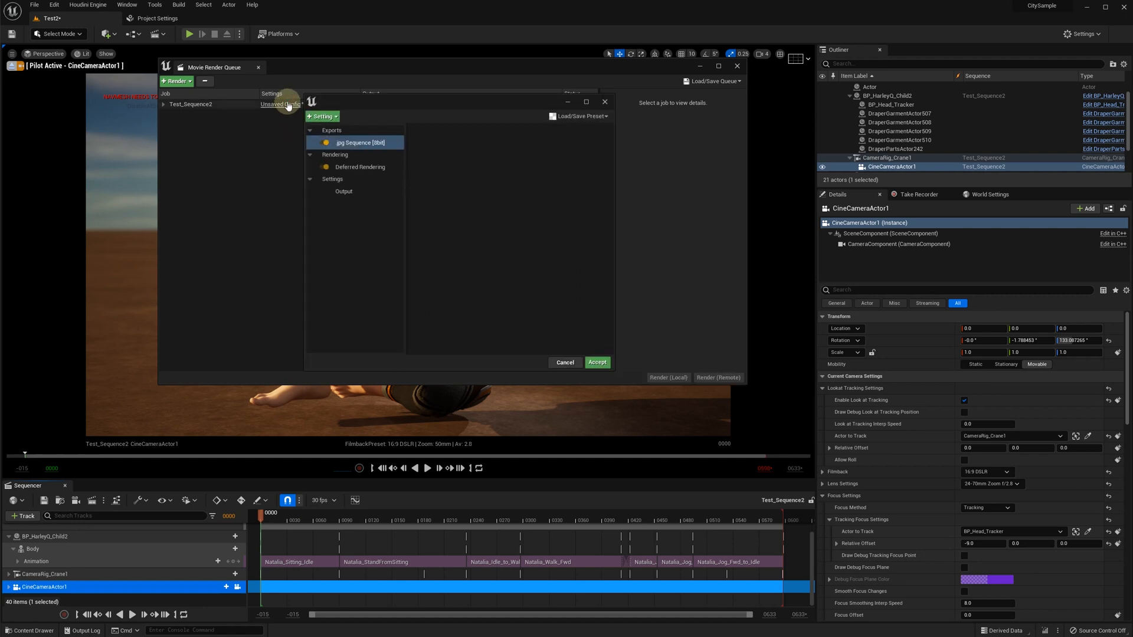
mouse_move(354, 142)
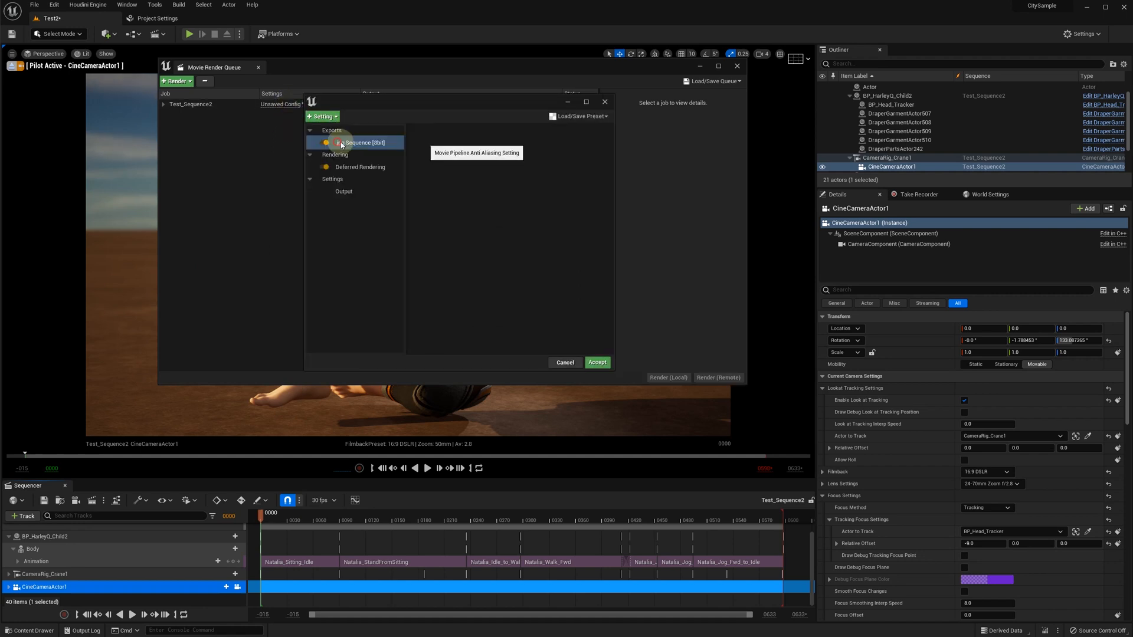
click(352, 190)
text(4)
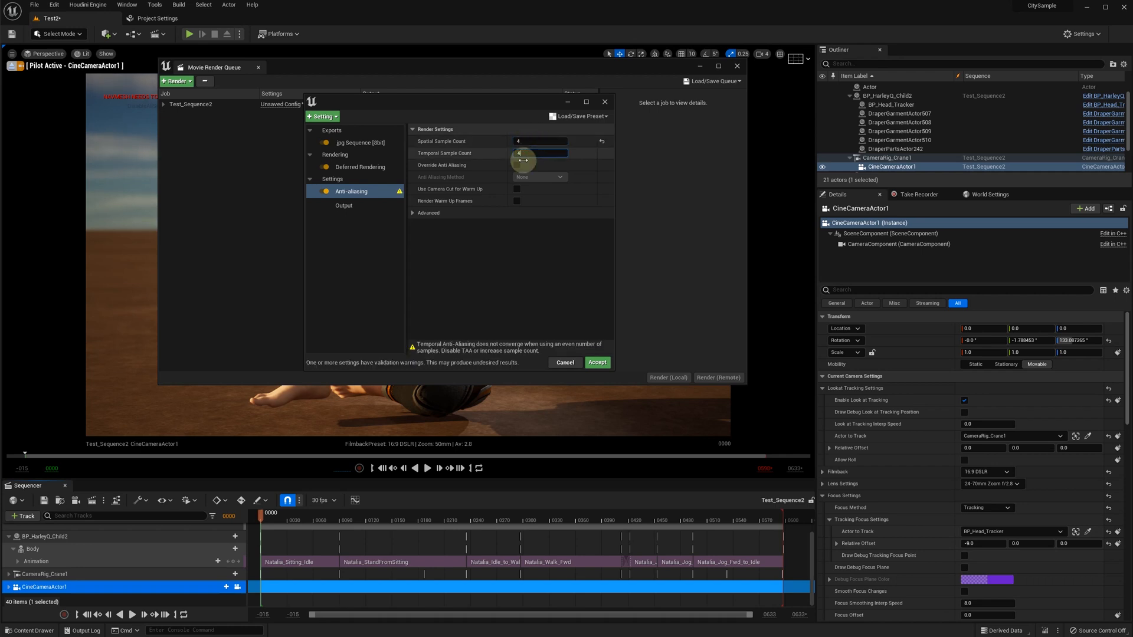
click(516, 165)
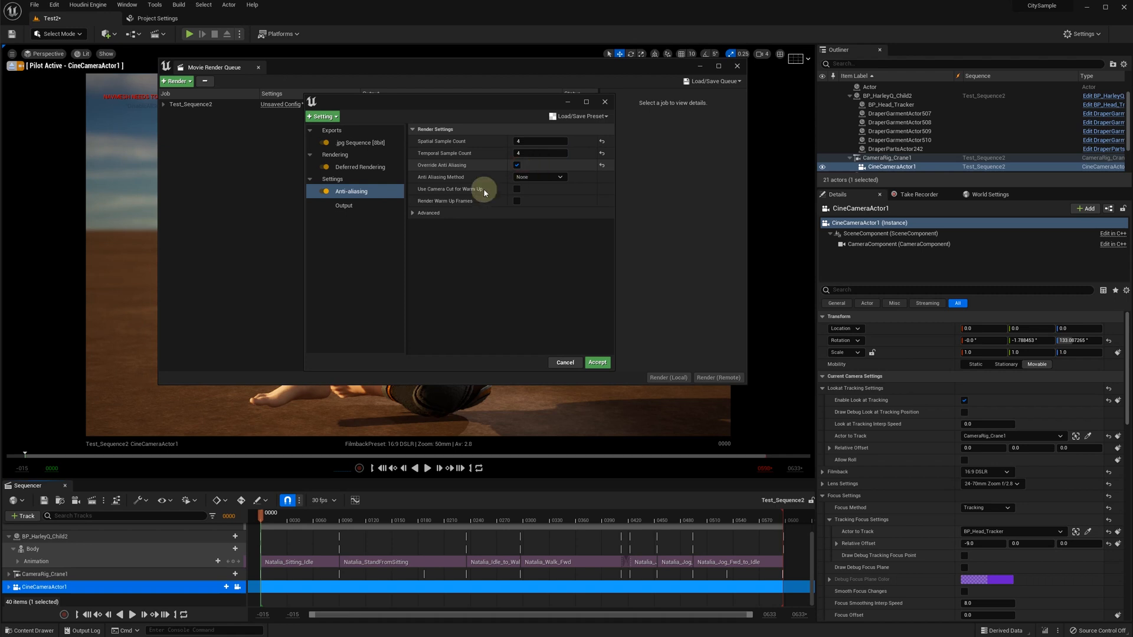
Set the output resolution to 2560×1440, accept, and render the queue locally.
click(344, 205)
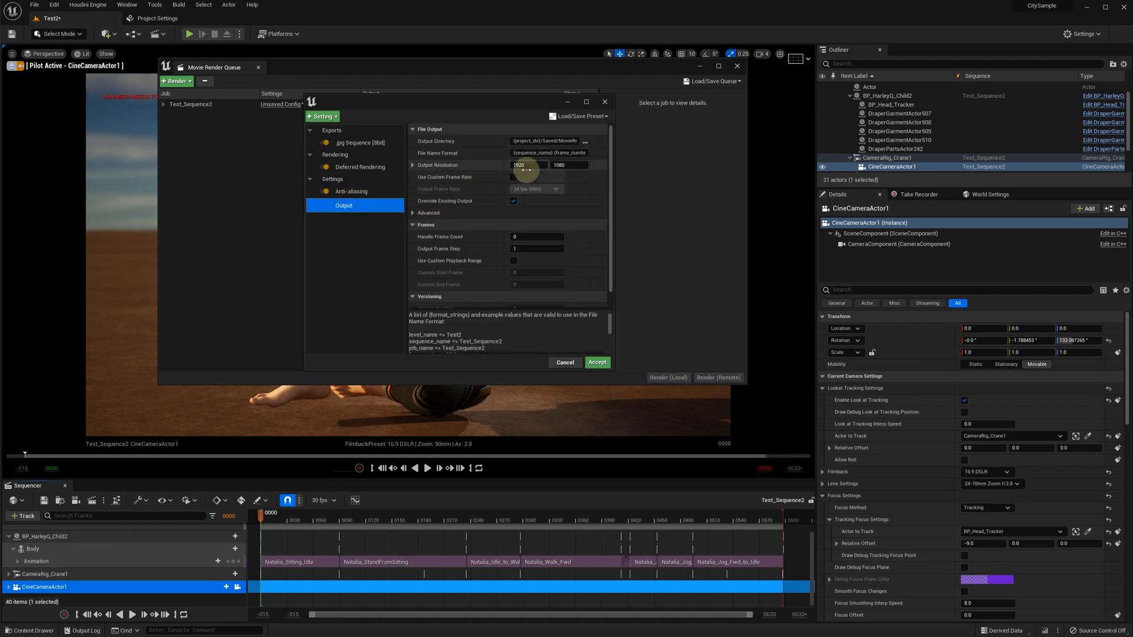
triple_click(528, 165)
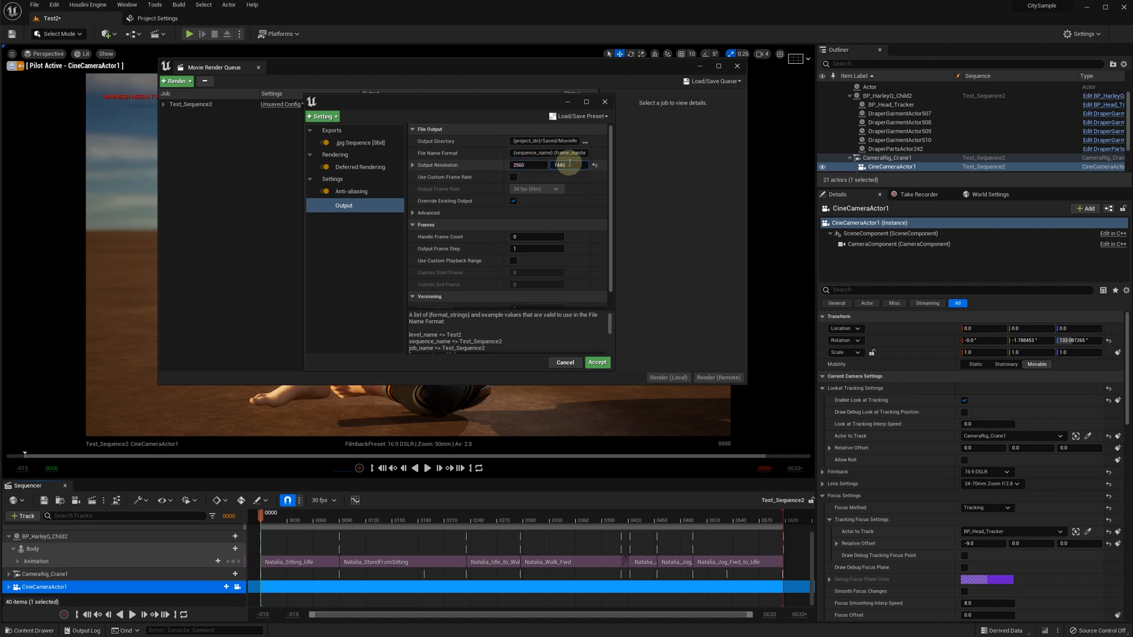
mouse_move(596, 362)
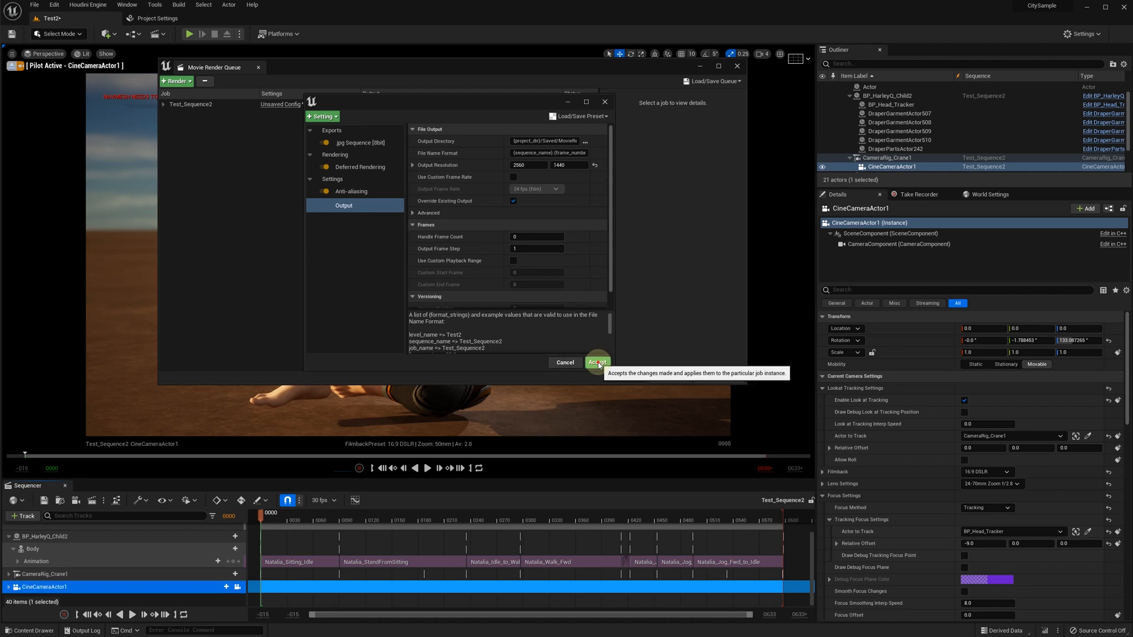
click(597, 362)
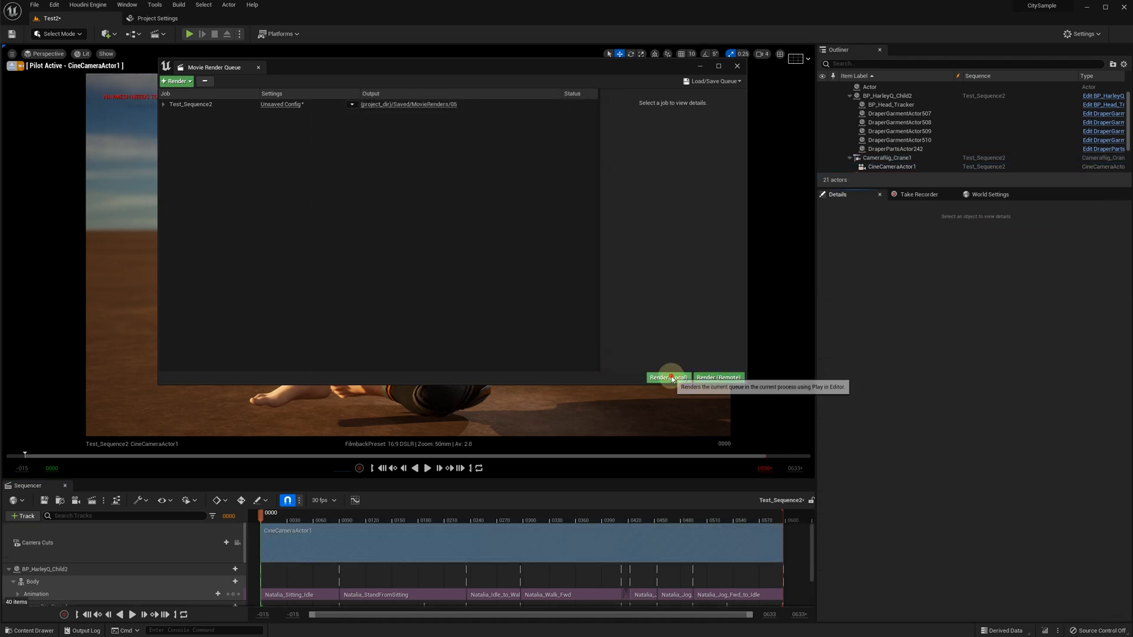
click(667, 376)
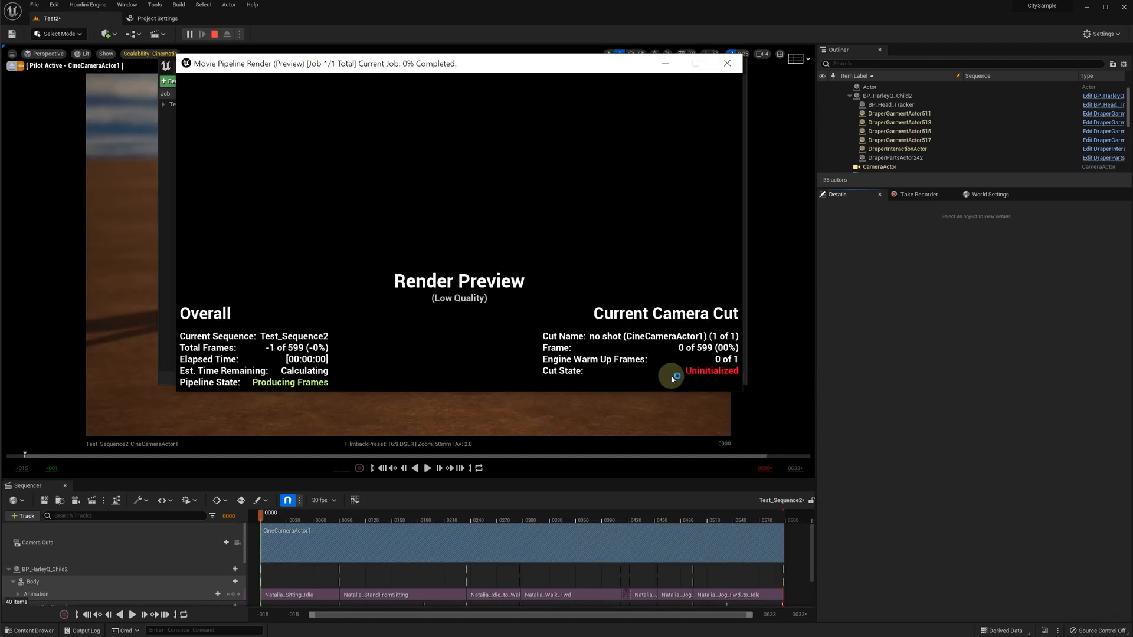